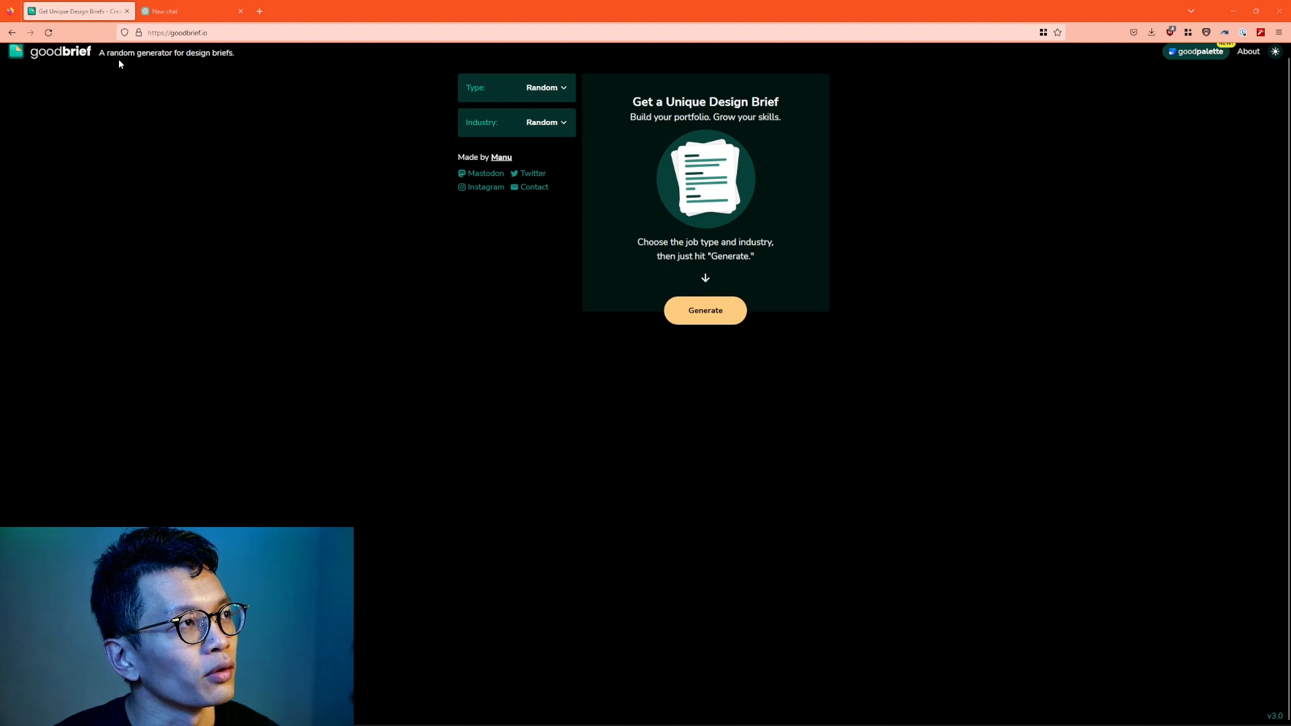
mouse_move(314, 78)
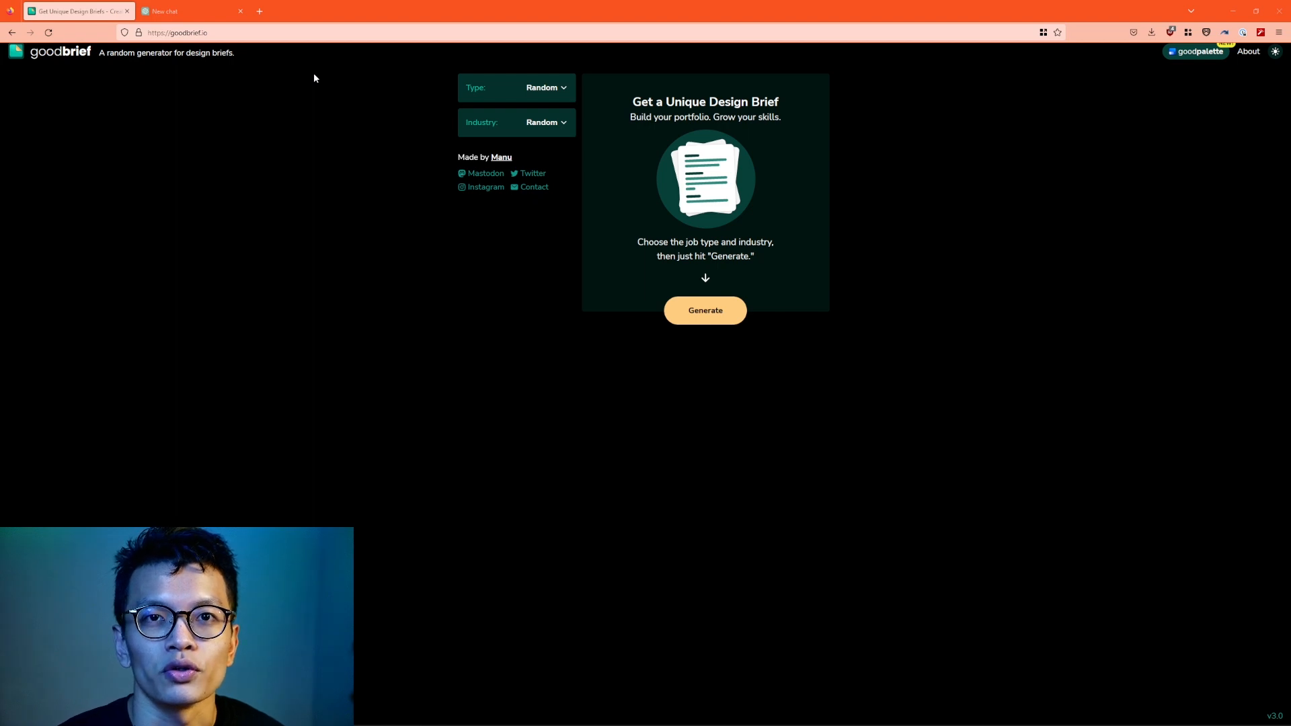
mouse_move(582, 99)
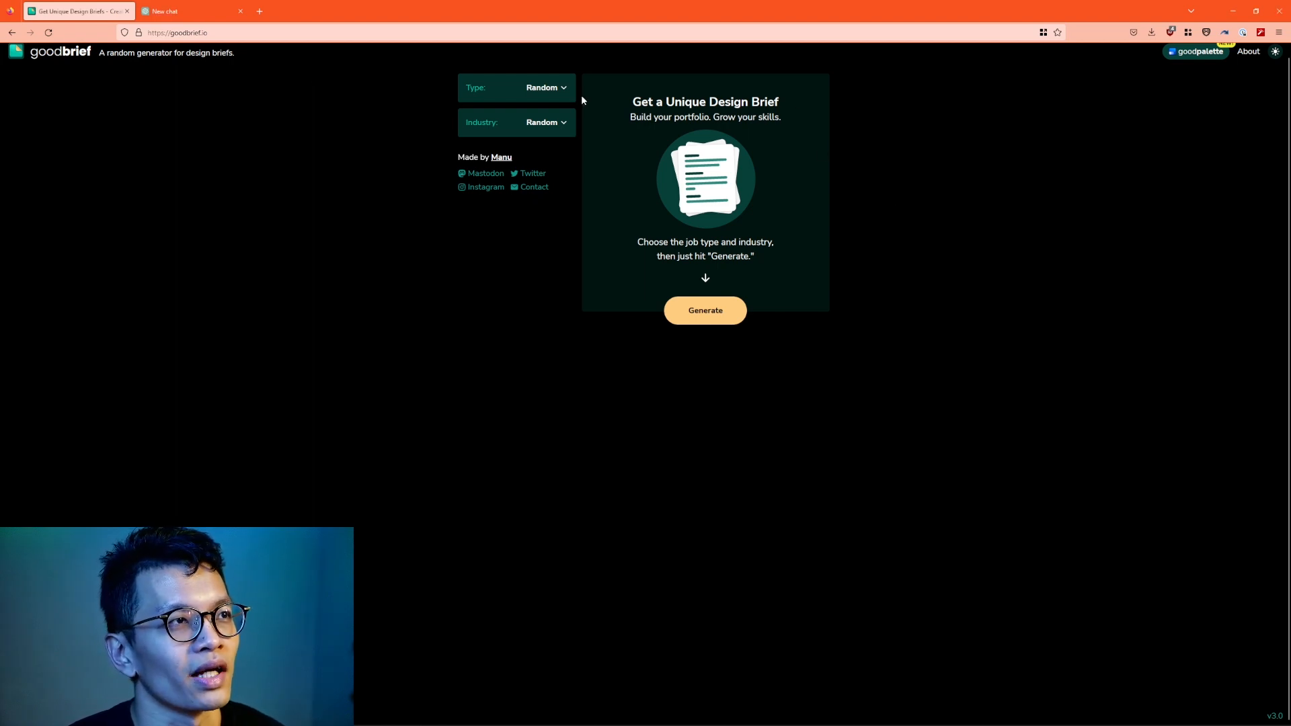
Browse the job Type and Industry options on goodbrief.io, leaving both on Random
left_click(545, 87)
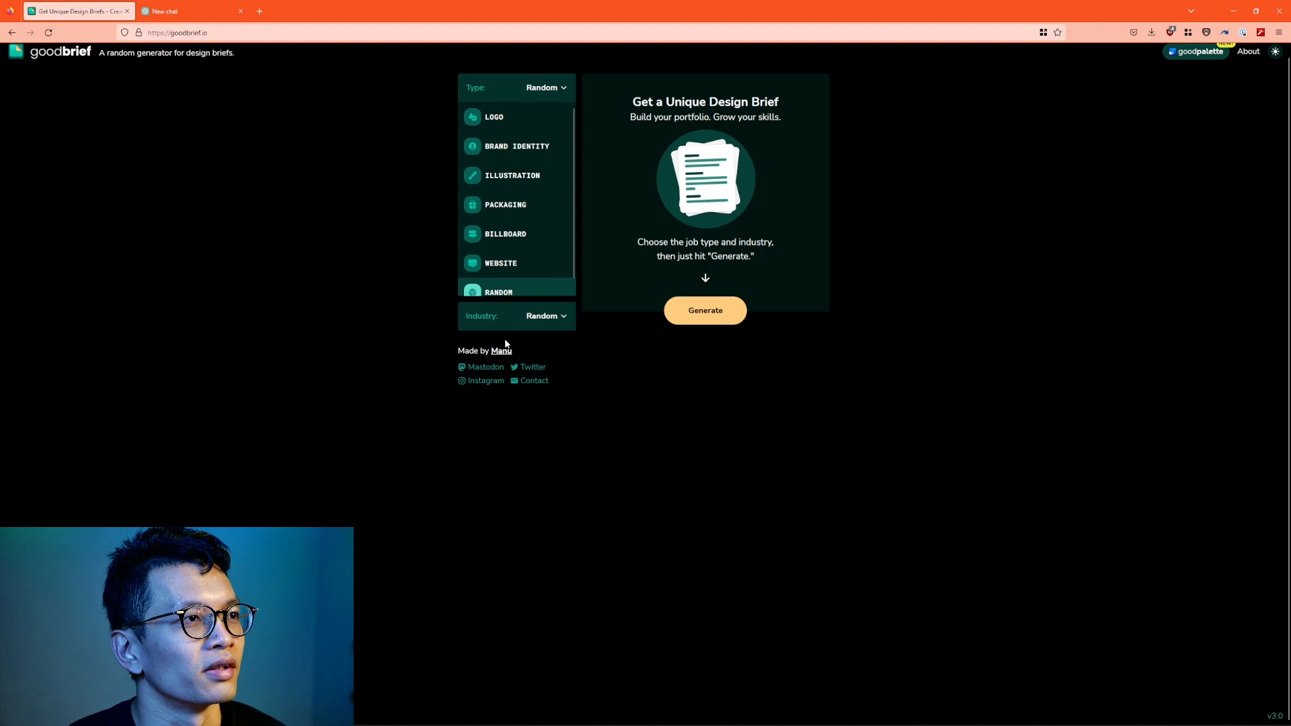
left_click(546, 315)
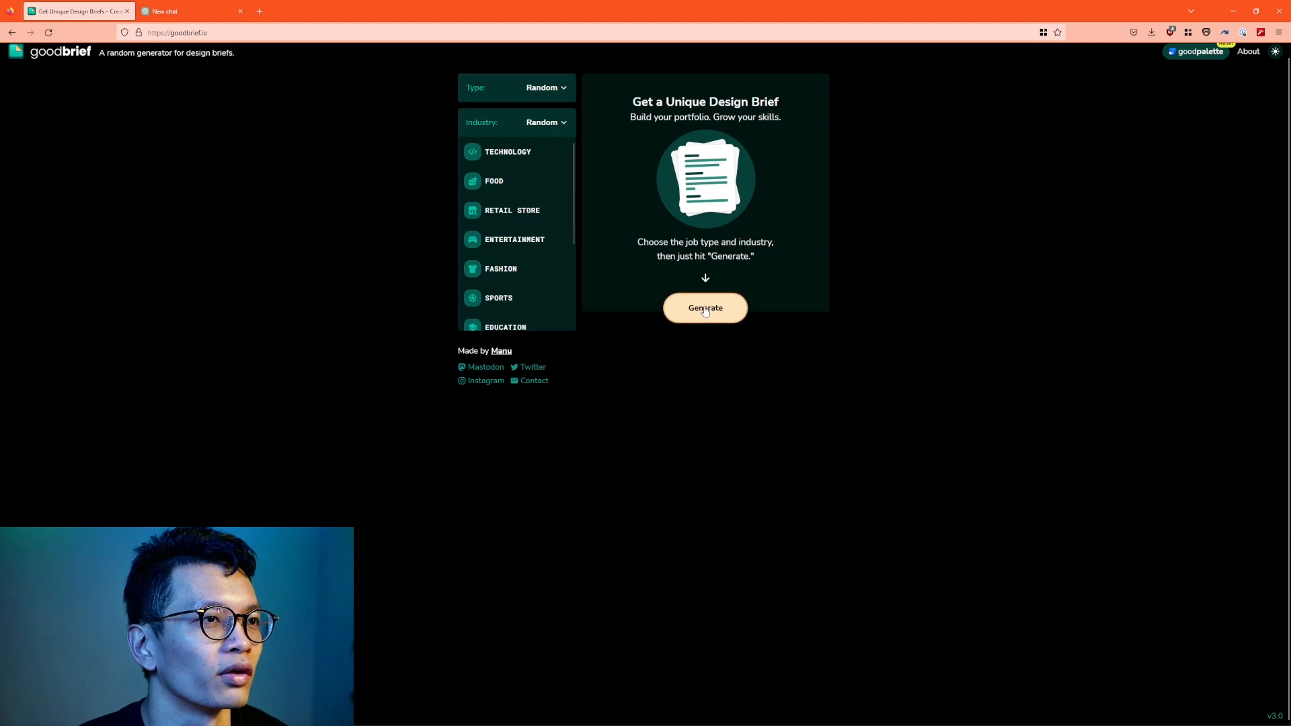
Generate a random brief: Wand, an online cinematography course needing two website illustrations
left_click(705, 307)
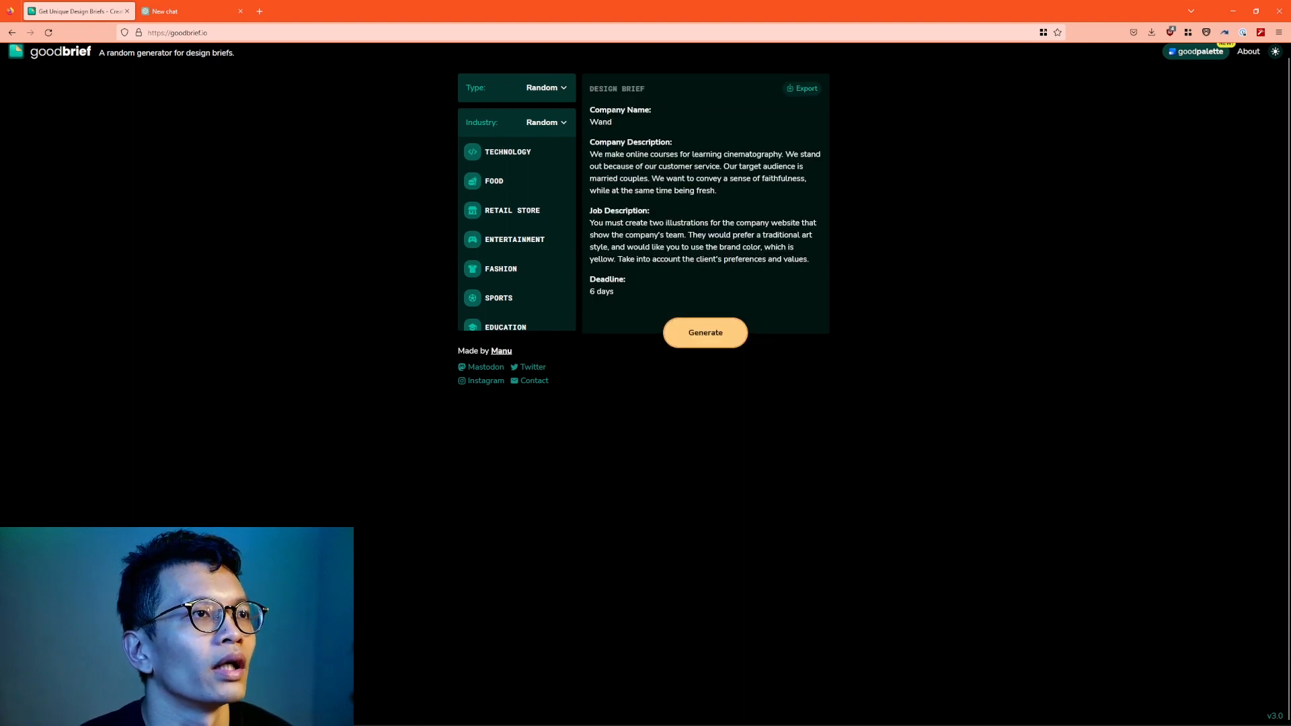
mouse_move(955, 137)
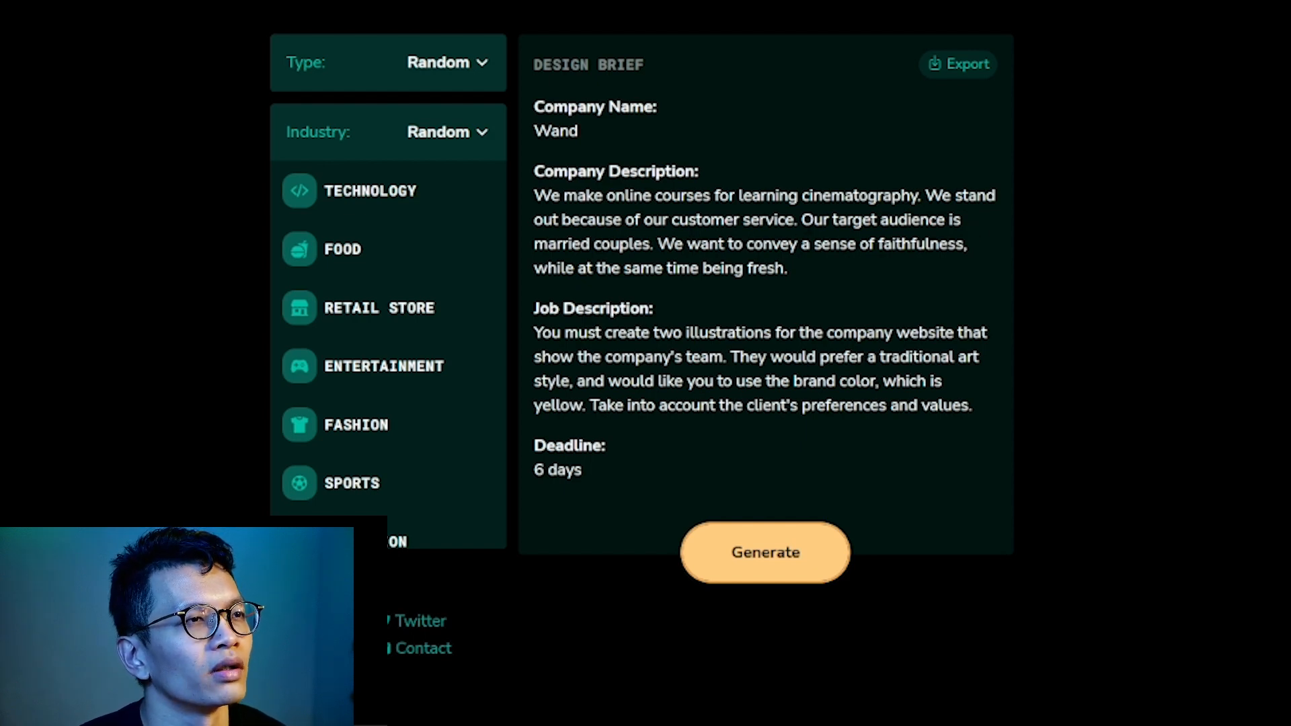
mouse_move(988, 253)
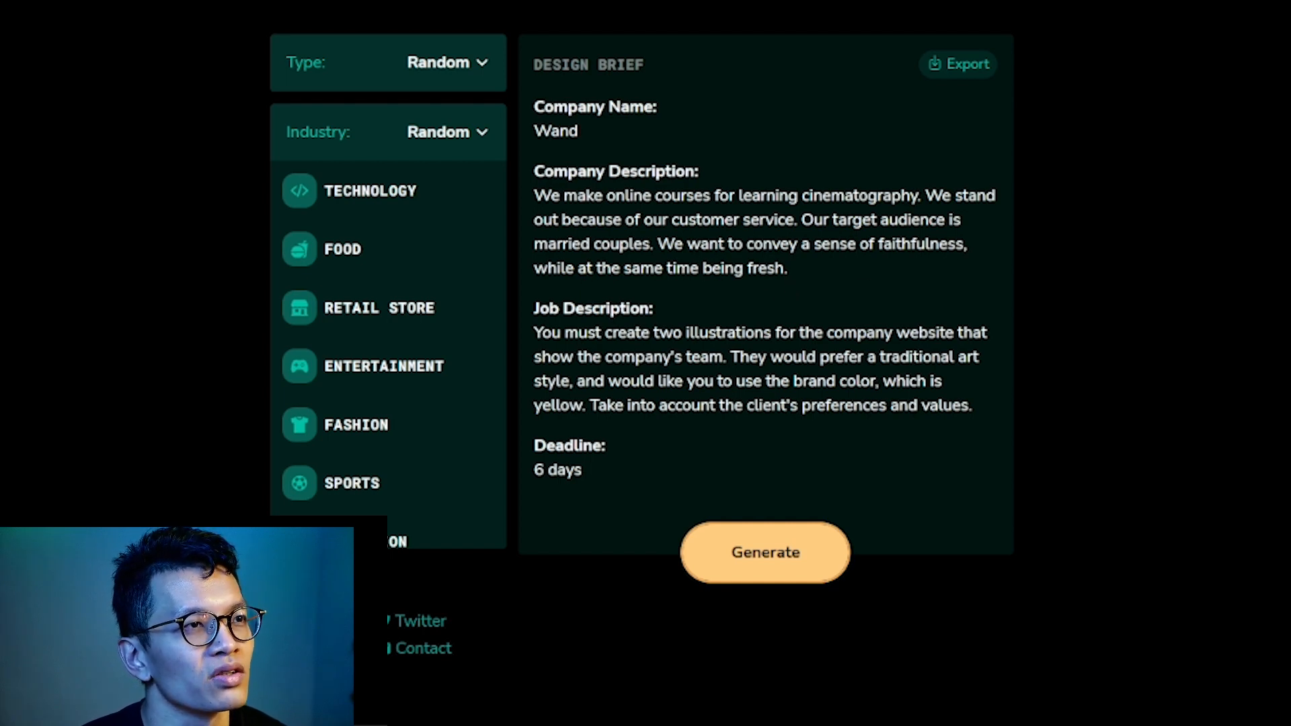
mouse_move(565, 352)
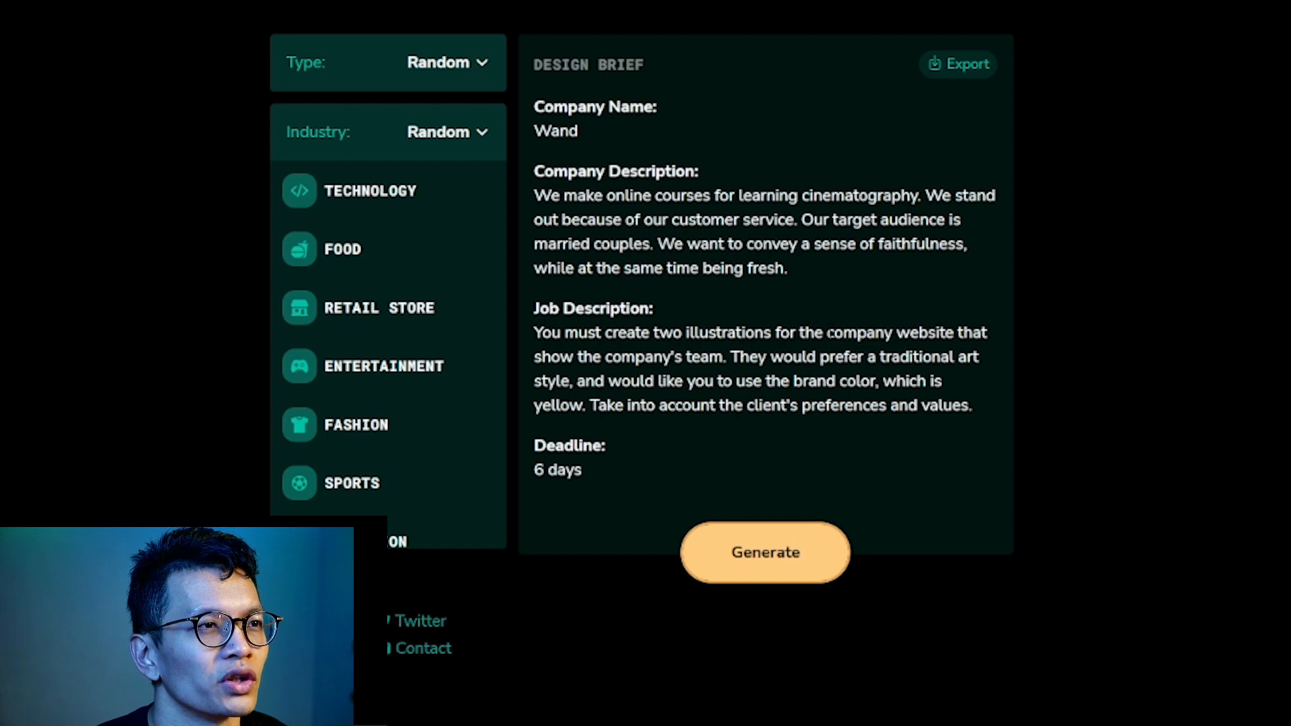
mouse_move(1009, 334)
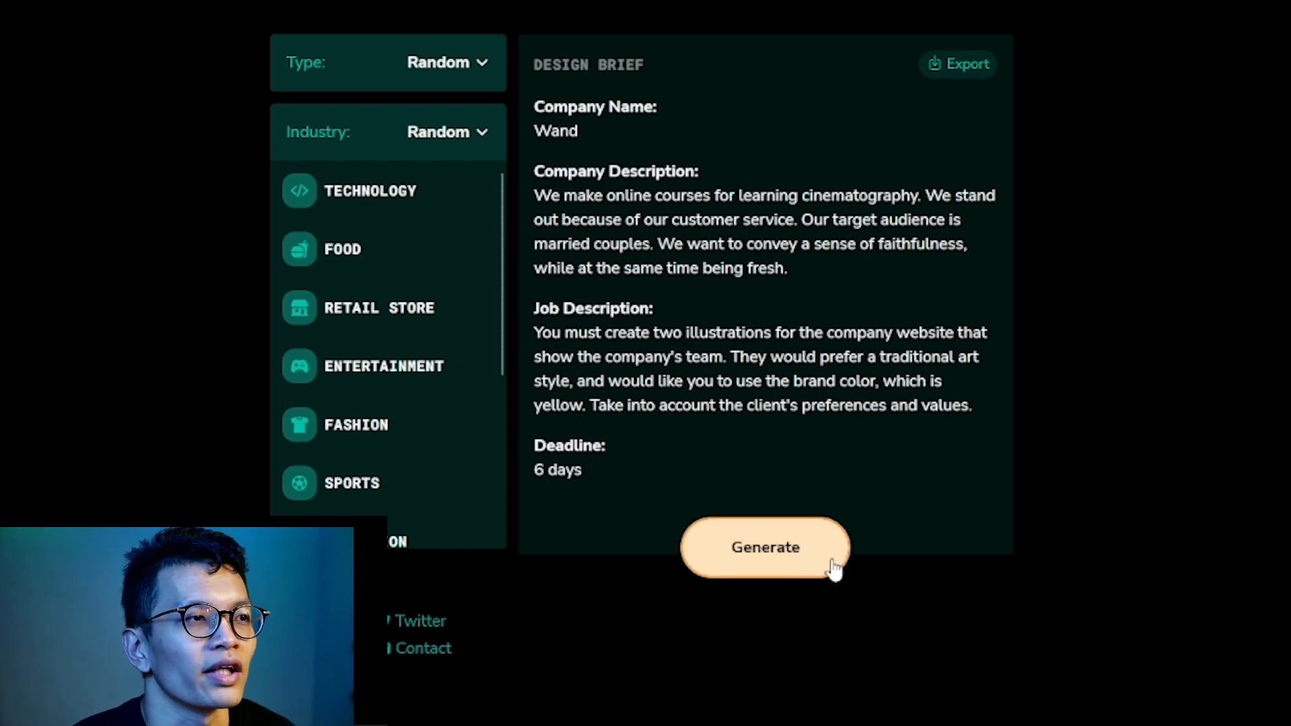
Generate a second brief, for Shack's white mascot logo, then bring up ChatGPT
left_click(764, 547)
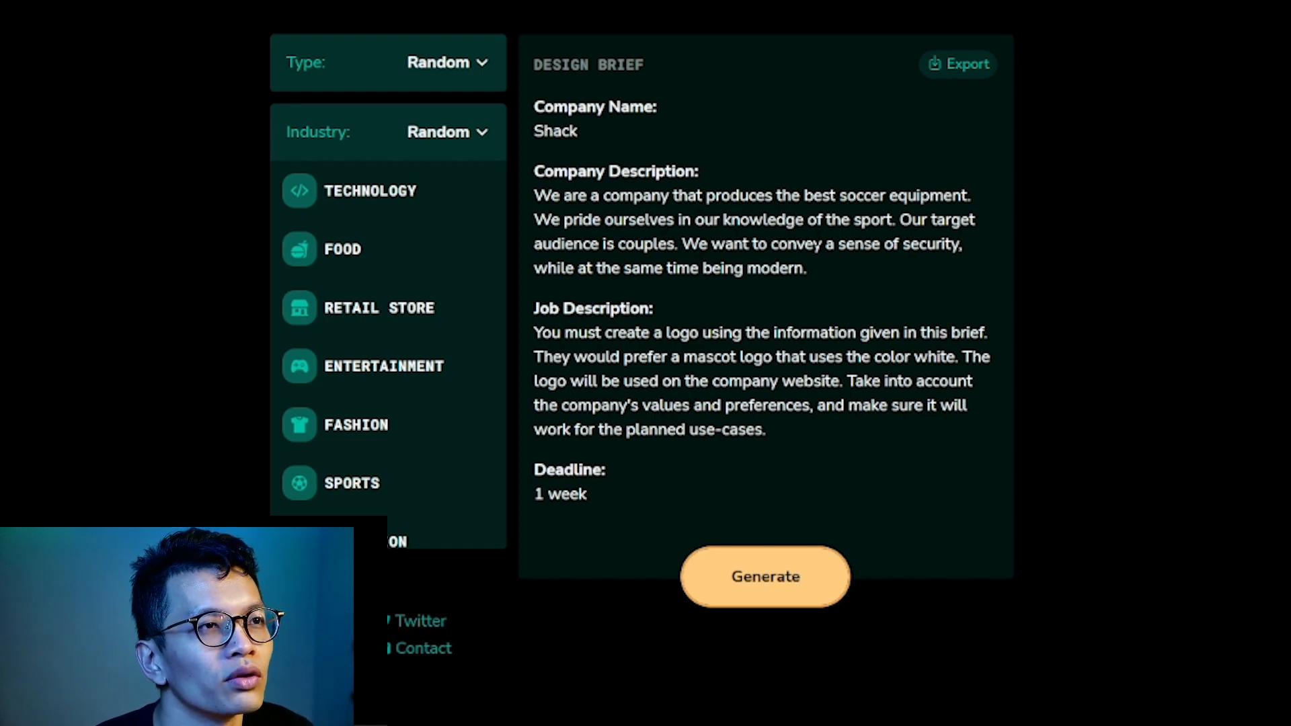
mouse_move(648, 264)
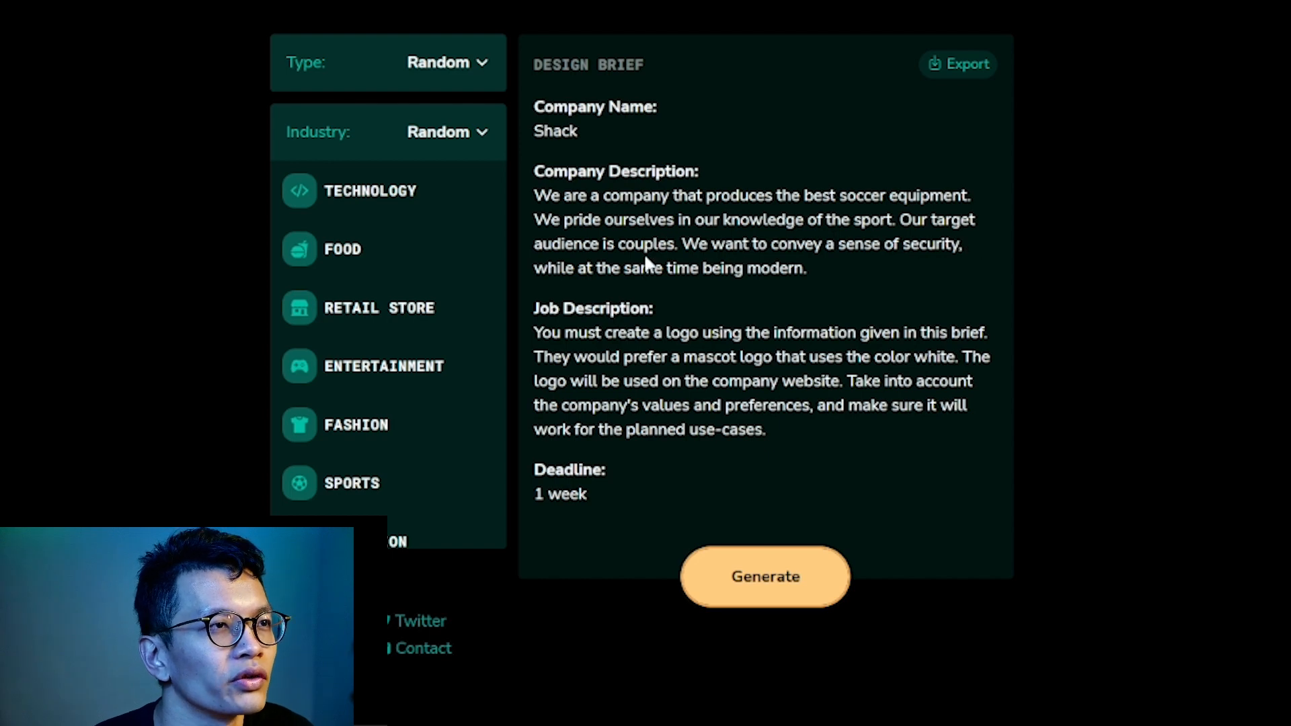
mouse_move(819, 278)
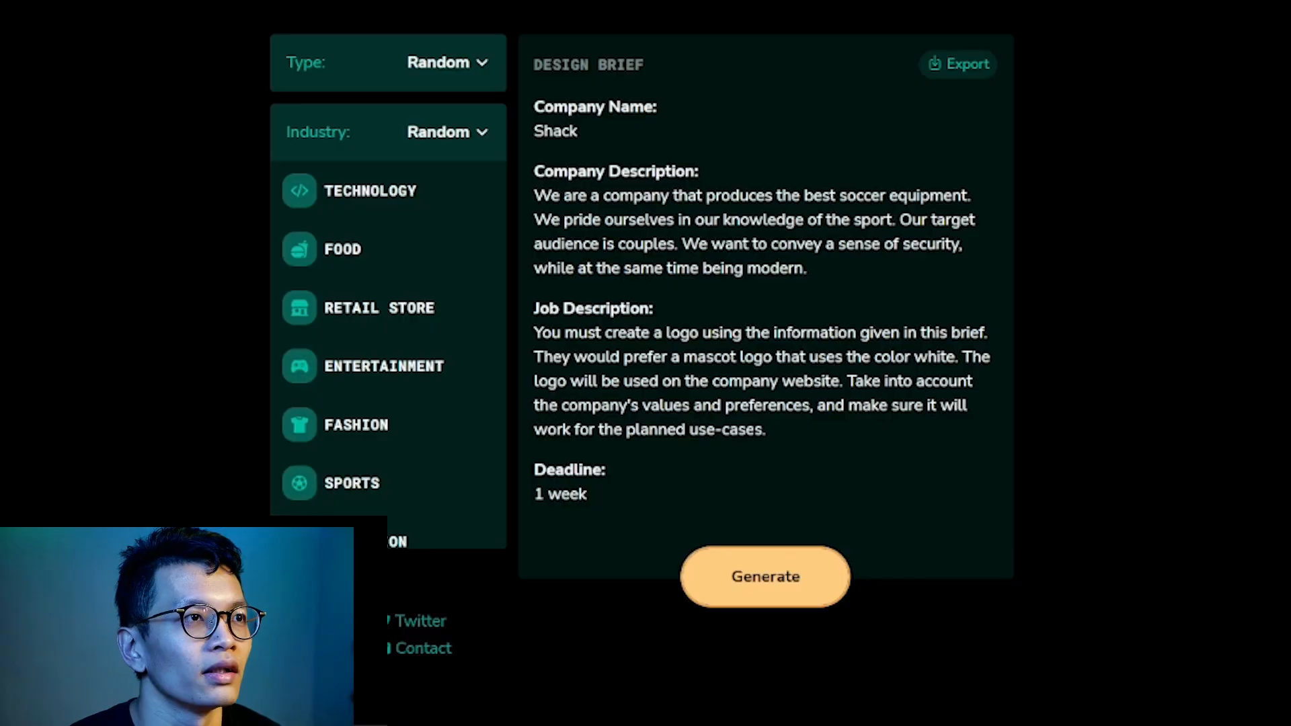
mouse_move(1267, 473)
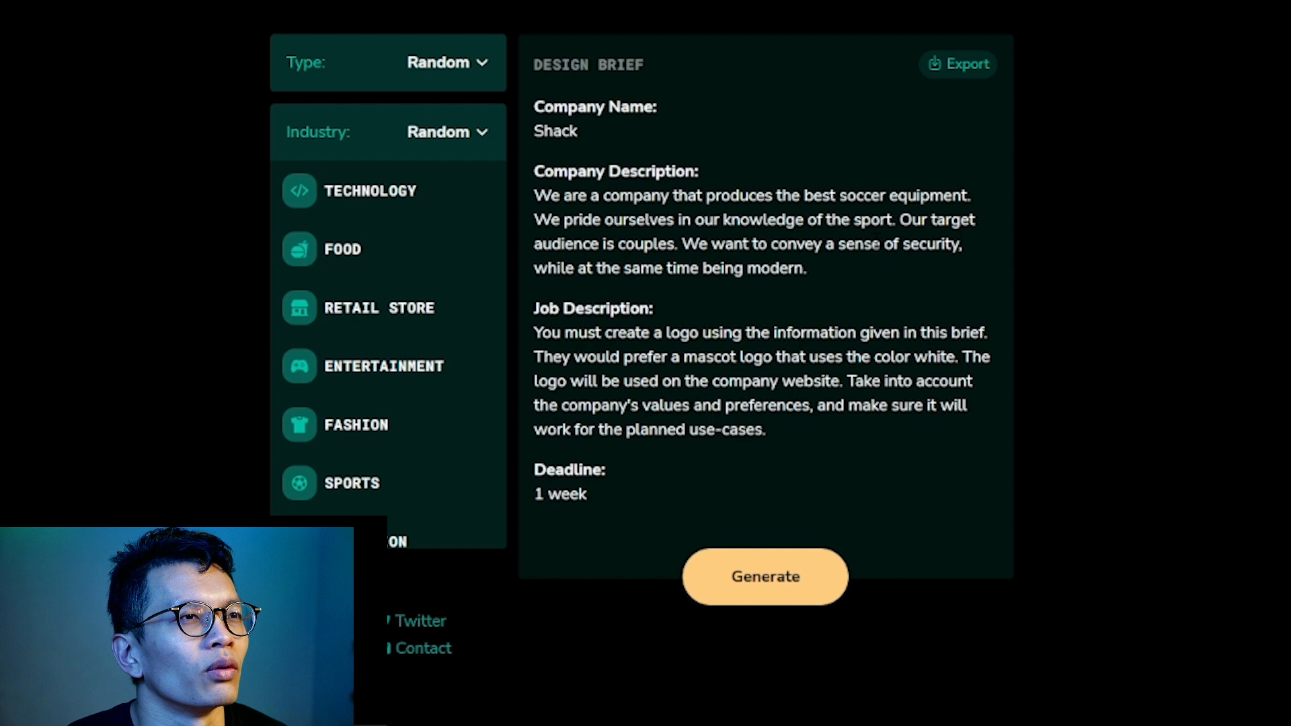
mouse_move(1006, 201)
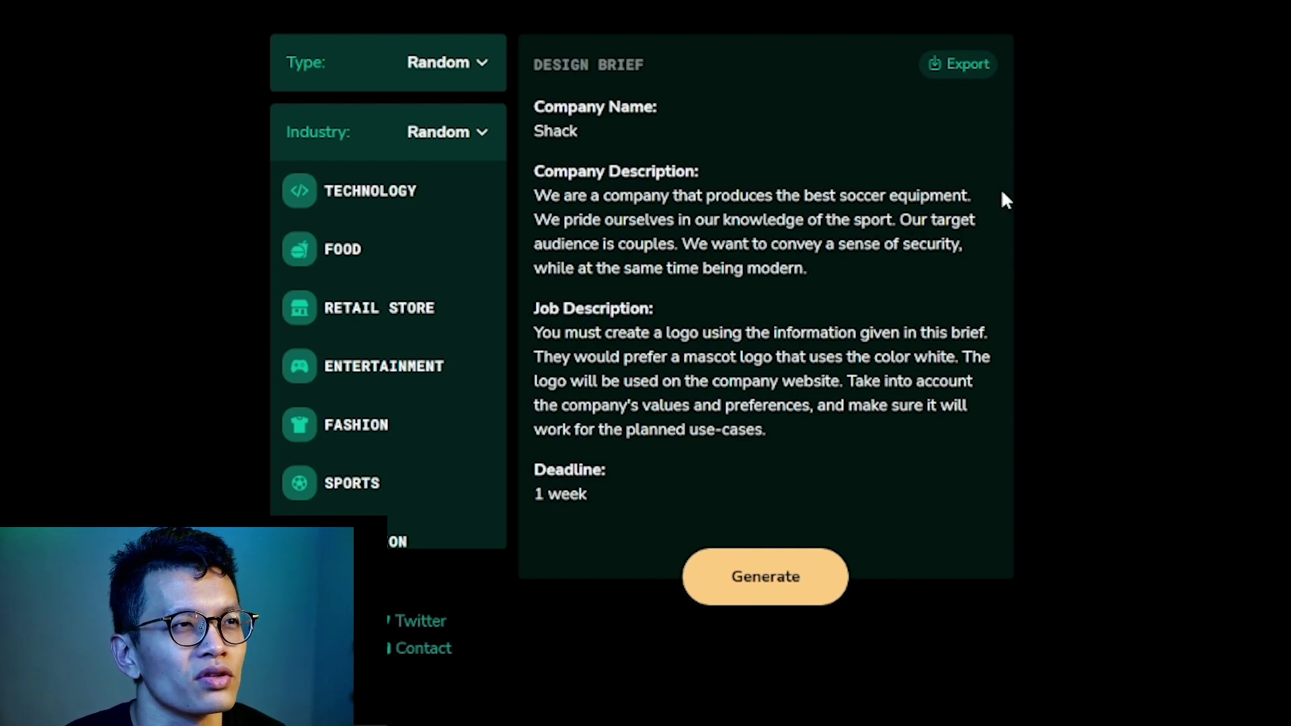
left_click(190, 10)
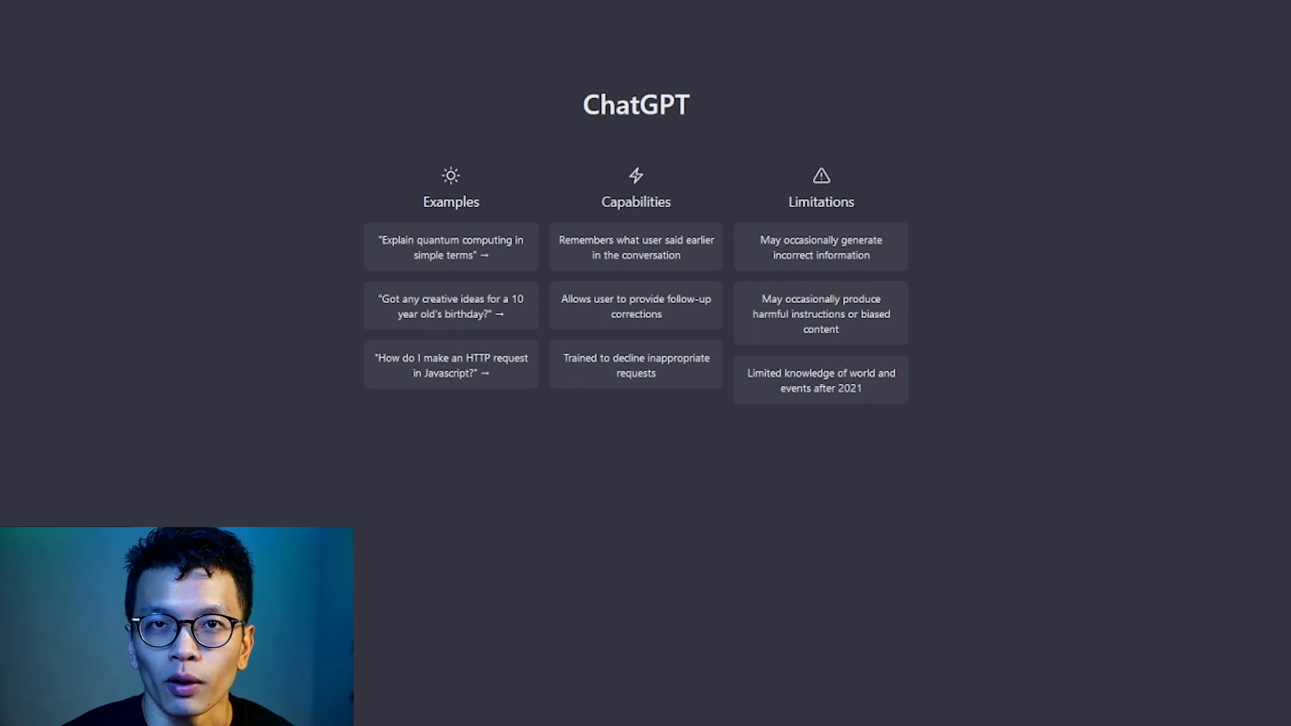
Draft the prompt 'give me a mock design brief with deliverables, of a fictional company'
type("give me a")
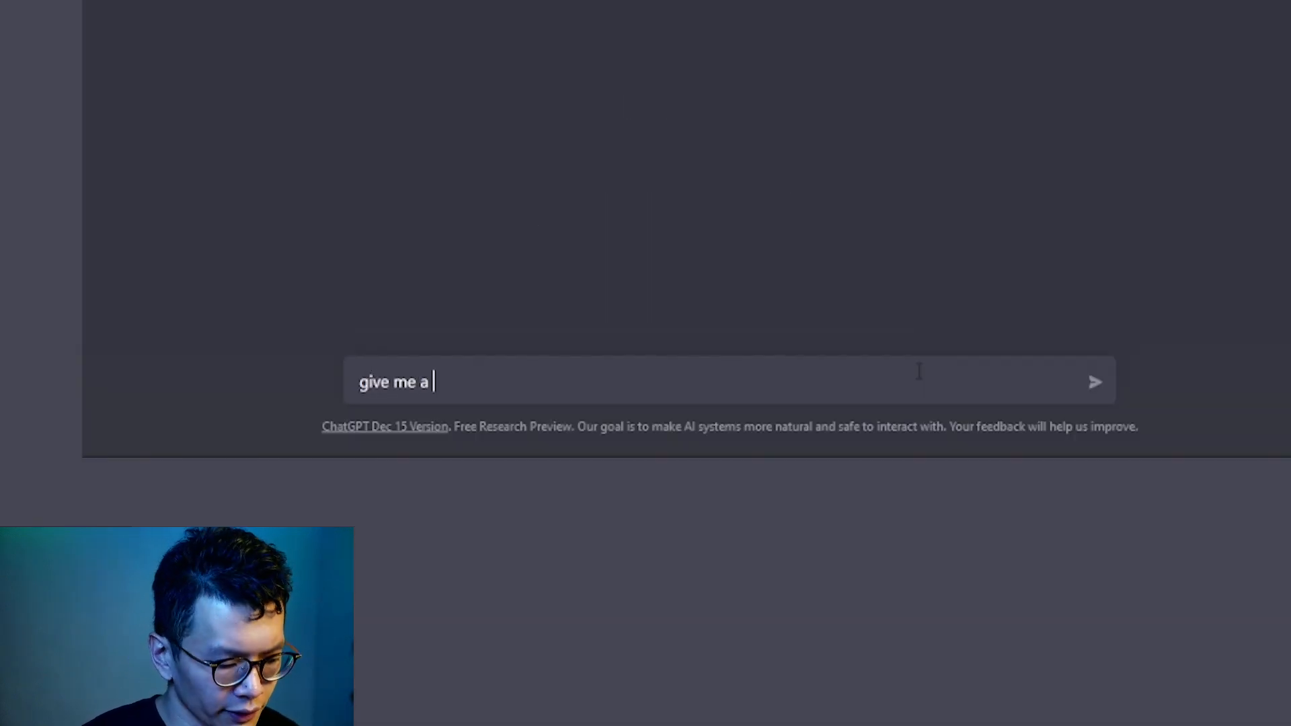
type("mock design")
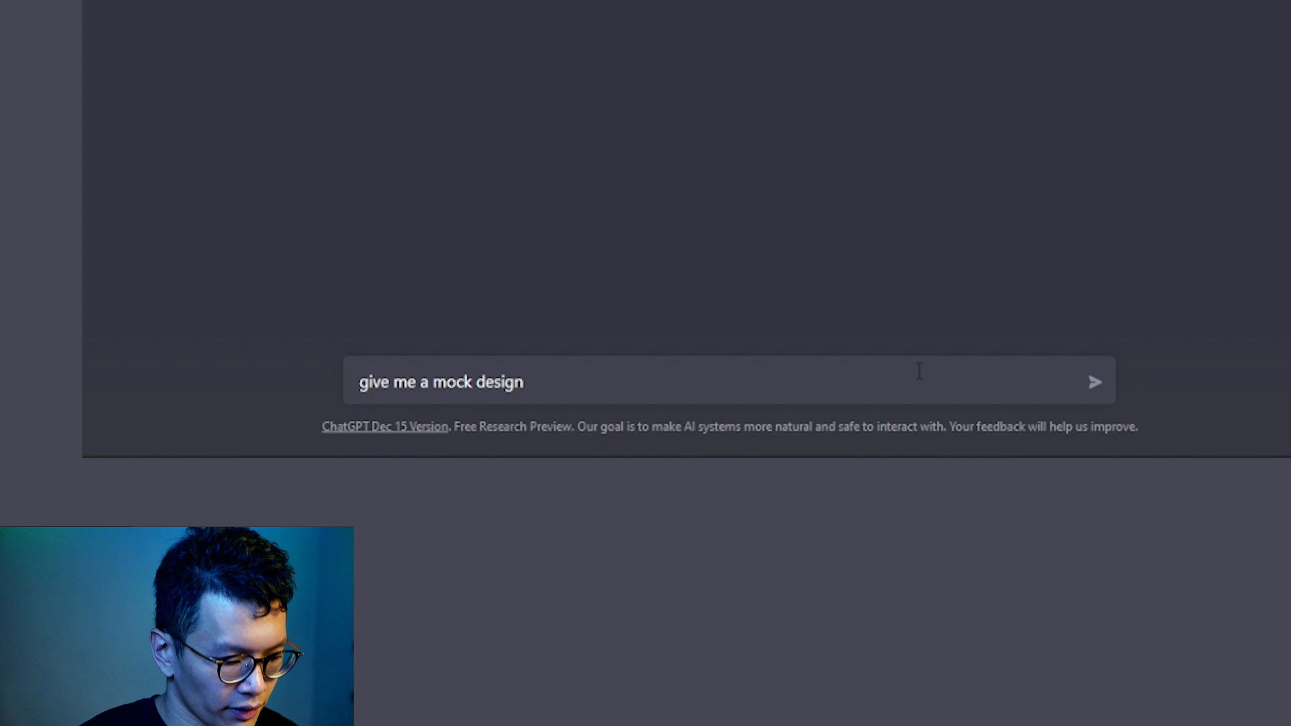
type("brief with deliverables")
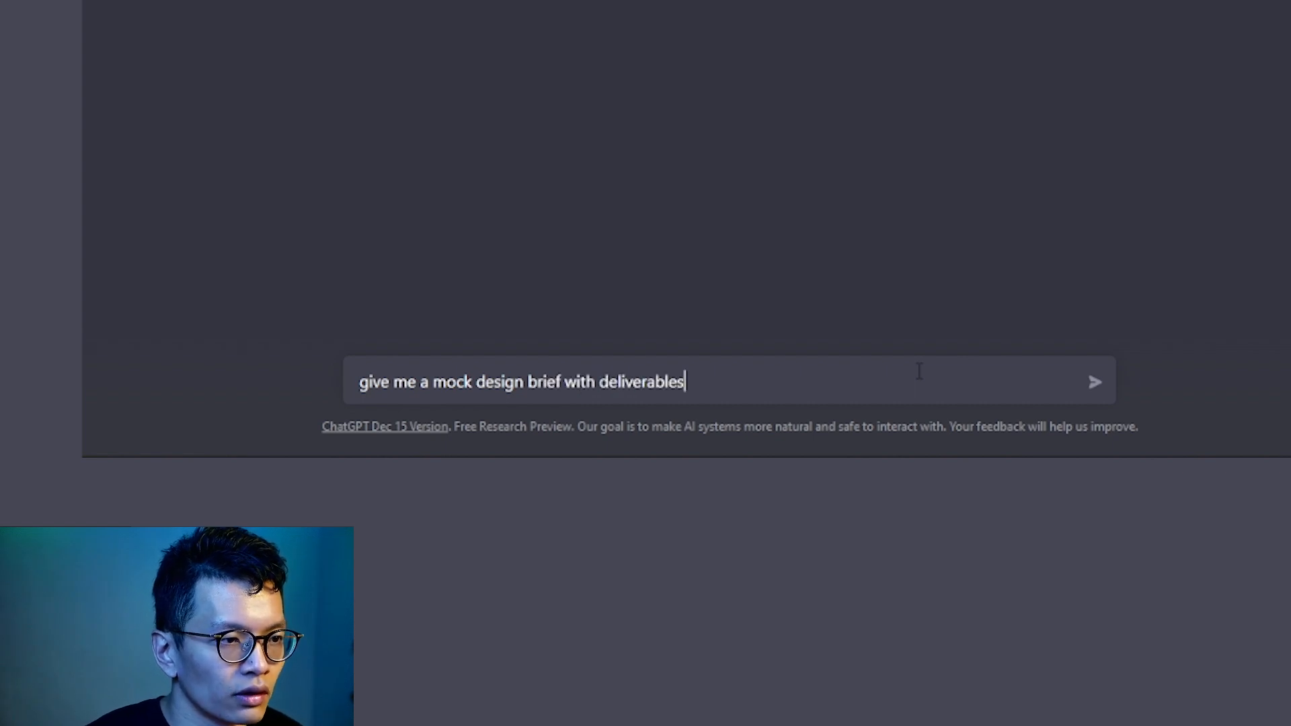
type(", of a")
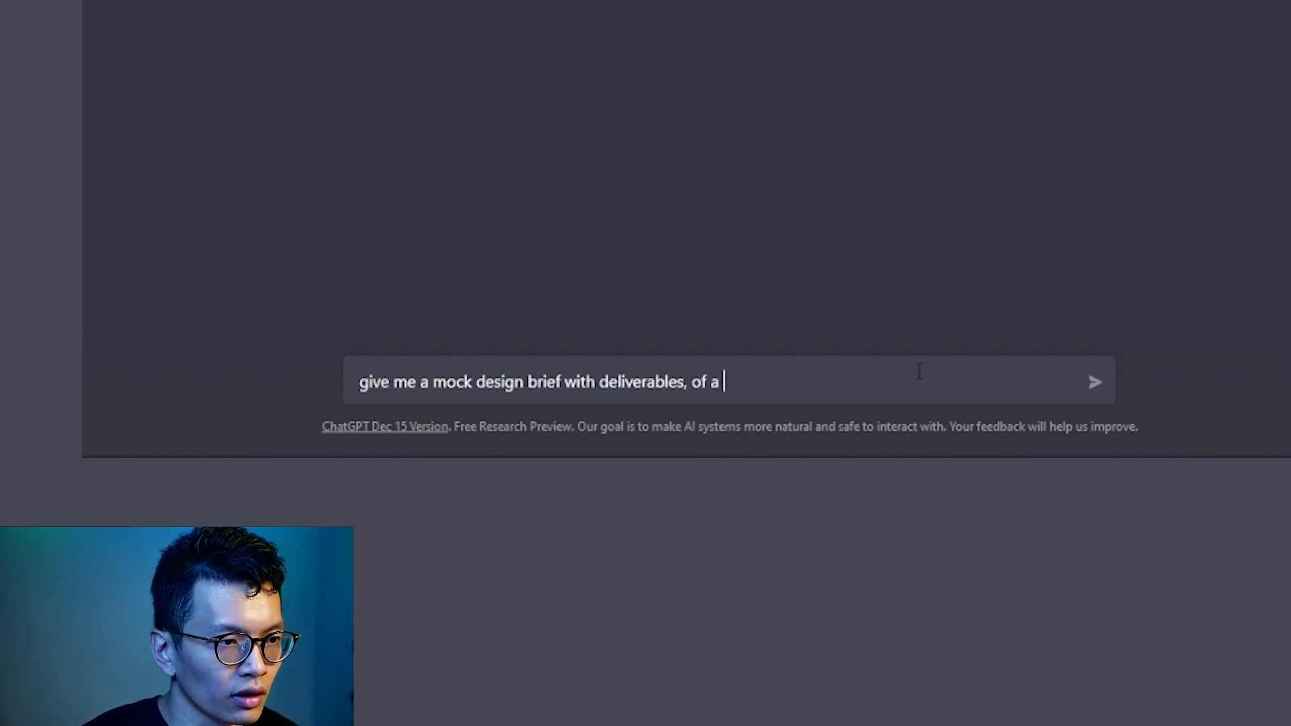
type("fictional company,")
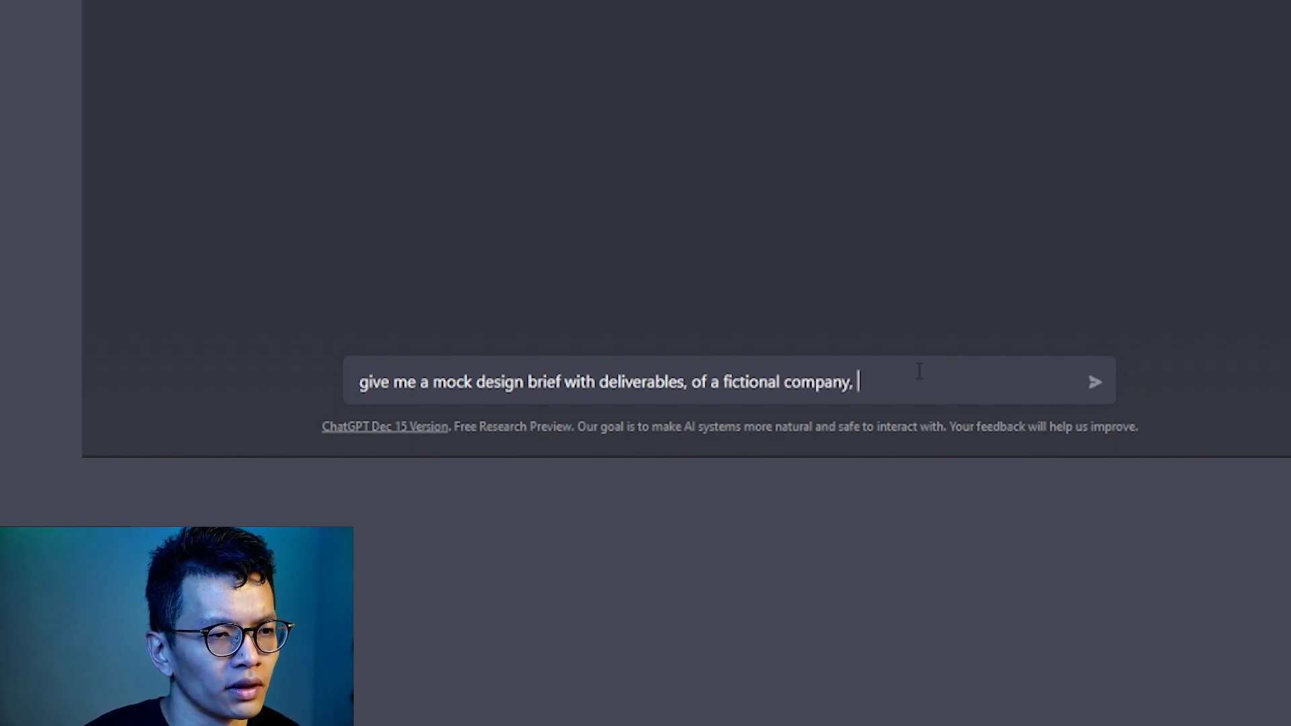
left_click(1095, 381)
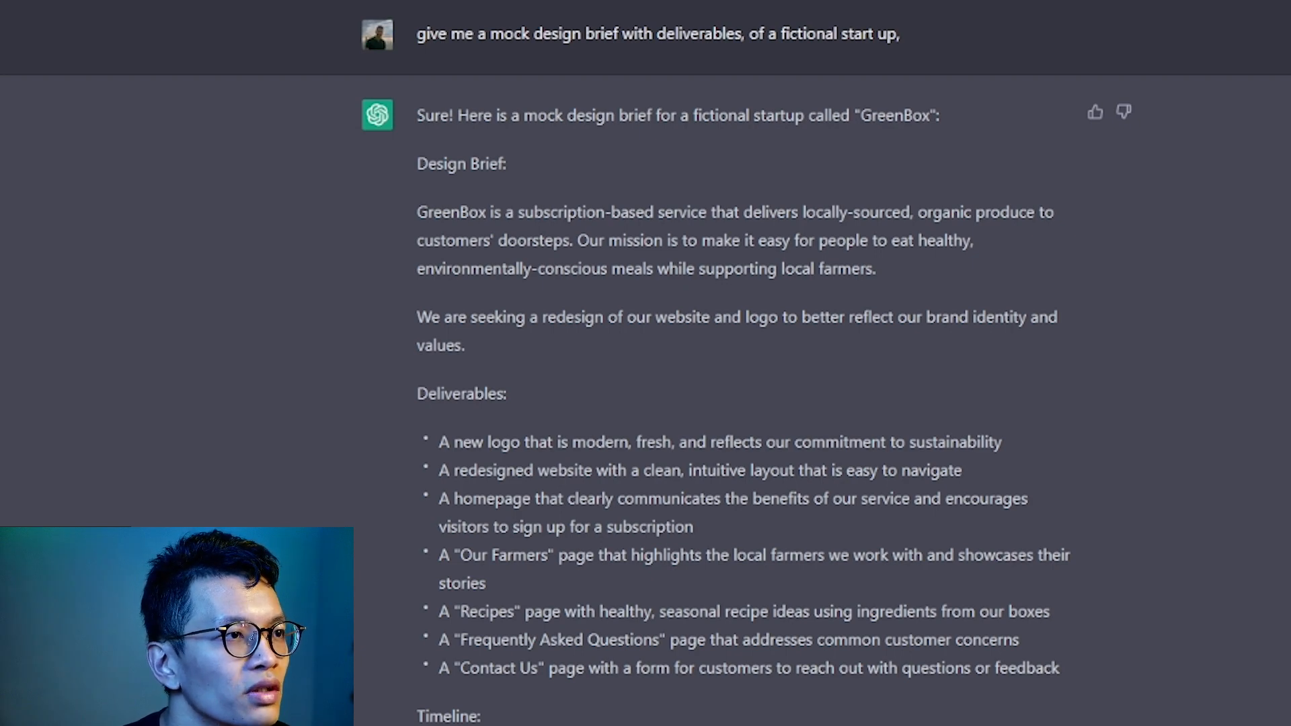
Read through the GreenBox brief down to its eight-week site launch timeline
scroll("down", 3)
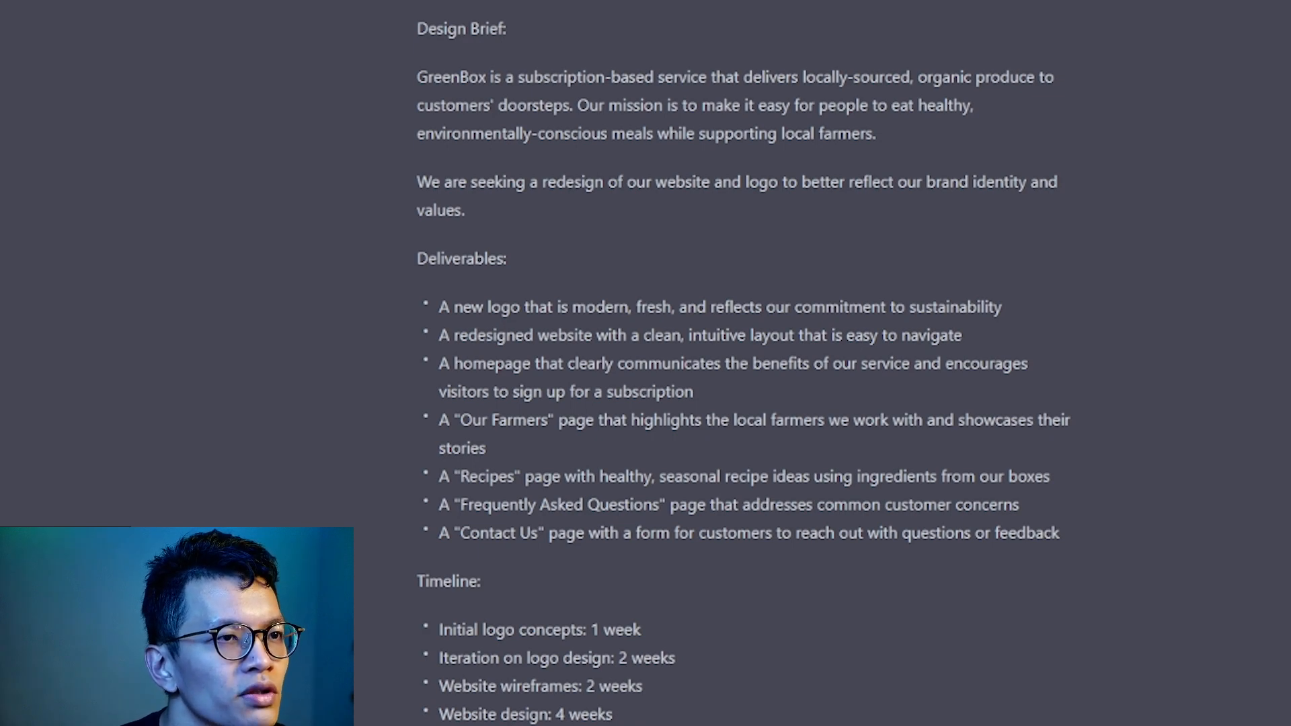
scroll("down", 3)
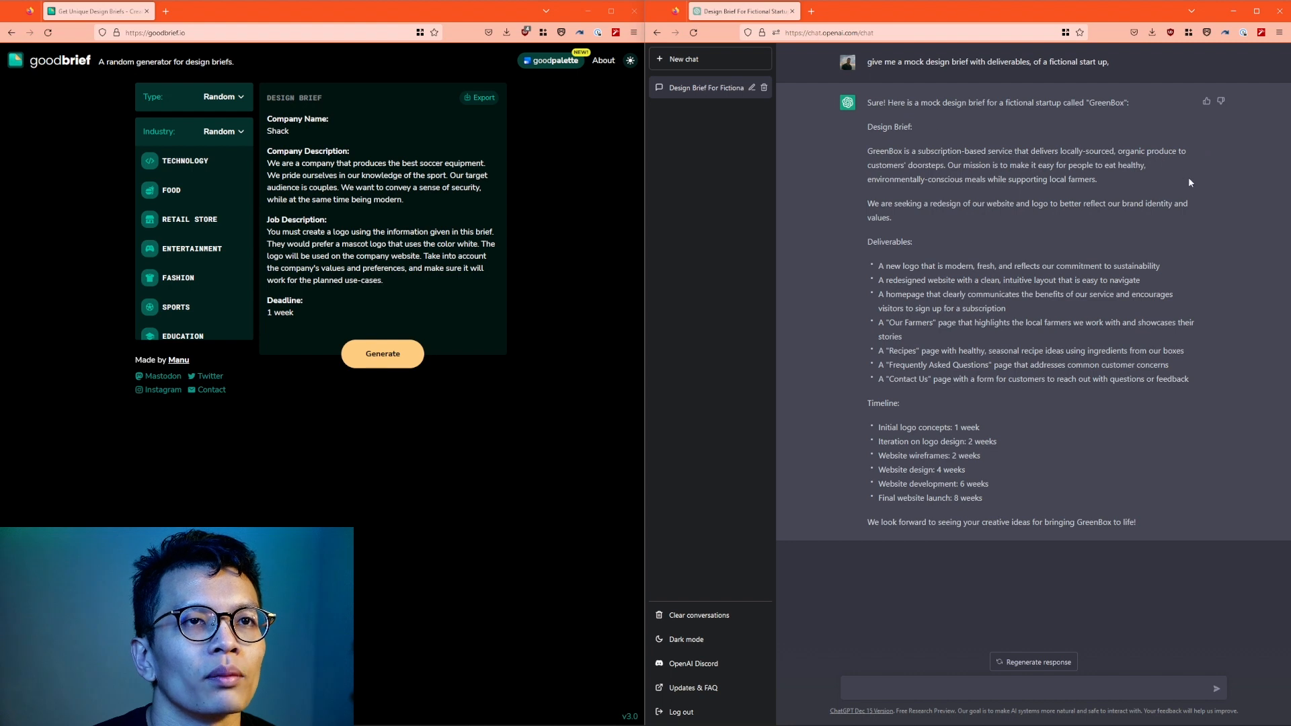
Send the follow-up 'create another one' to request a second mock brief
type("create another one")
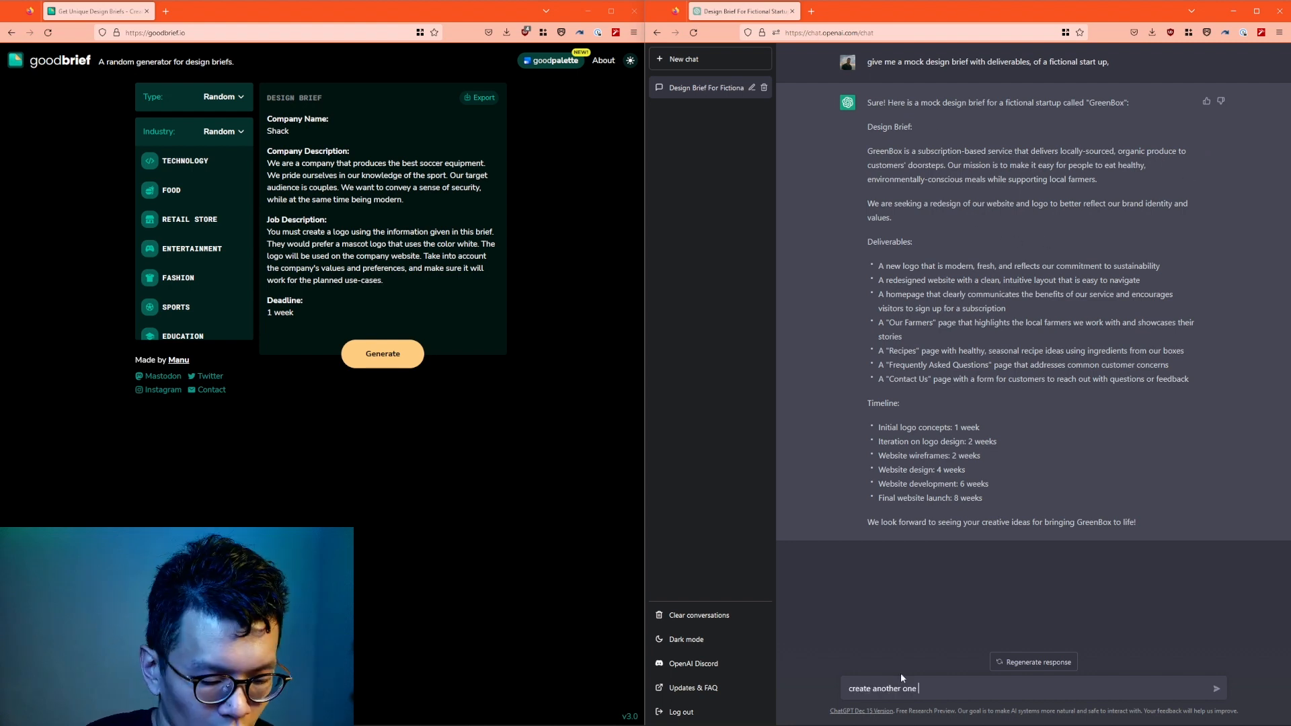
key("Return")
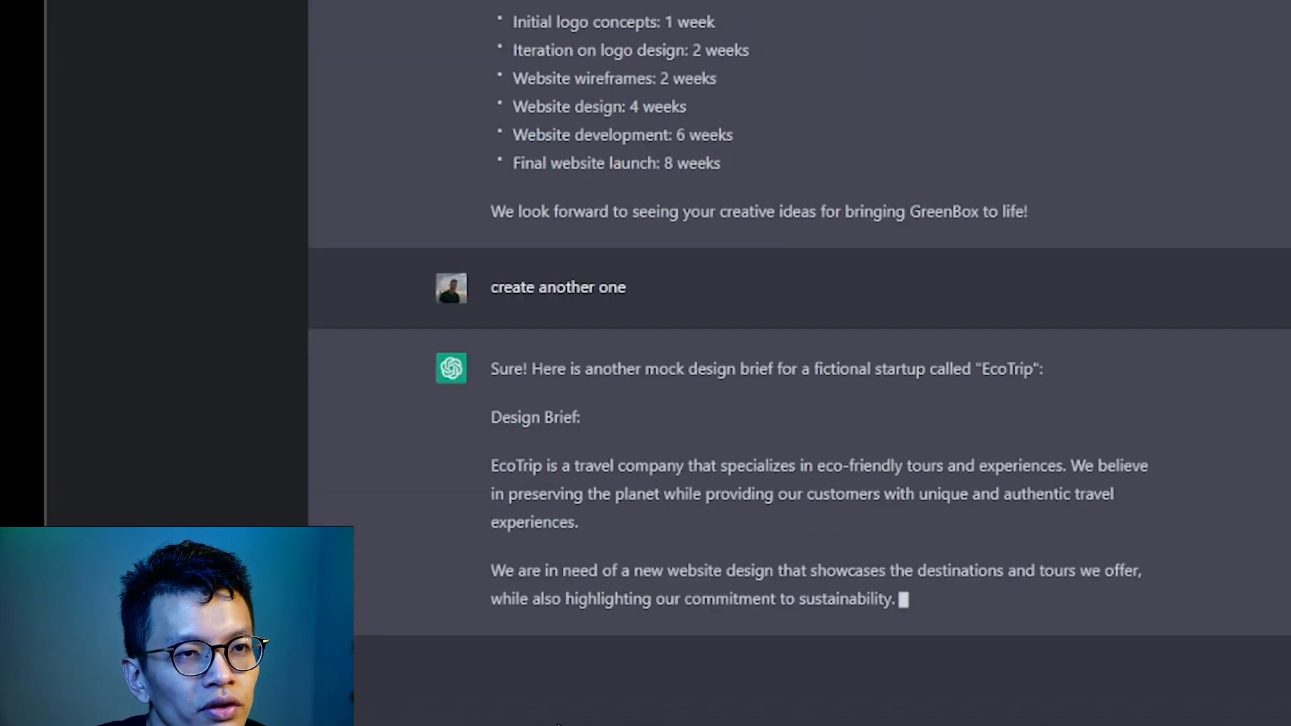
Read through the EcoTrip brief down to its six-week launch timeline
scroll("down", 3)
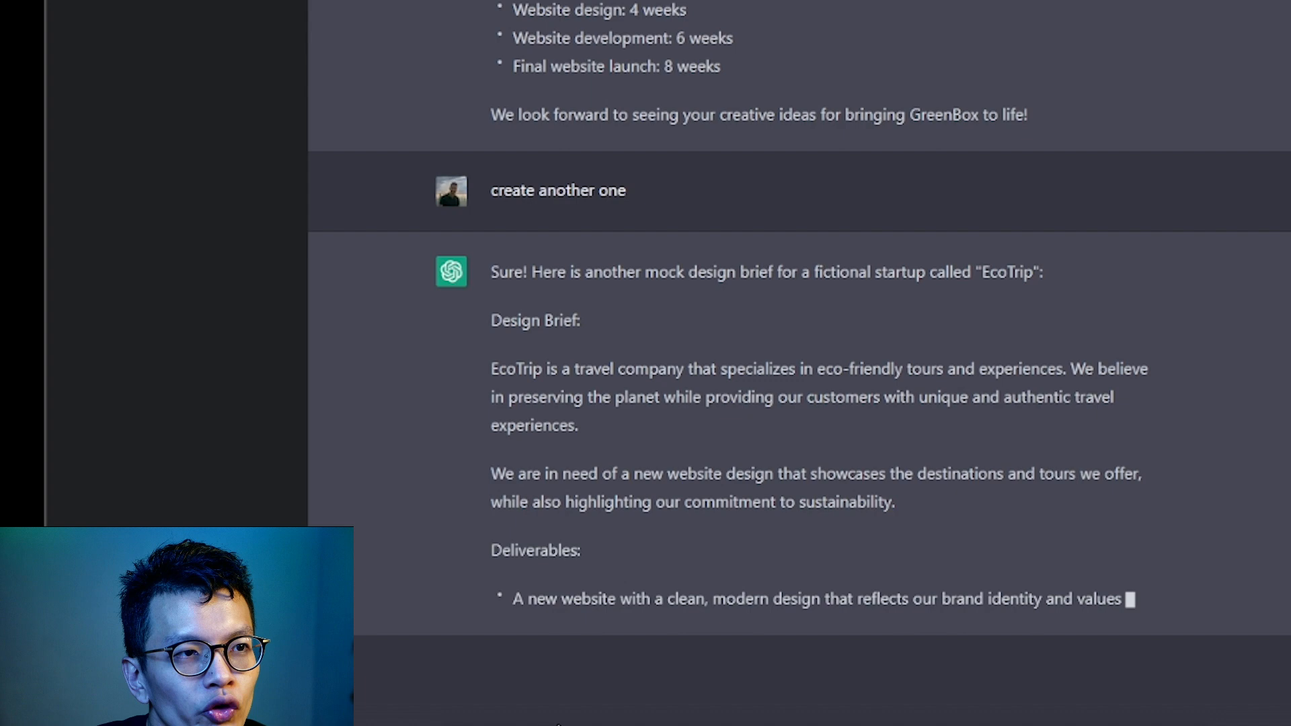
scroll("down", 3)
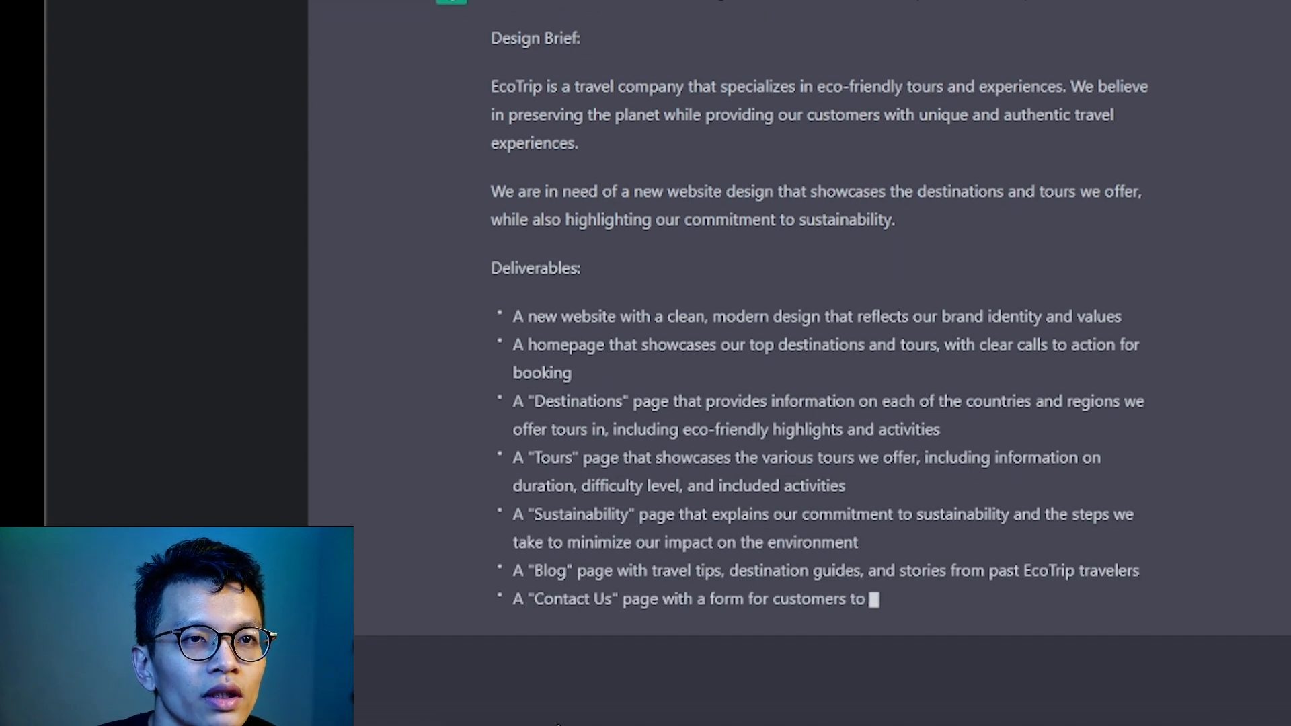
scroll("down", 3)
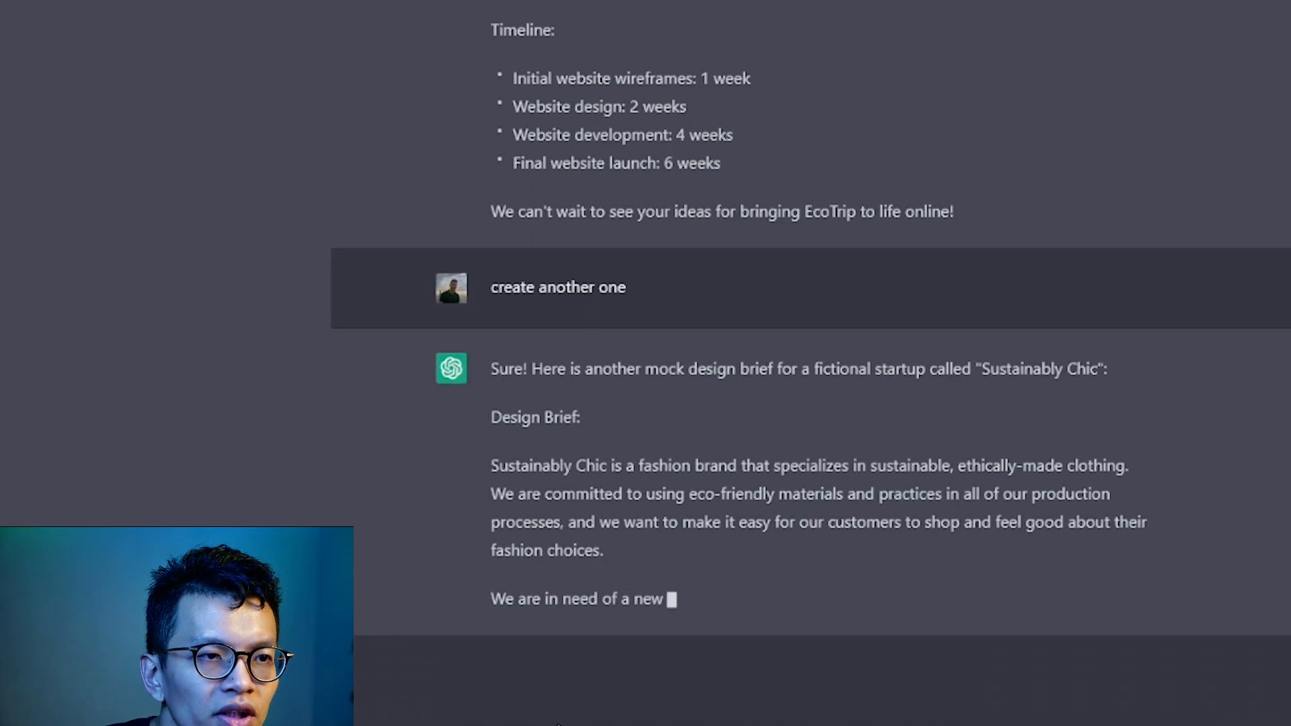
Scroll through the Sustainably Chic output until the Eco-Friendly Cleaners brief appears
scroll("down", 3)
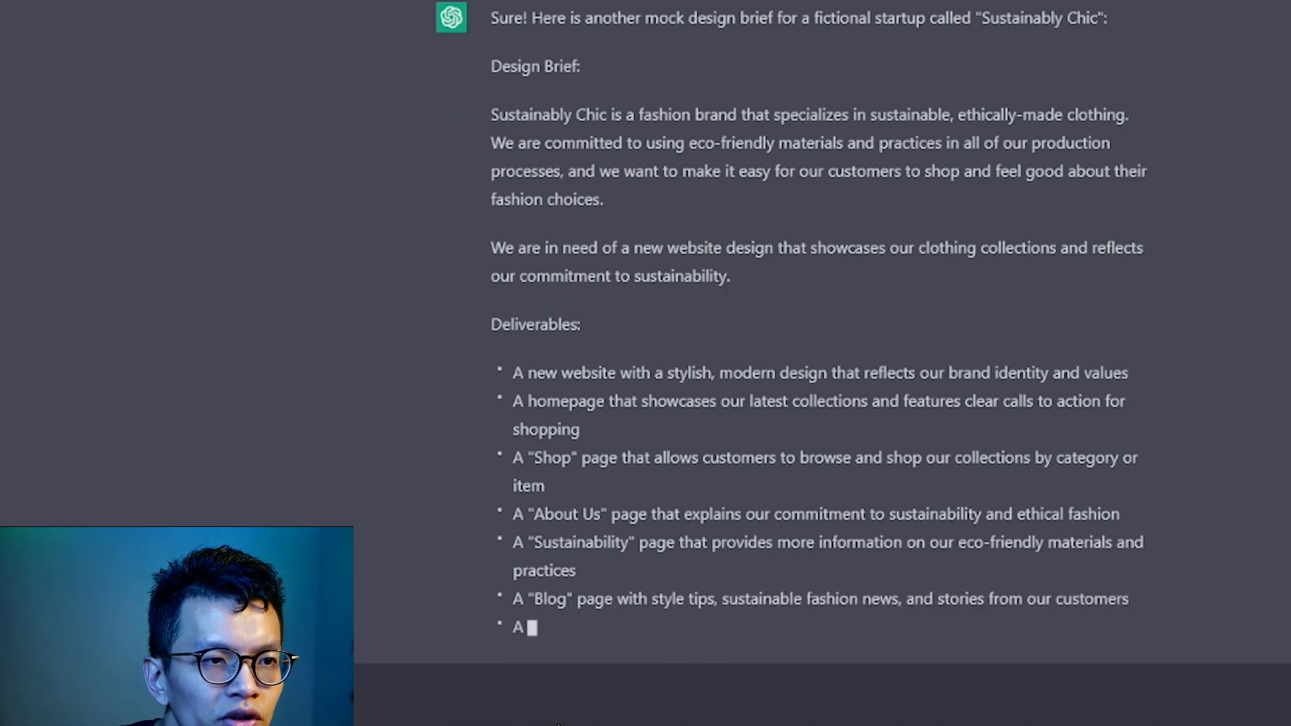
scroll("down", 3)
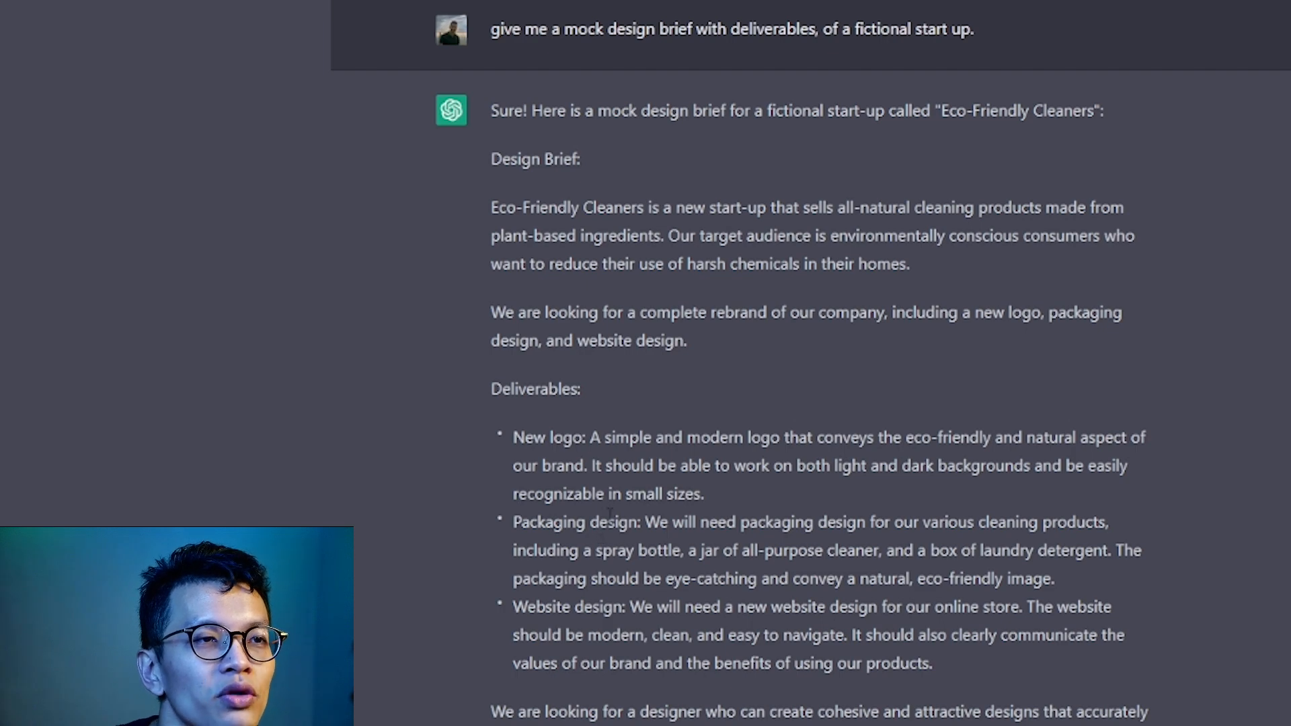
mouse_move(644, 603)
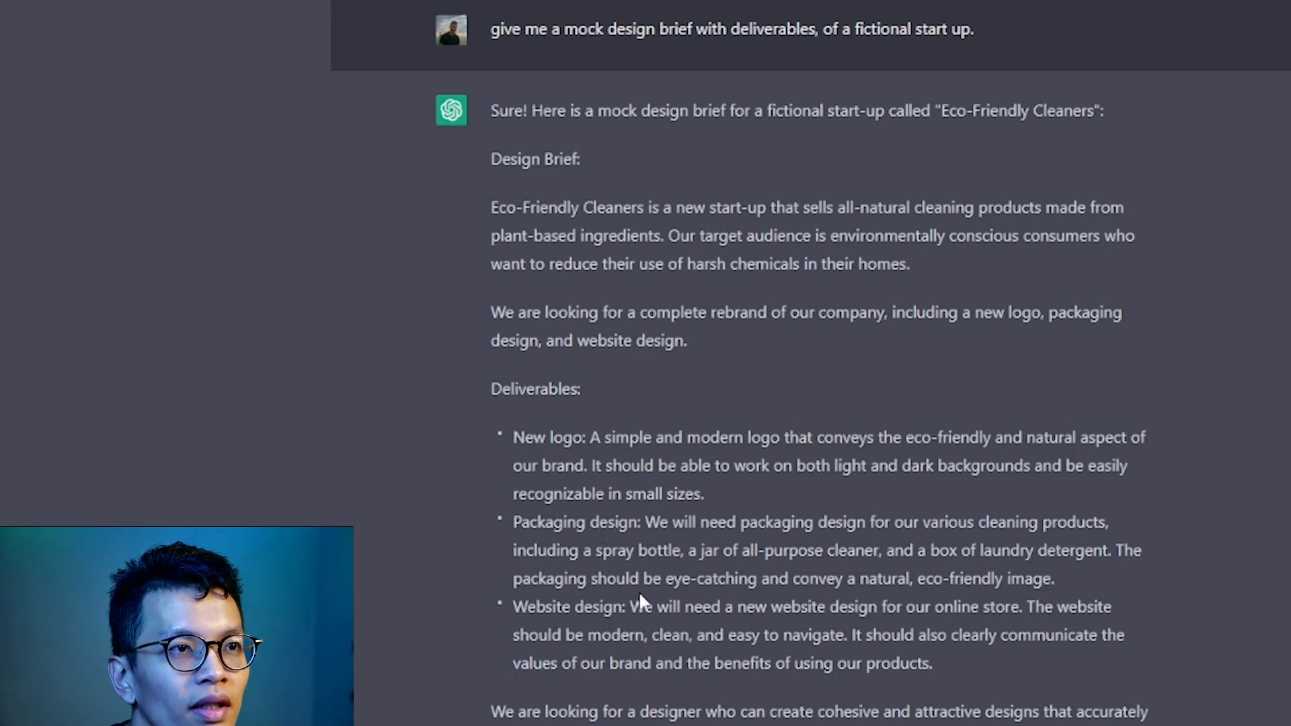
Scroll to the Eco-Friendly Cleaners brief's full timeline and $5,000 budget
scroll("down", 3)
type("give a fe")
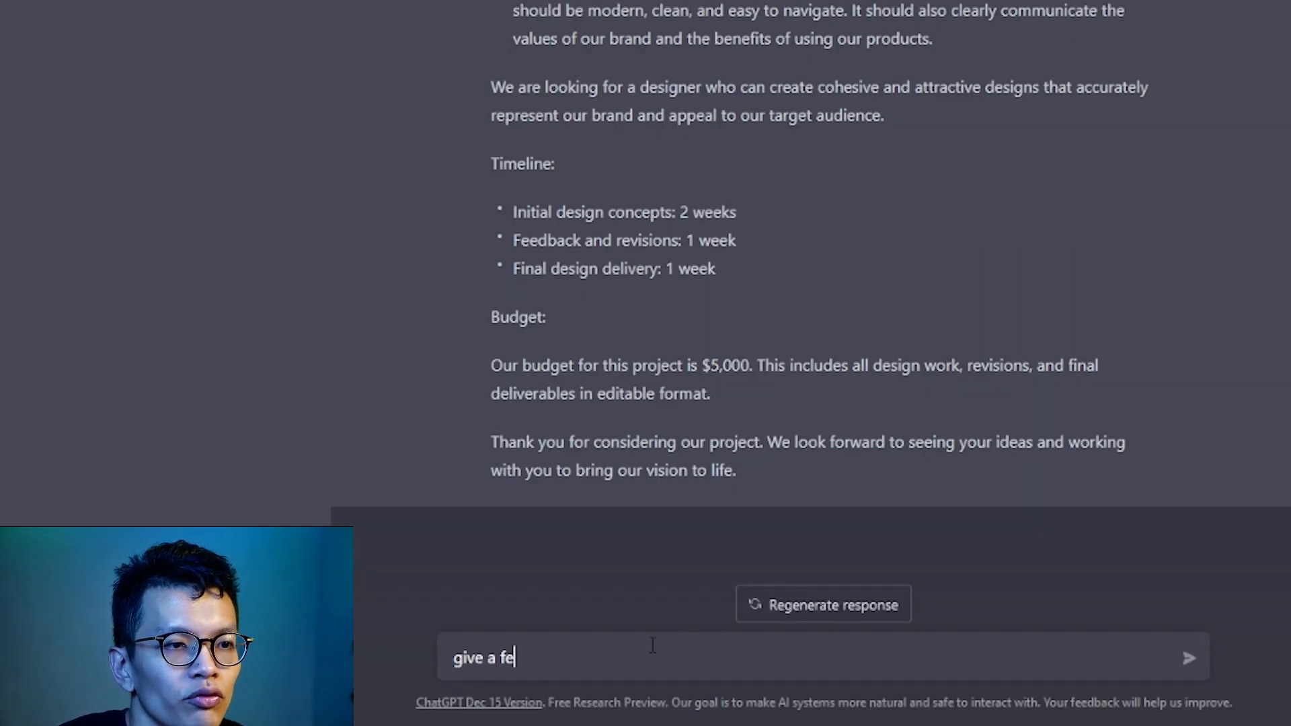
Request ideal customer profiles for this company and review Sarah, John, Rachel and Jake
type("w examp")
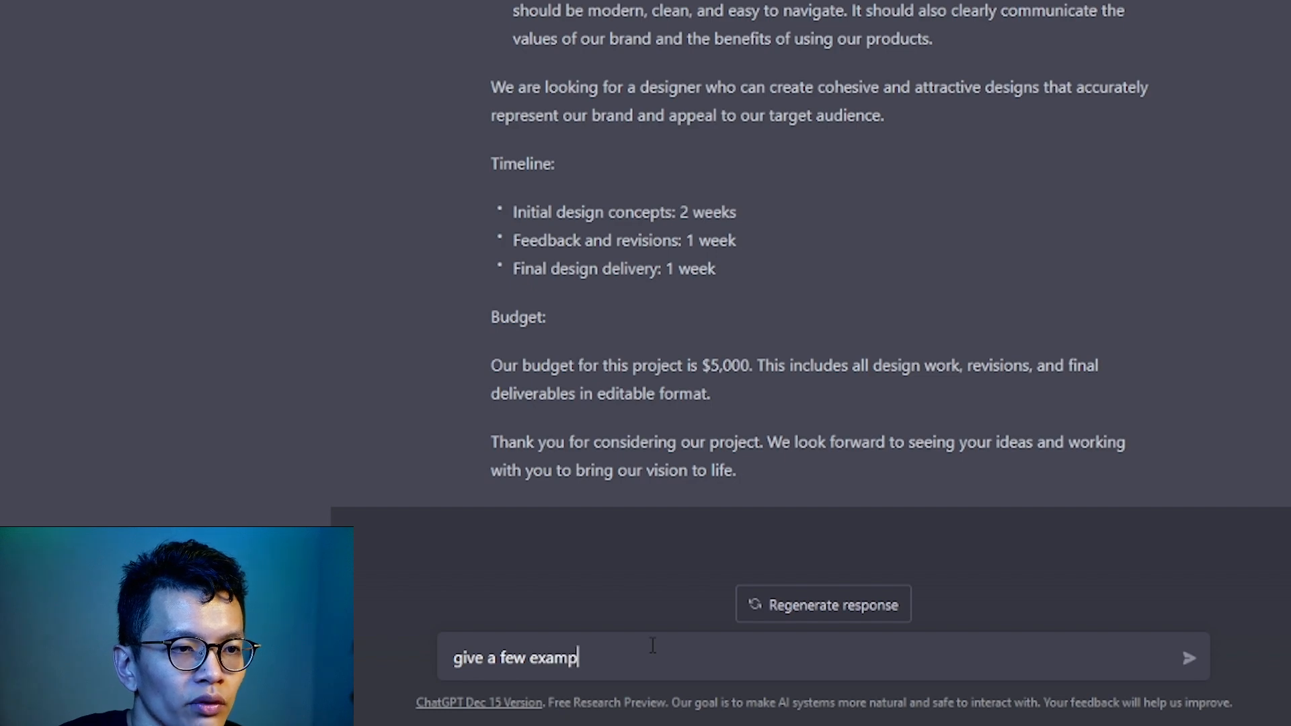
type("les of ideal")
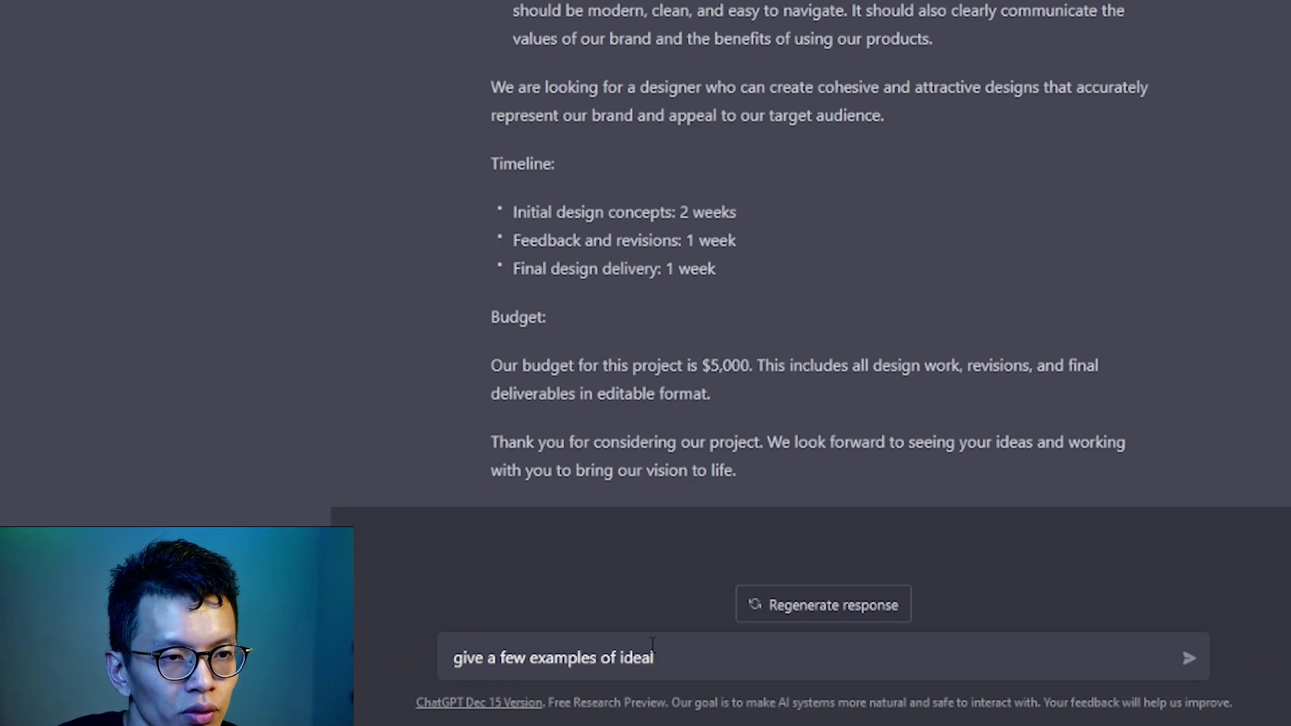
type("customer profiles")
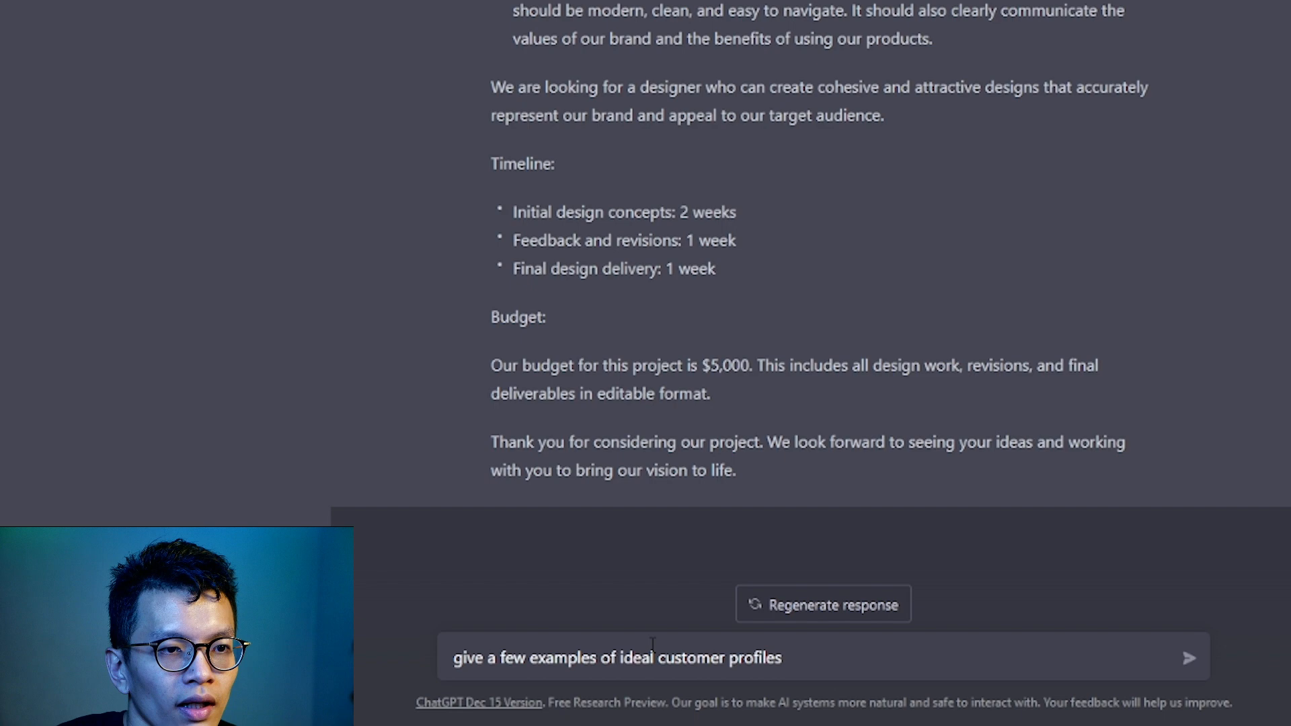
type("for this com")
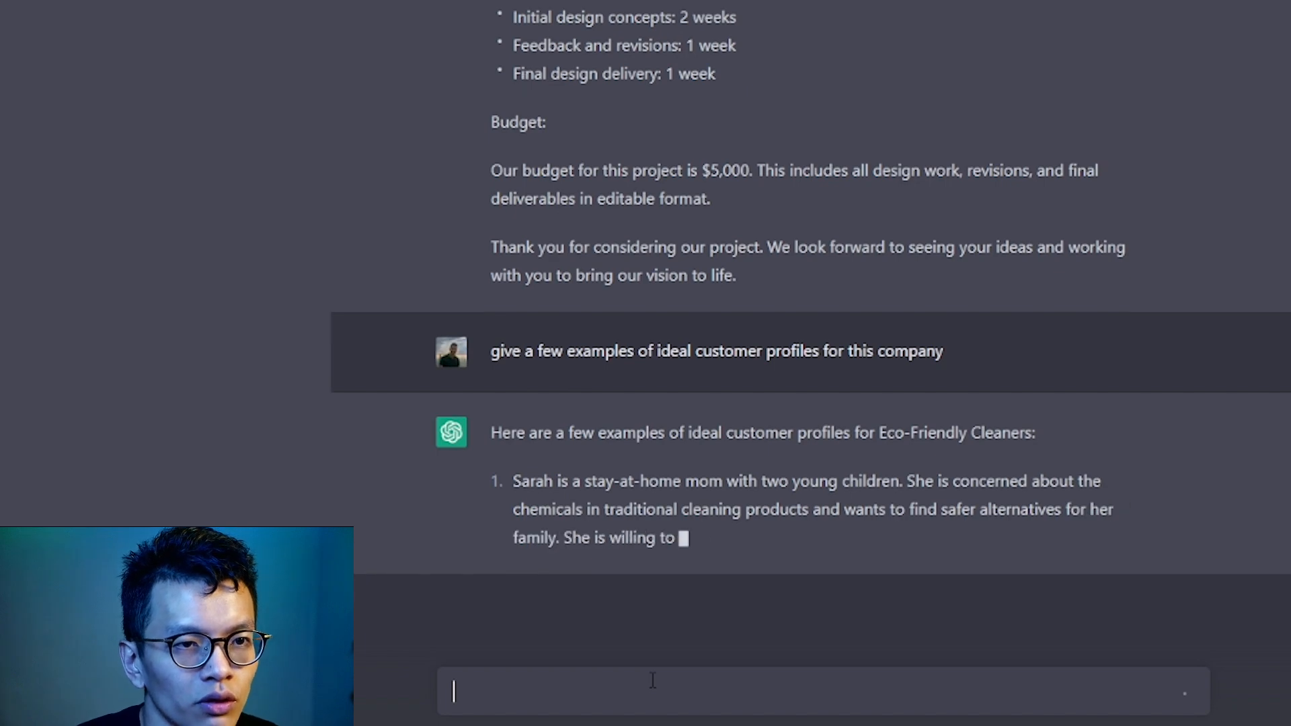
scroll("down", 3)
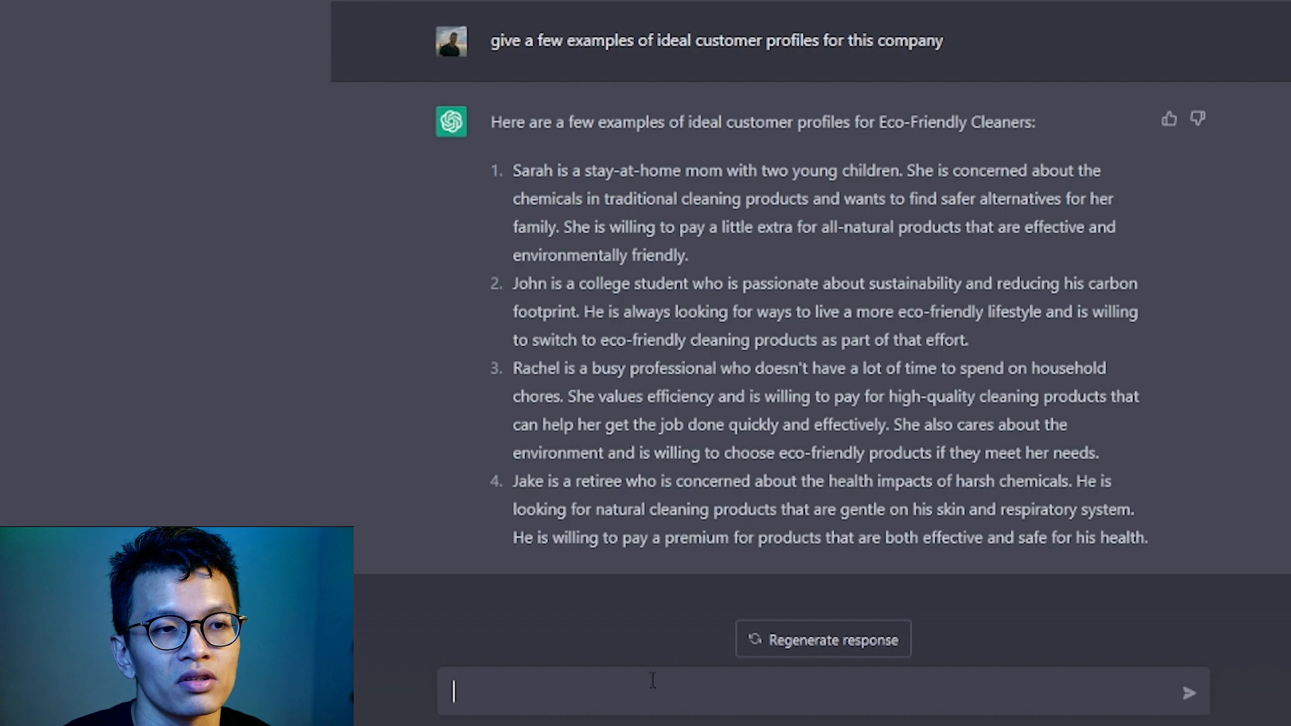
scroll("up", 3)
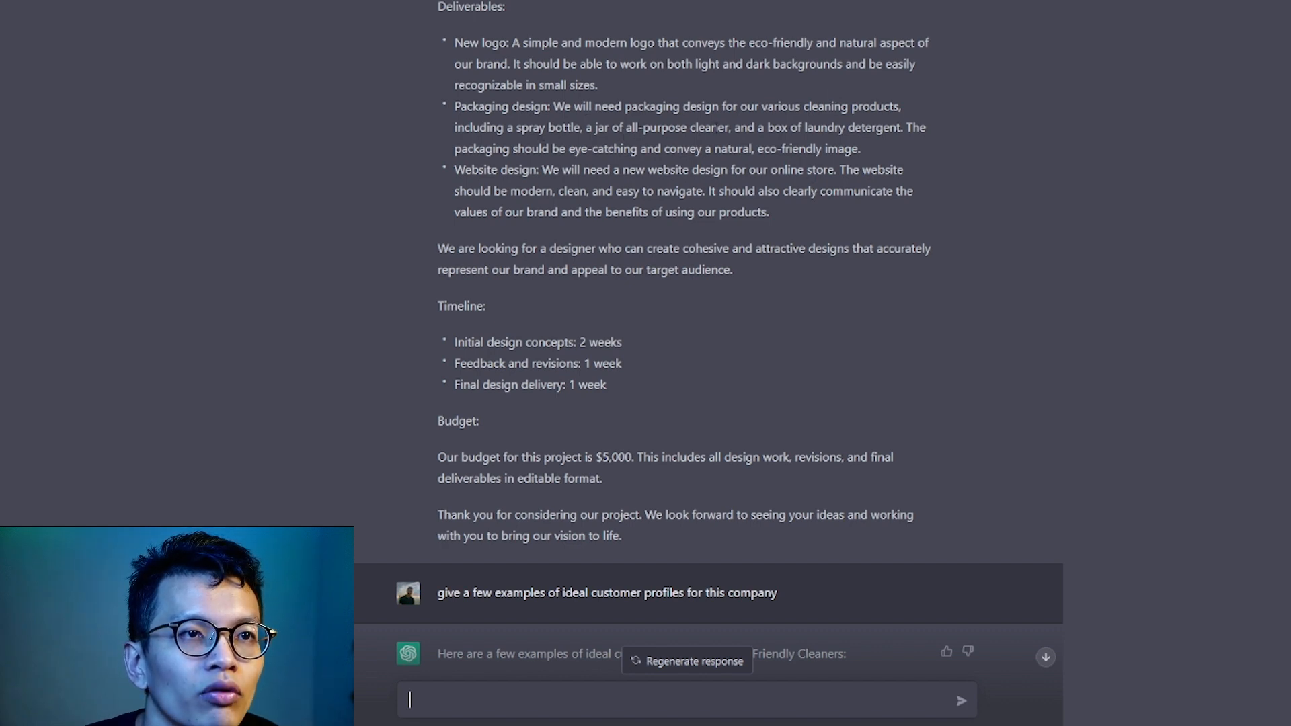
Ask for names, taglines, ingredient lists and packaging text for the three cleaning products
type("give me d")
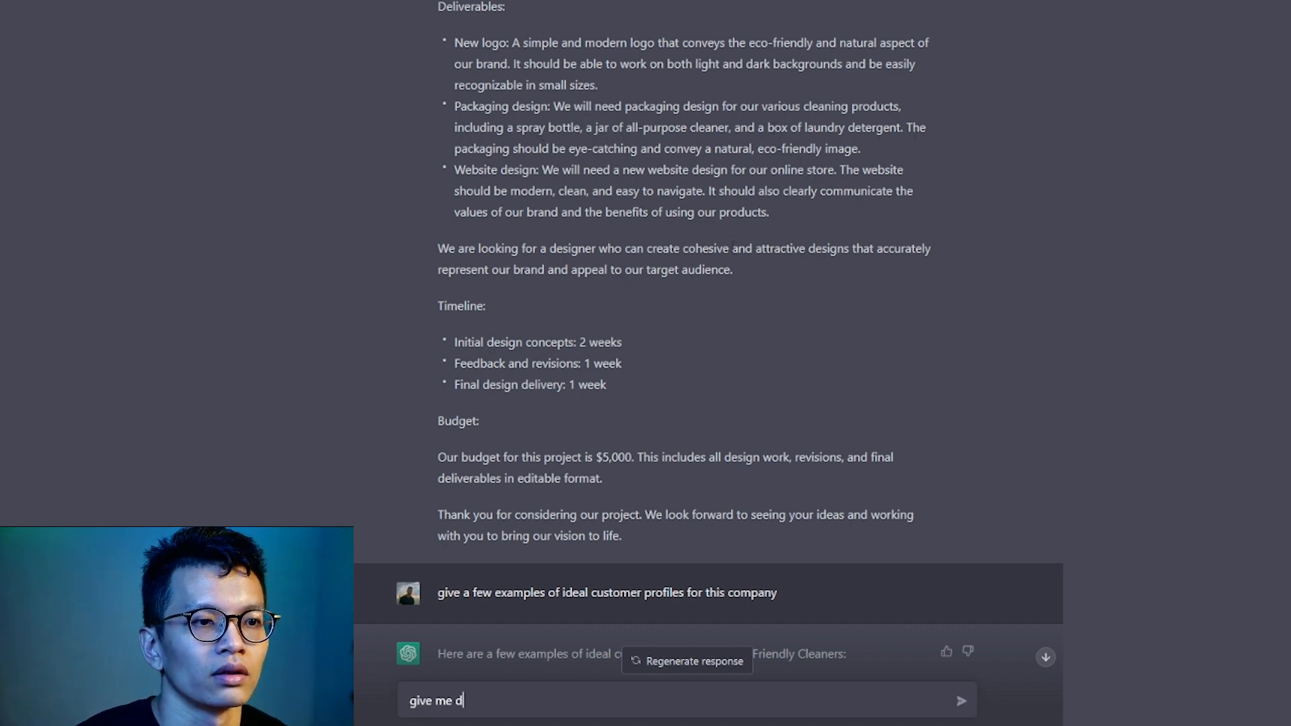
type("etails of the")
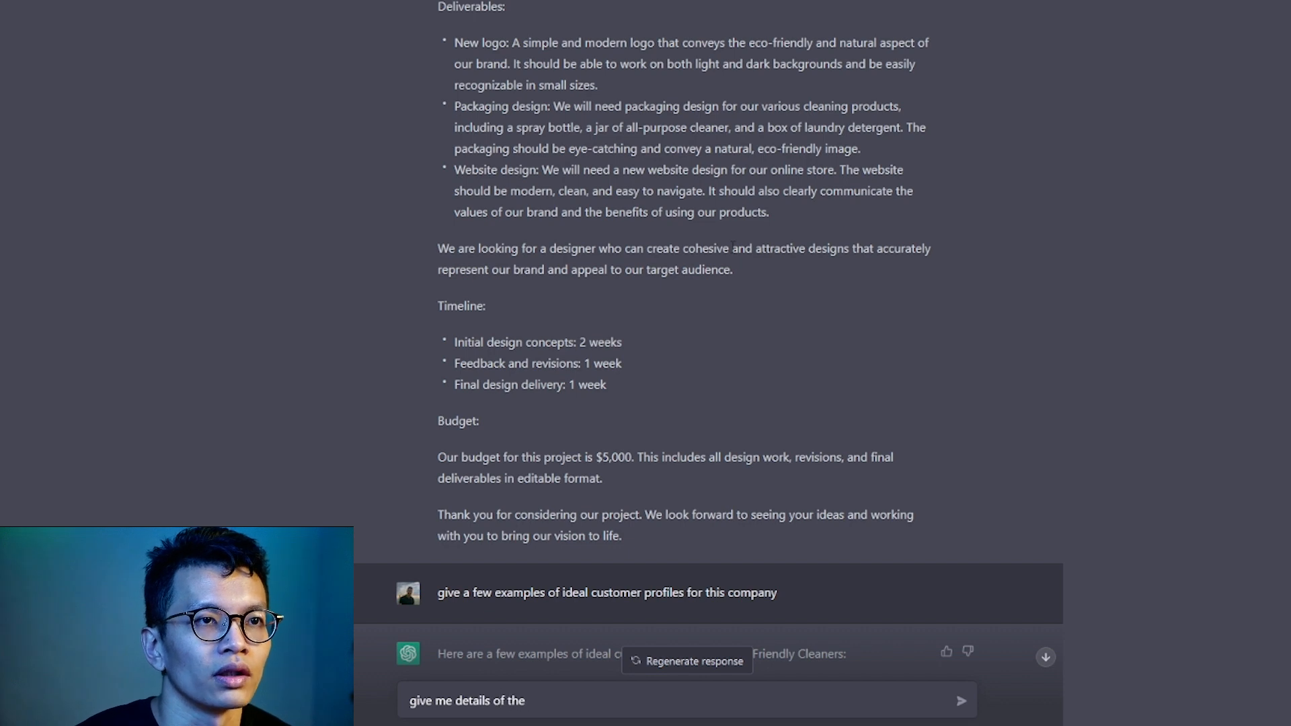
type("cleaning products -")
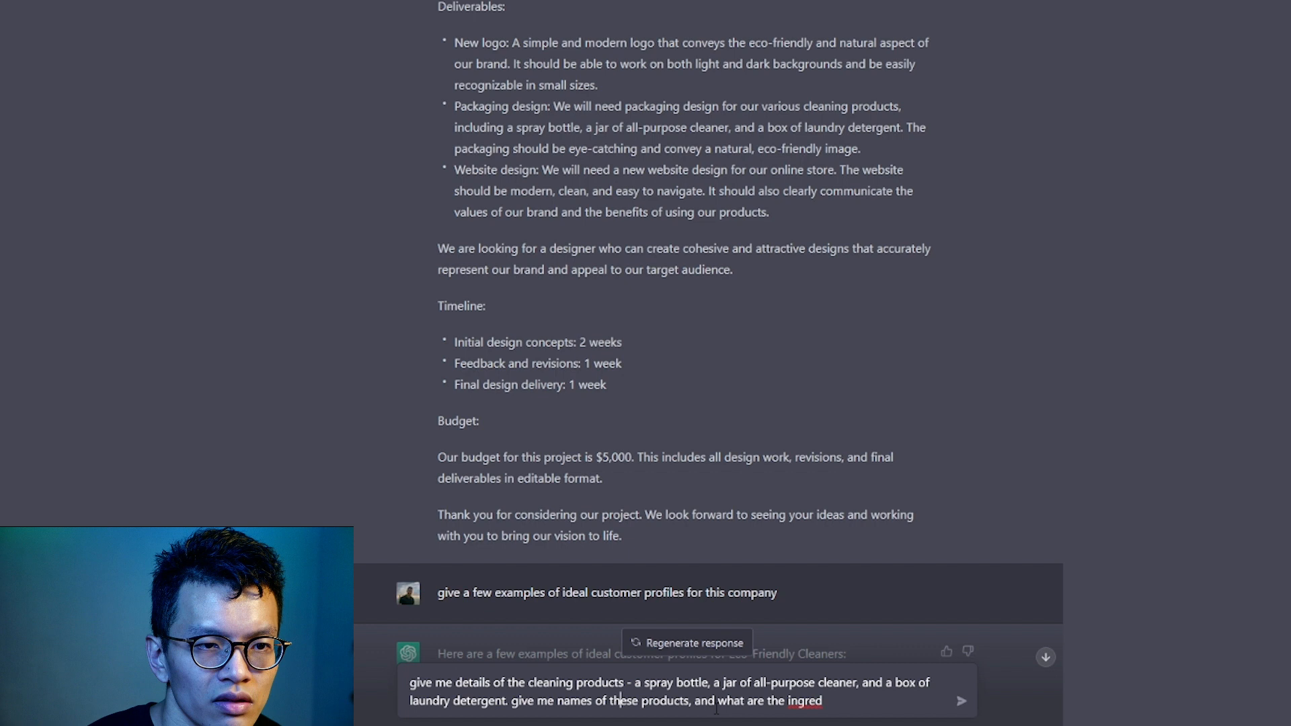
type("tagline, and")
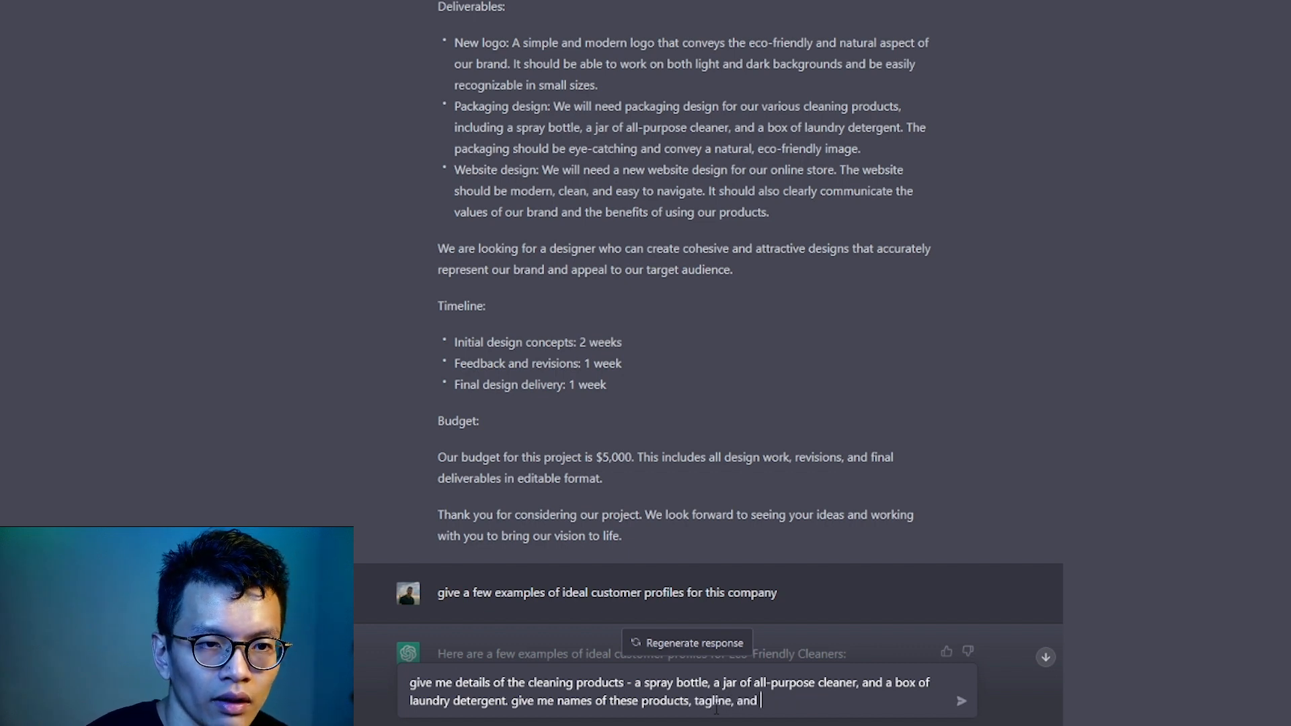
type("ingredient list, and all addit")
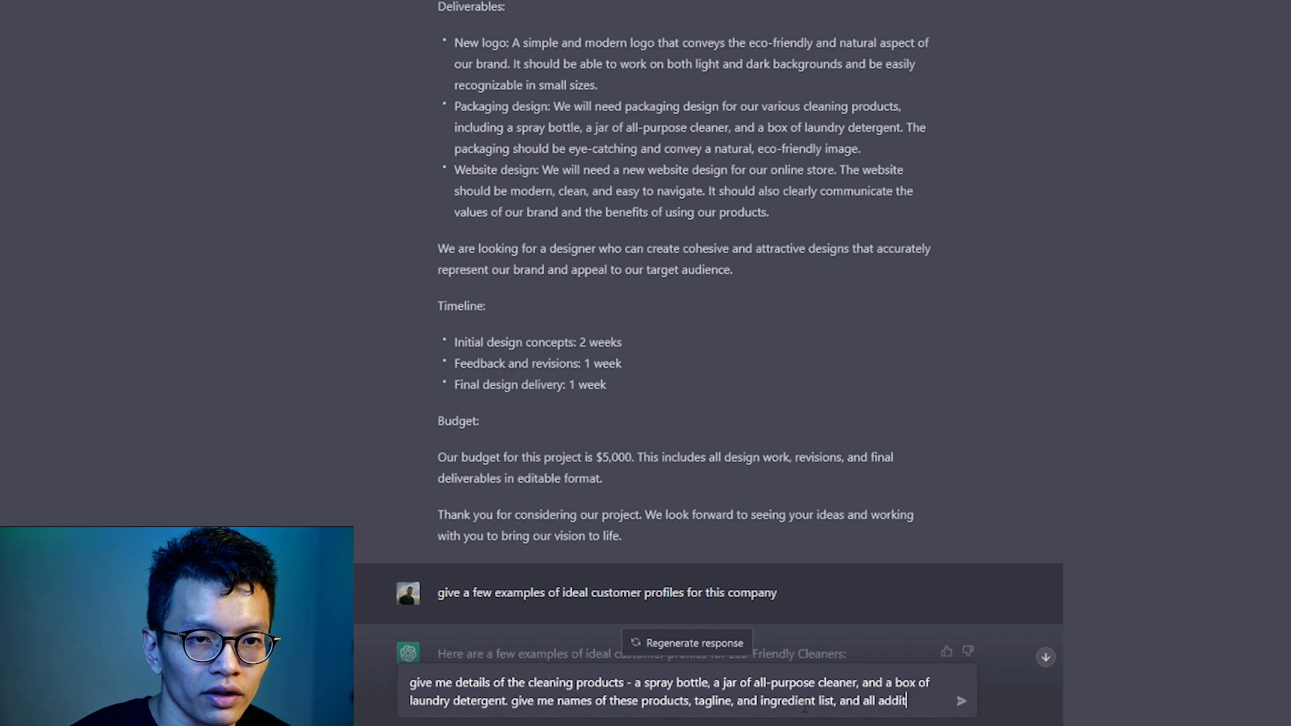
type("ional text")
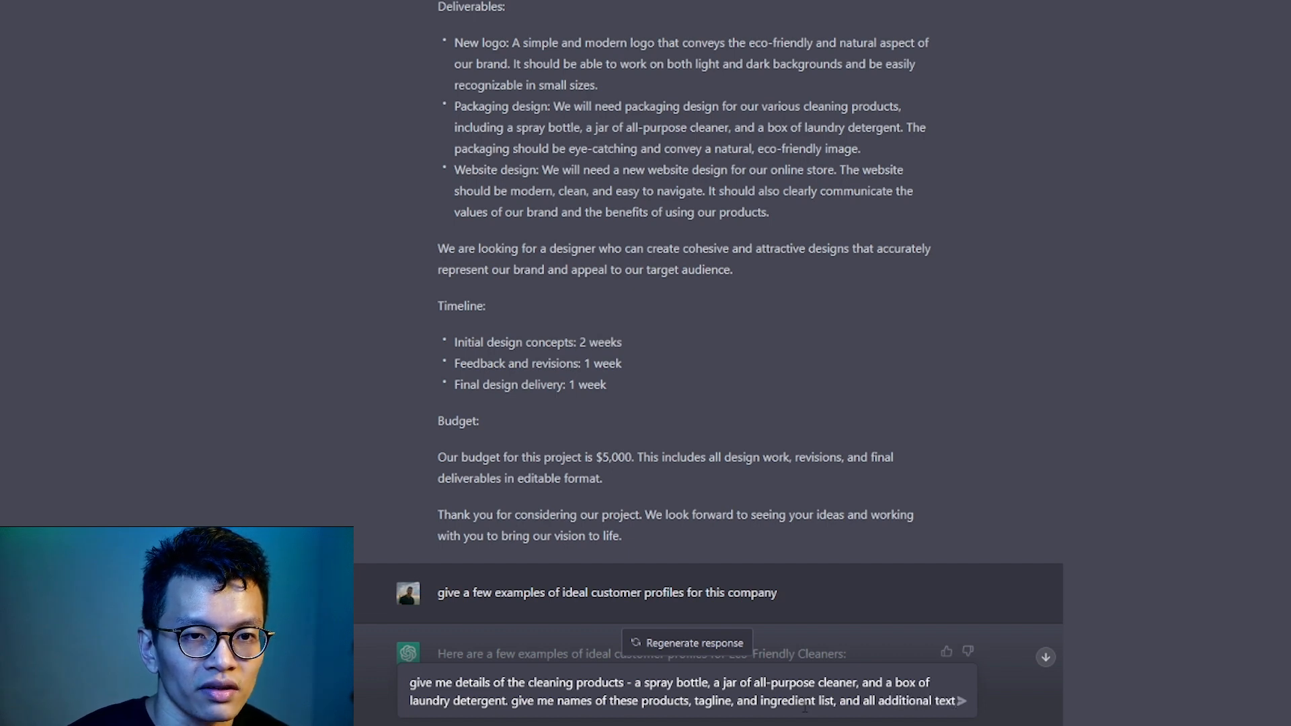
type("to be in")
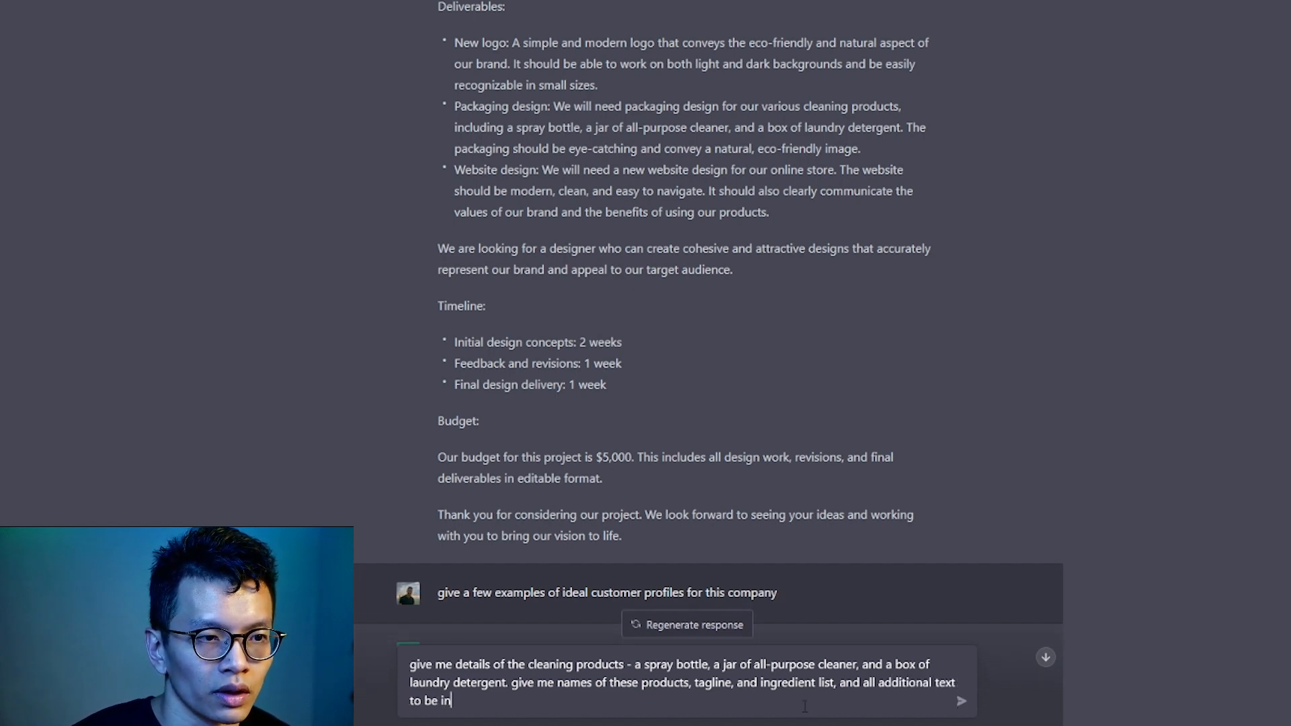
type("cluded in the")
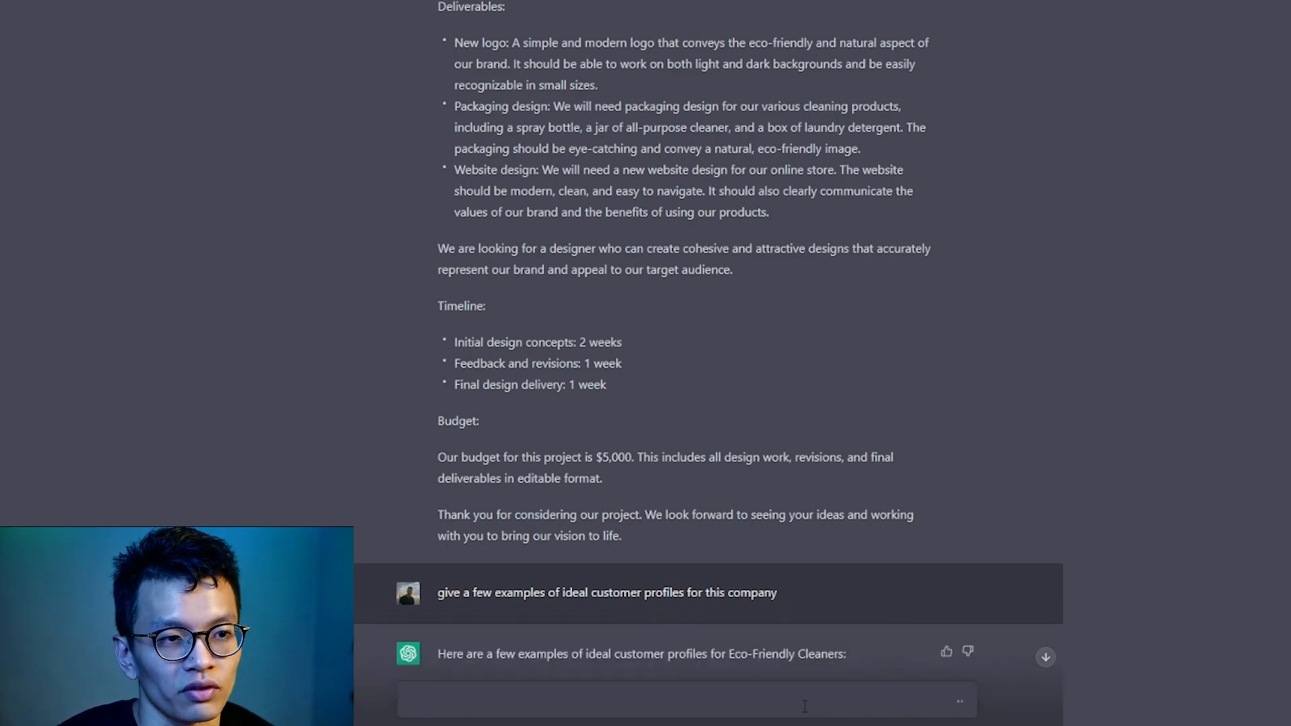
Scroll through the product details reply, including Green Clean Glass & Surface Cleaner and Nature's Touch
scroll("down", 3)
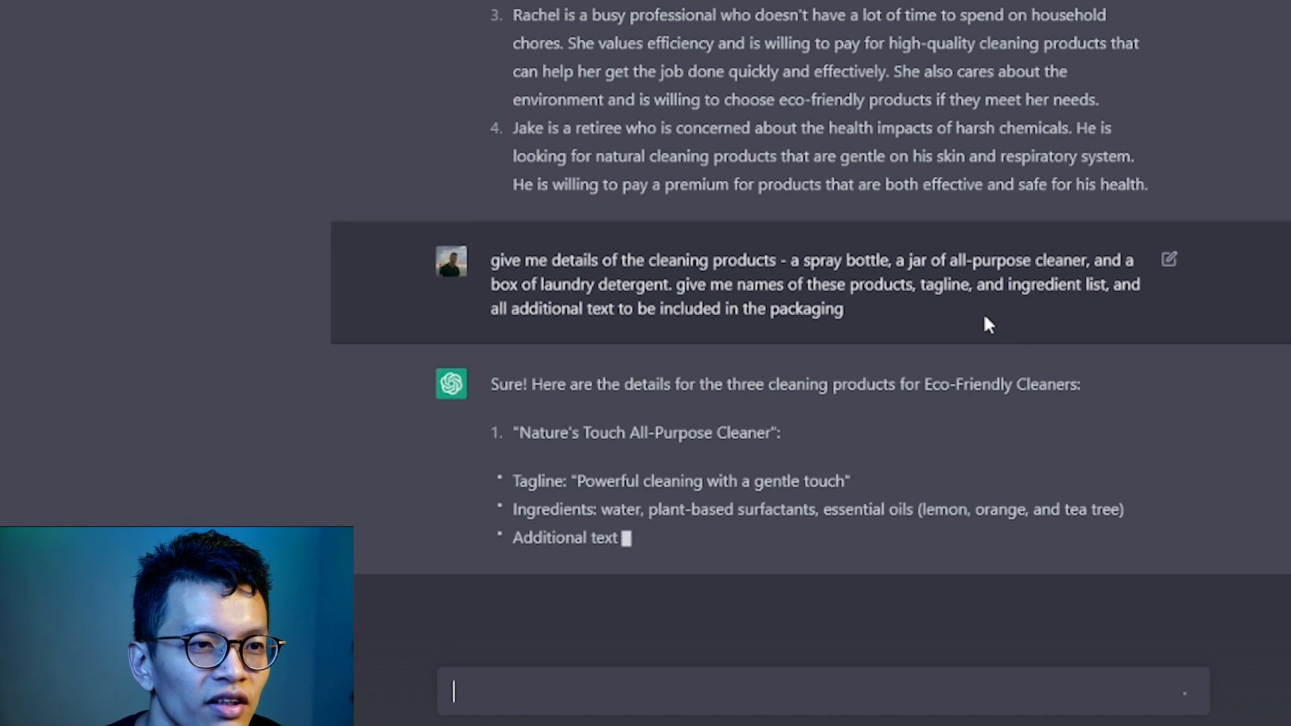
scroll("down", 3)
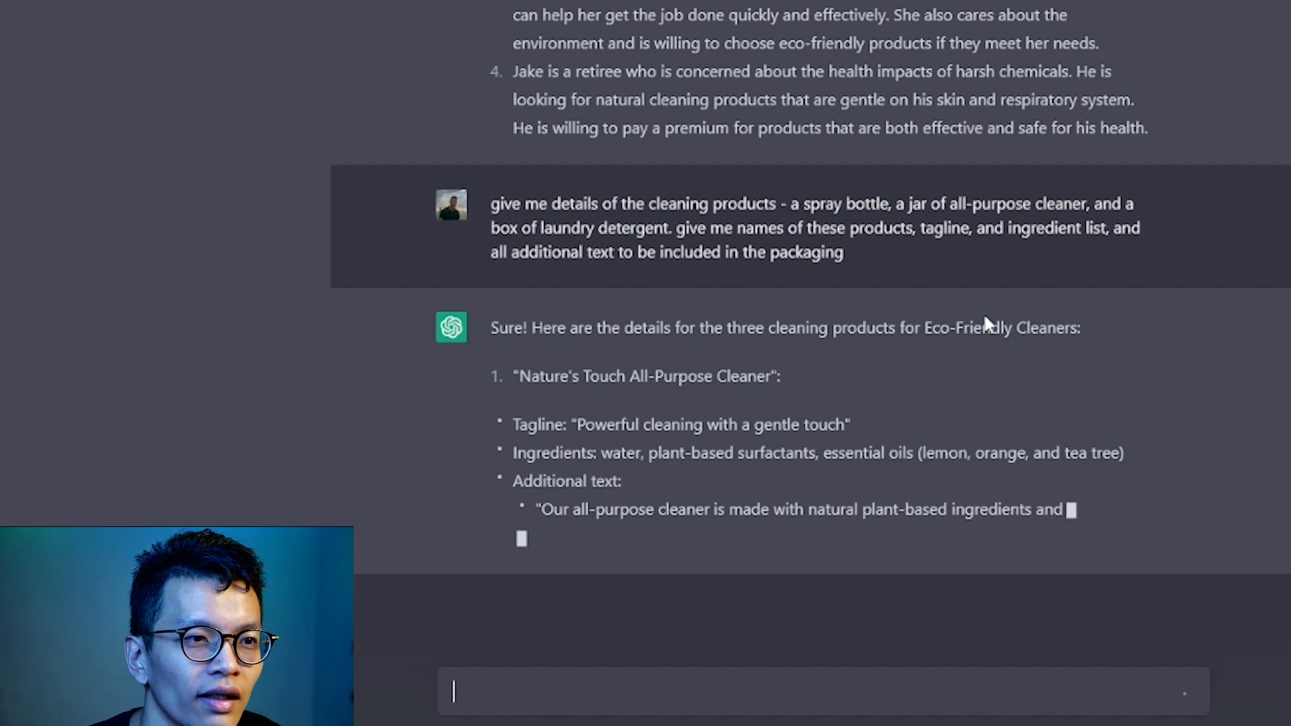
scroll("down", 3)
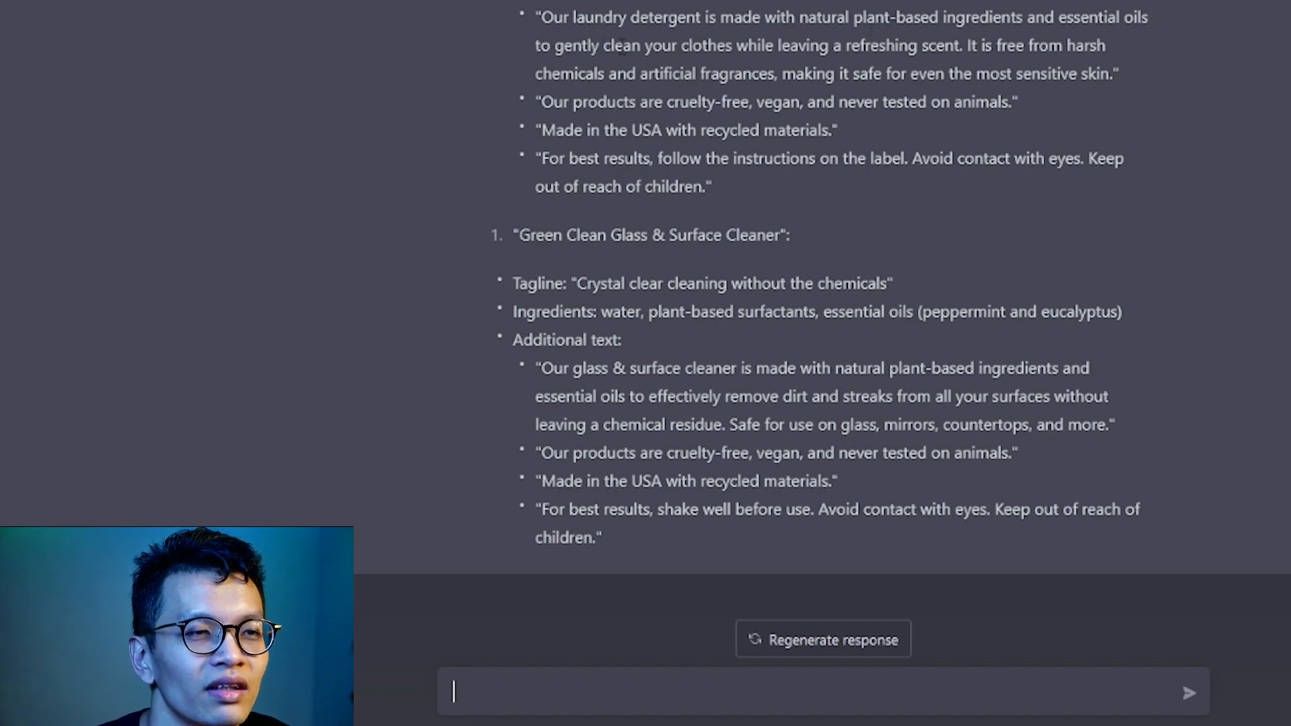
mouse_move(1120, 59)
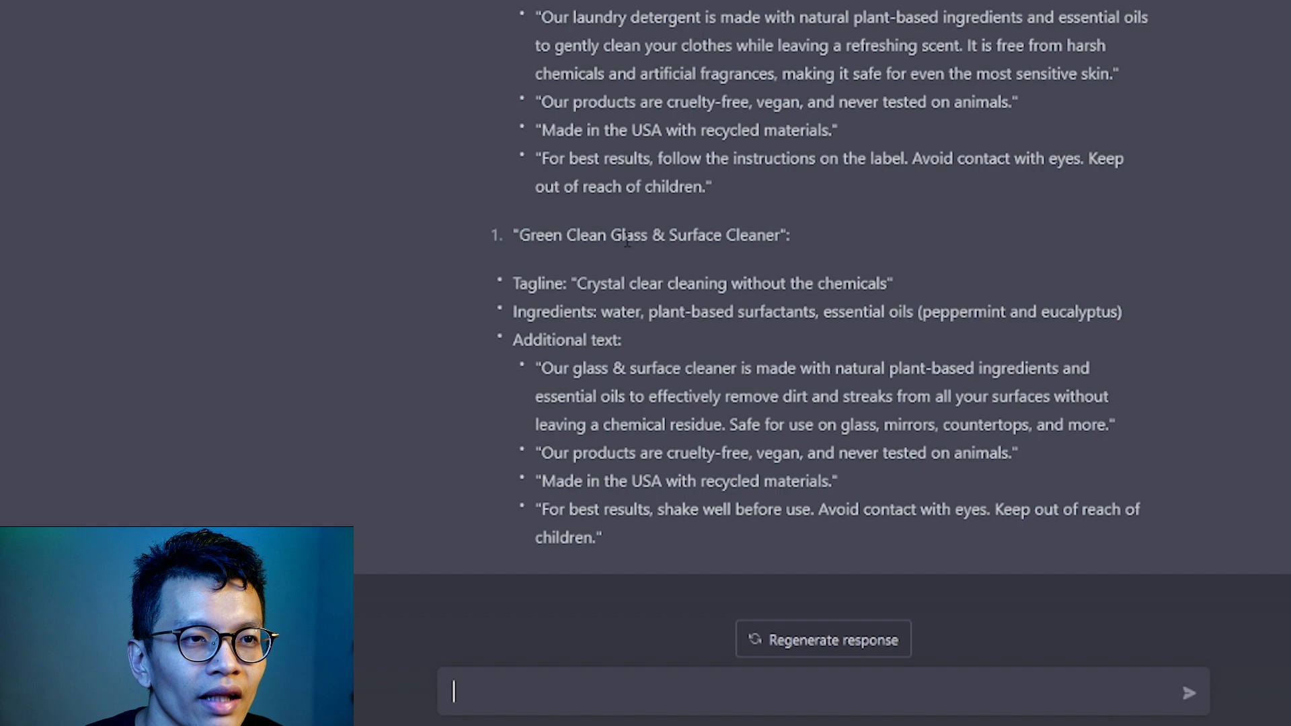
mouse_move(698, 304)
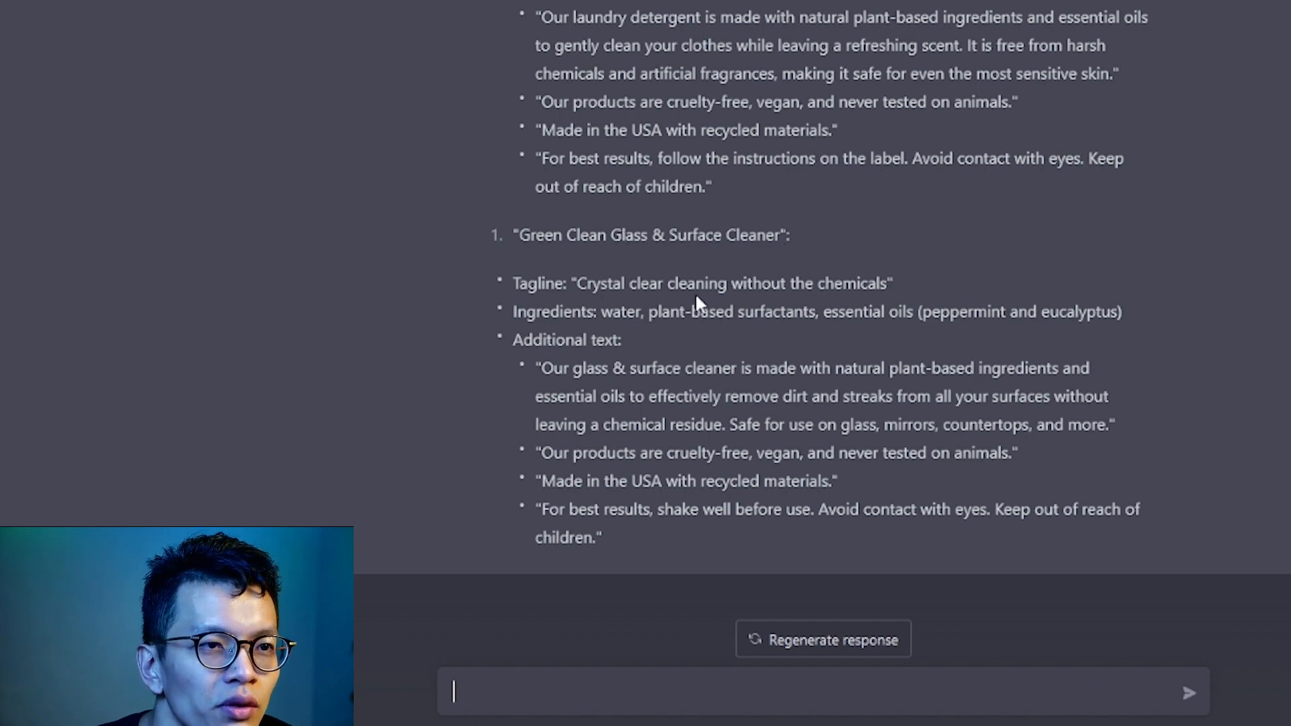
mouse_move(913, 261)
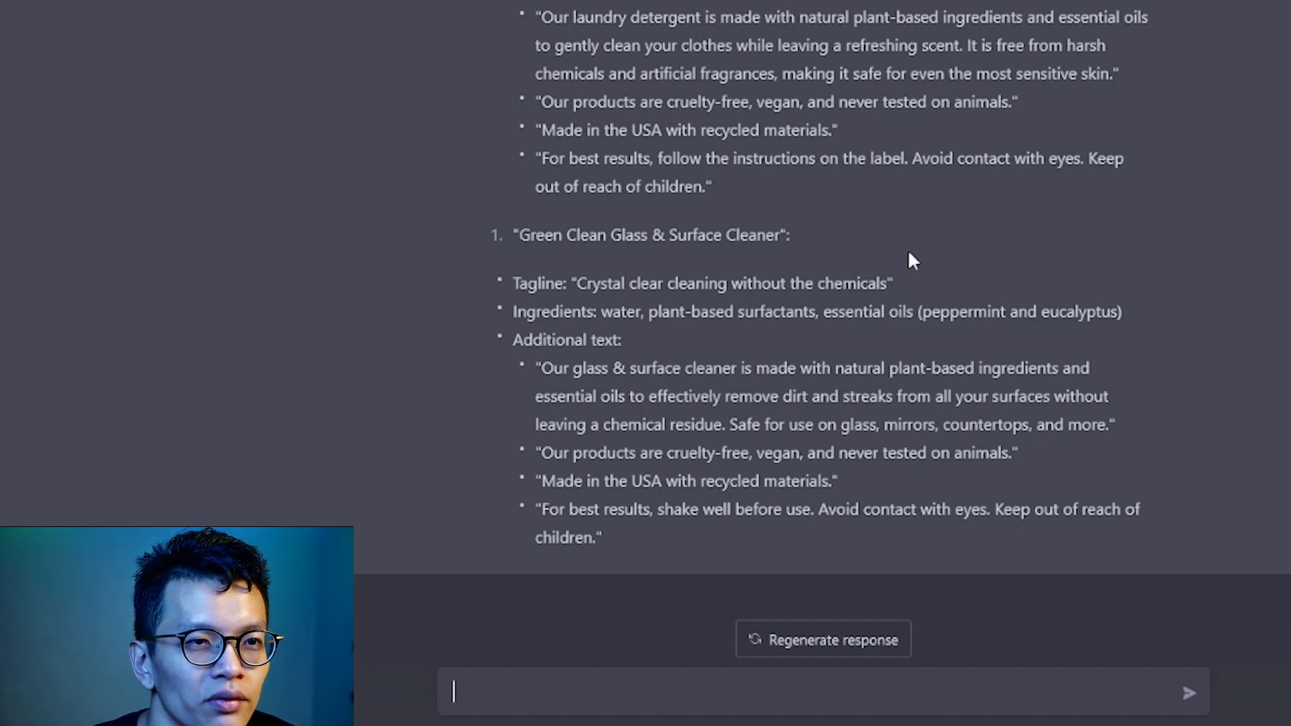
scroll("up", 3)
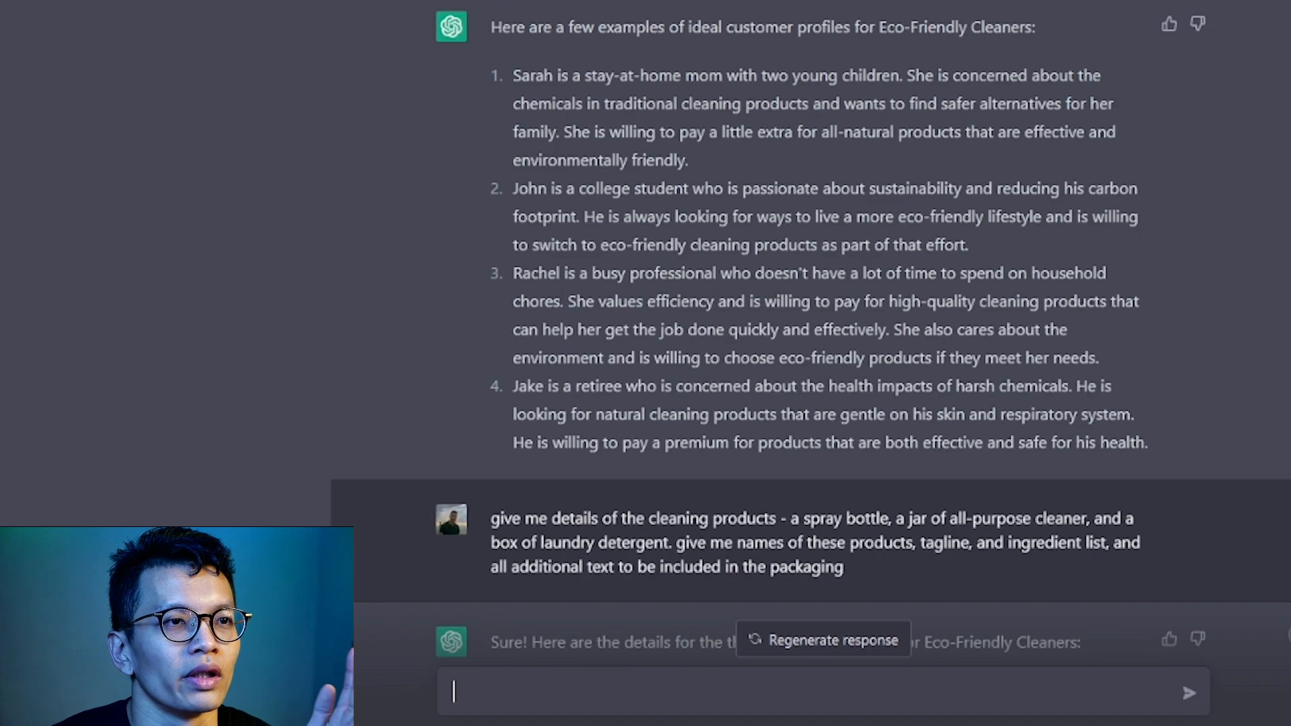
scroll("down", 3)
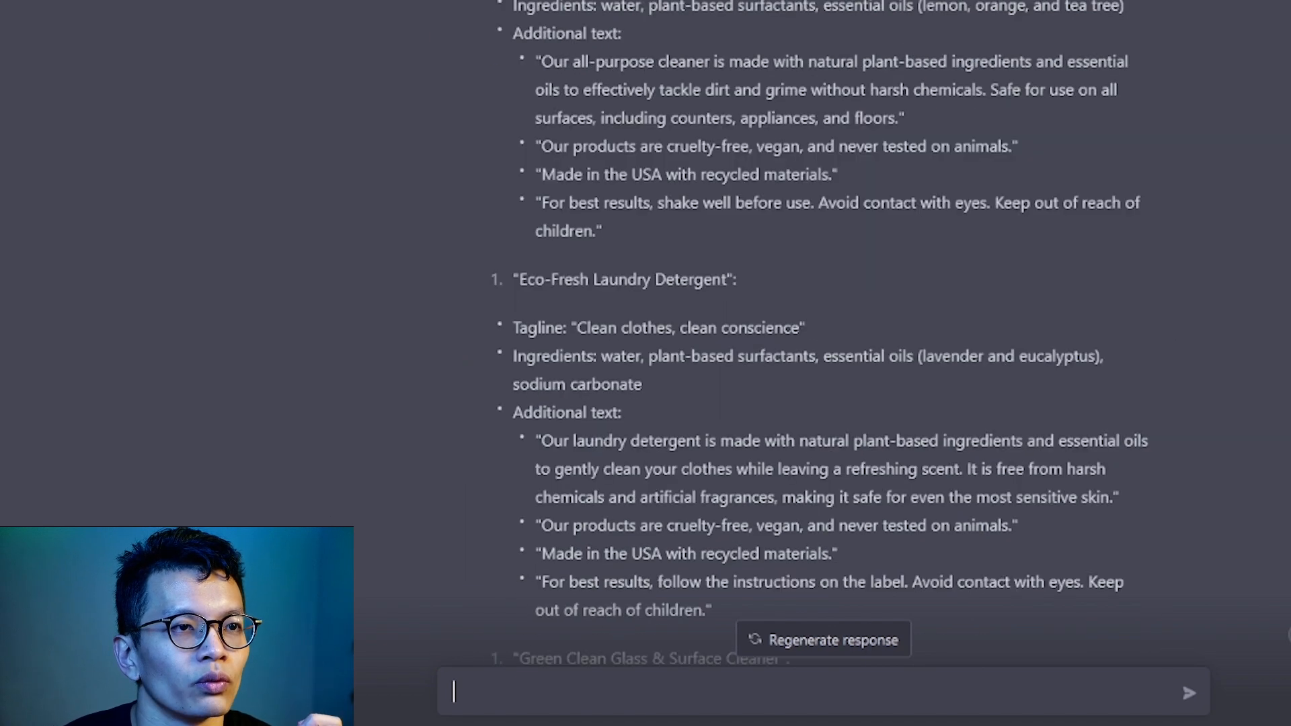
scroll("down", 3)
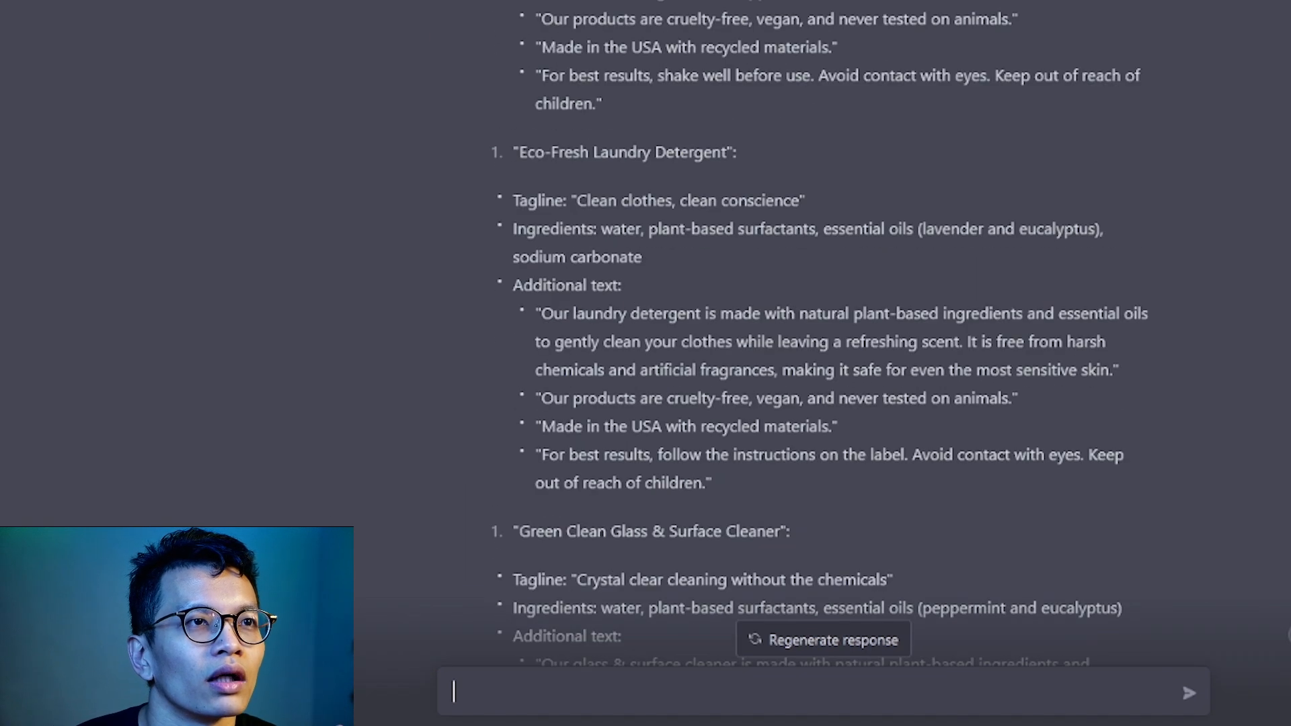
scroll("down", 3)
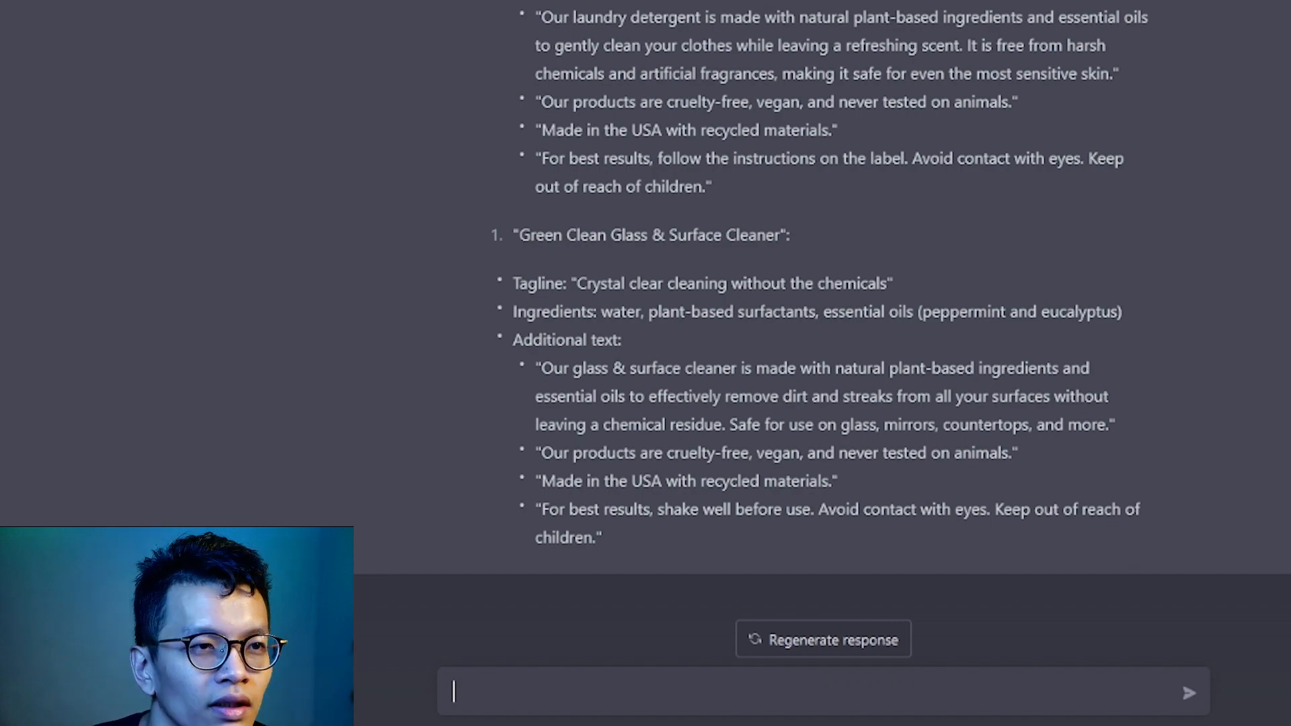
scroll("down", 3)
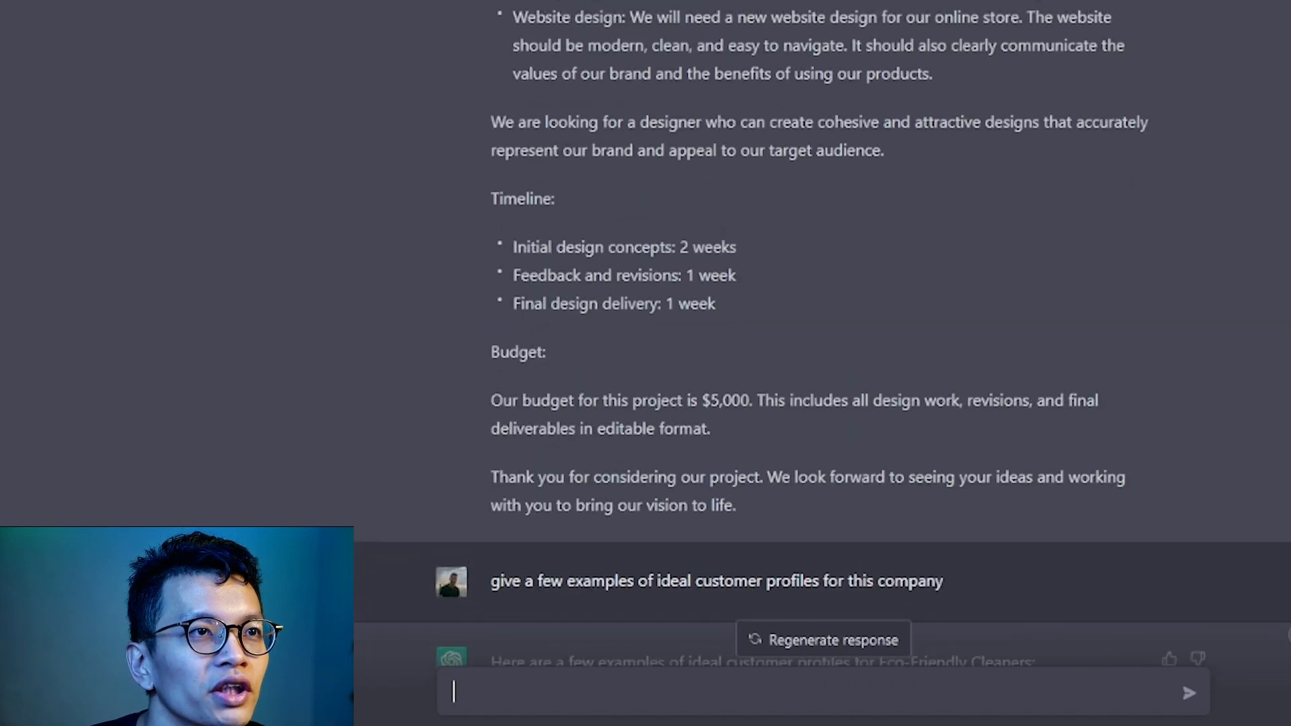
scroll("up", 3)
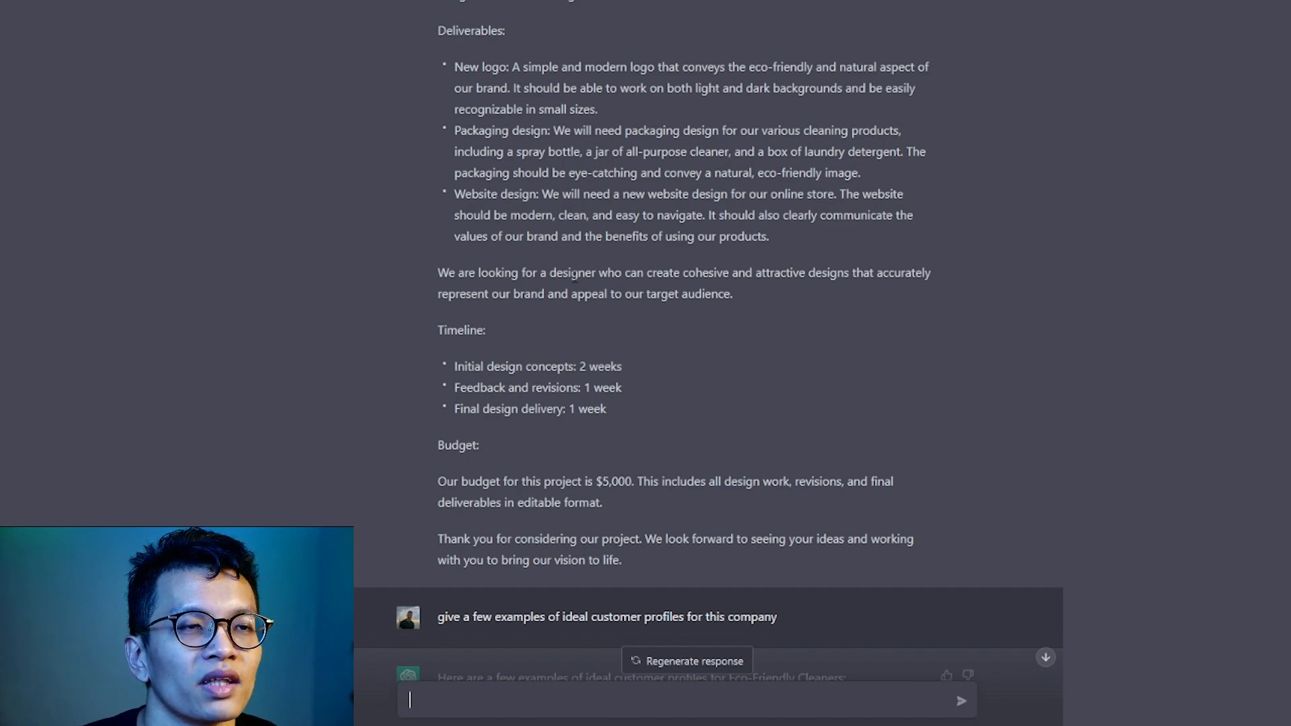
mouse_move(536, 658)
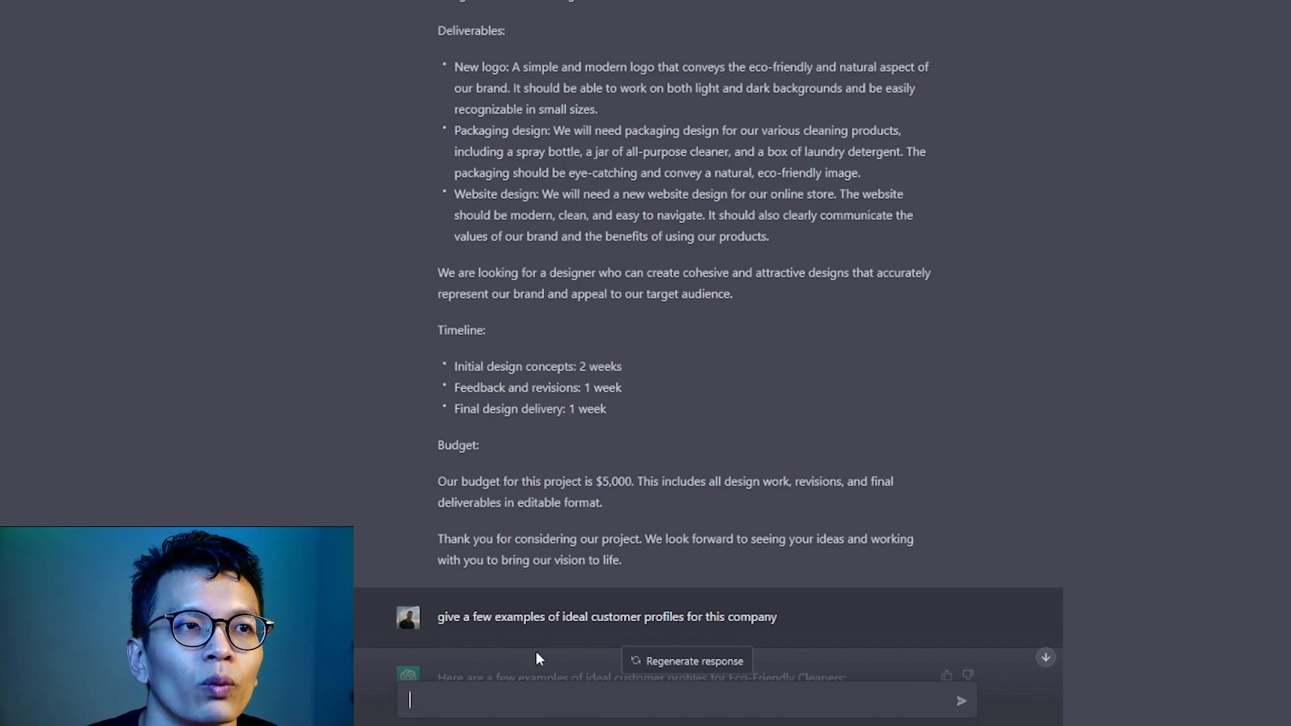
Ask for specific logo direction on what the brand managers want to convey
type("for the logo")
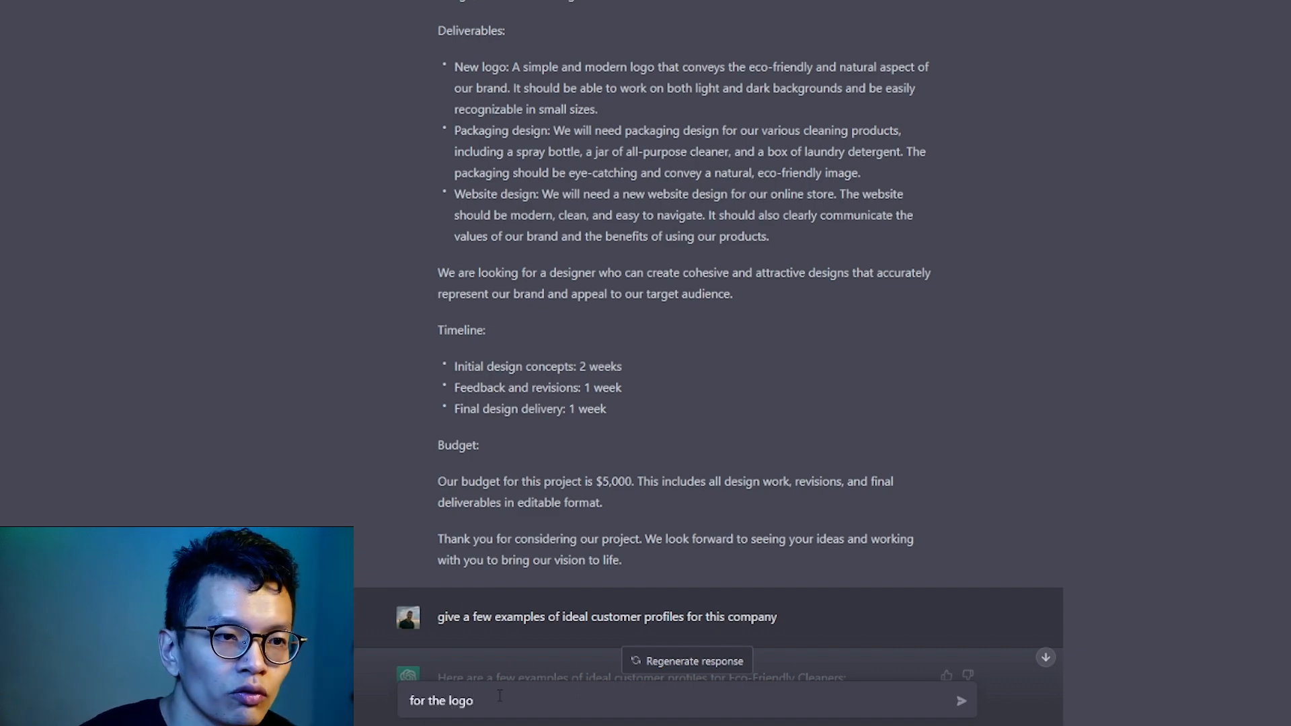
type(", give more")
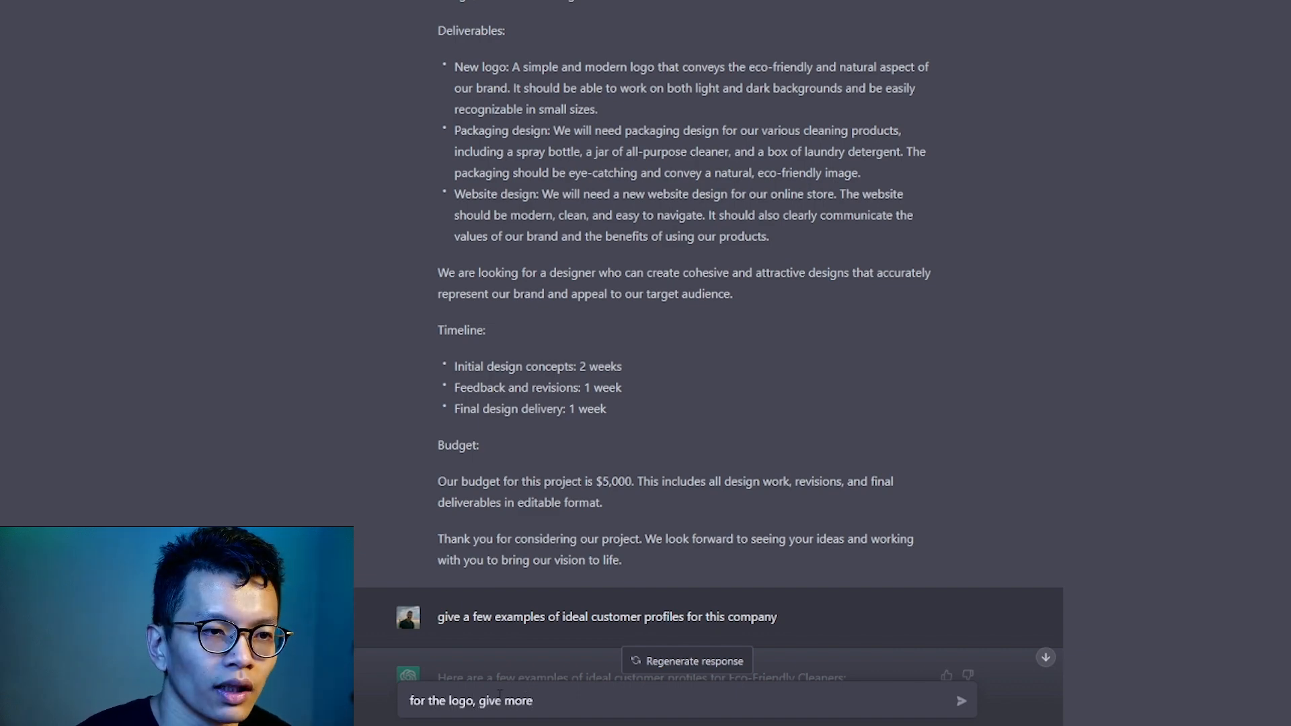
type("specif")
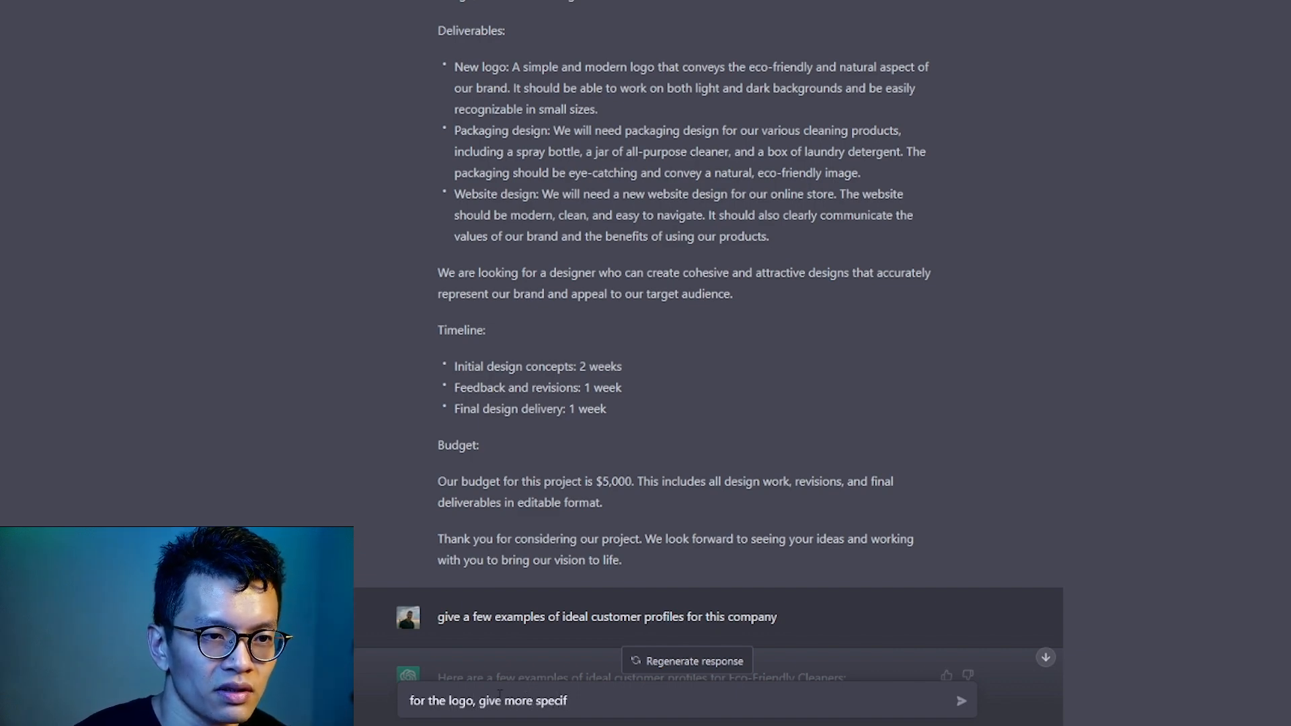
type("ic direction on")
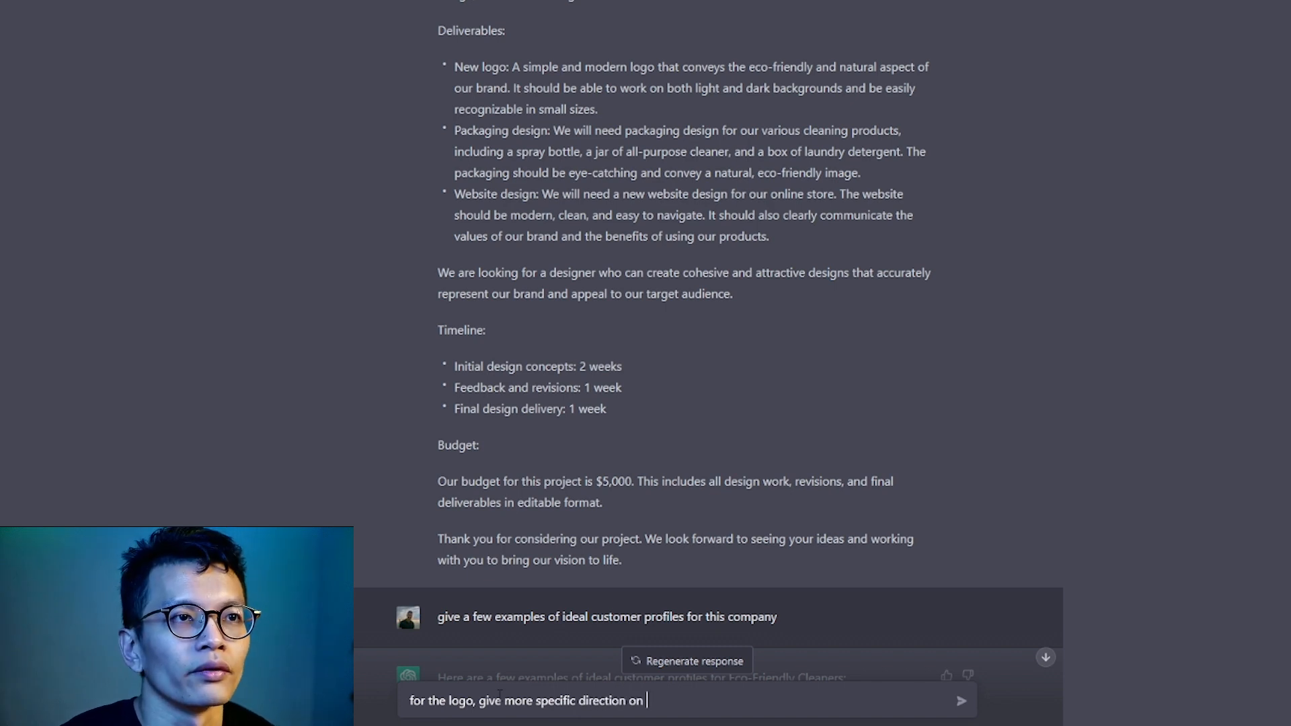
type("what the brand managers")
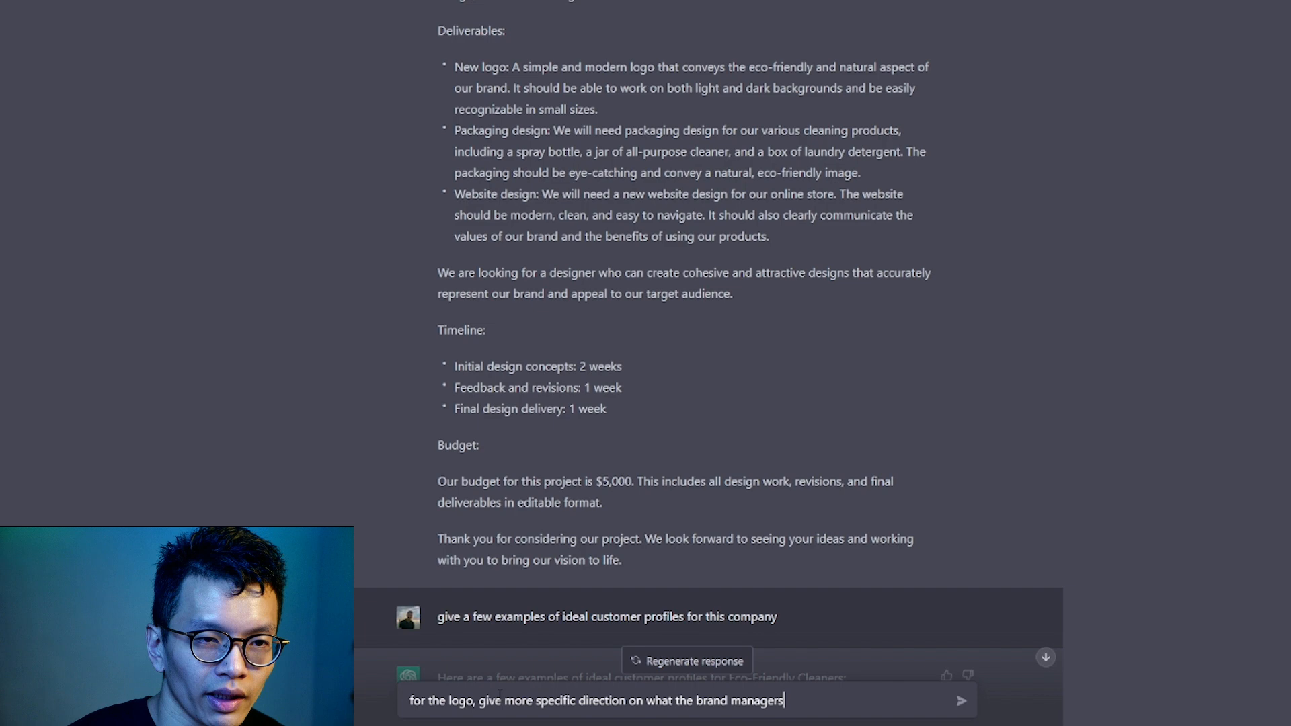
type("want to conve")
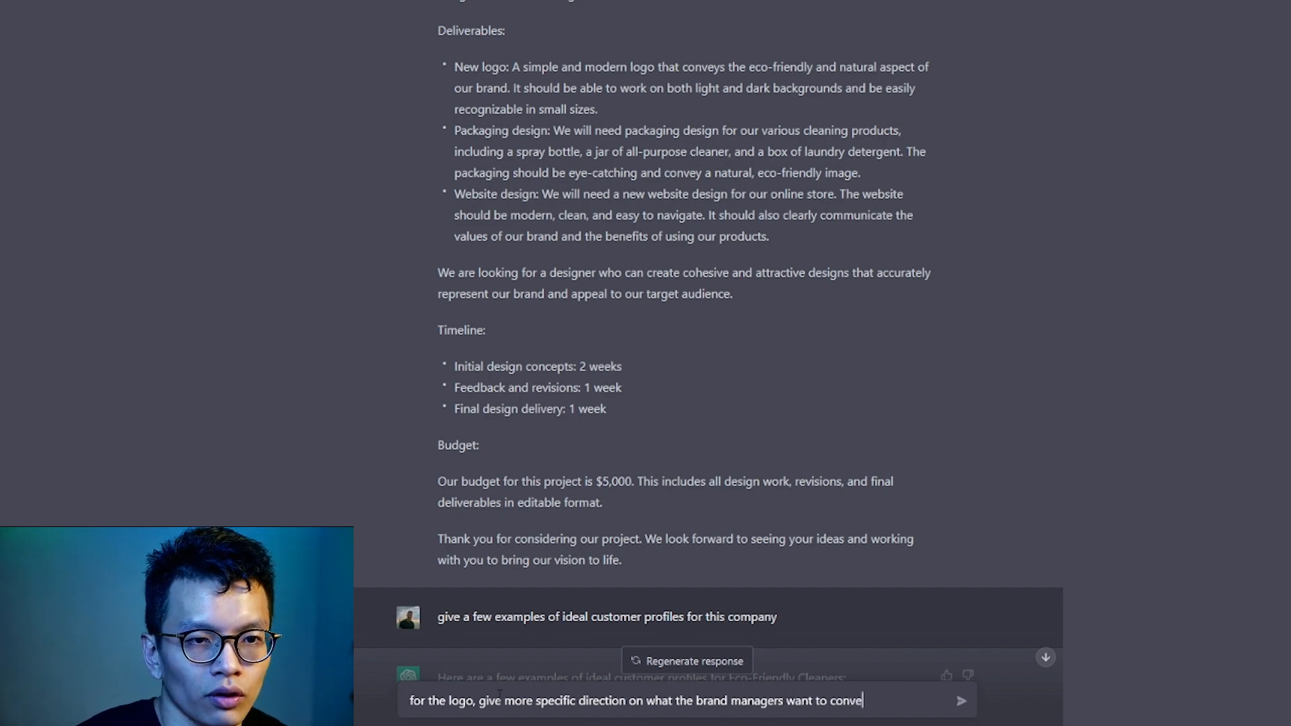
type("for the br")
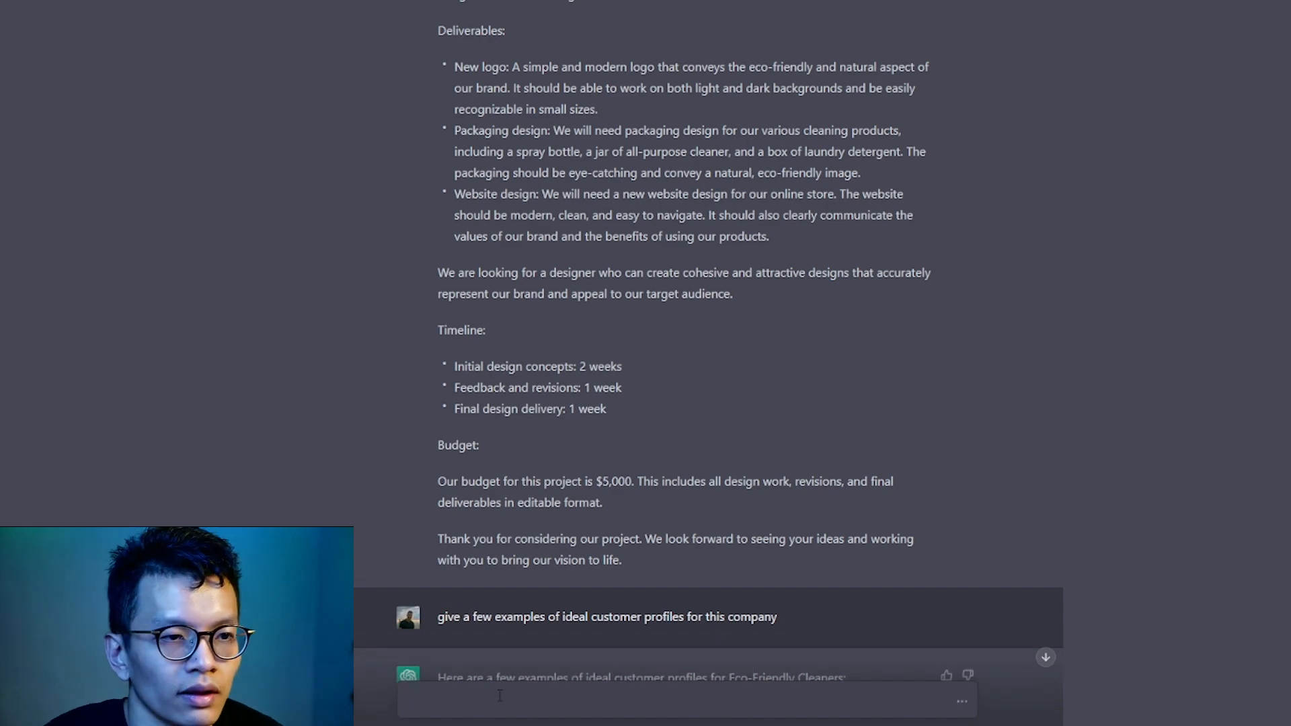
Read the logo guidance: modern and clean, natural eco-friendly, trust and reliability, versatility
scroll("down", 3)
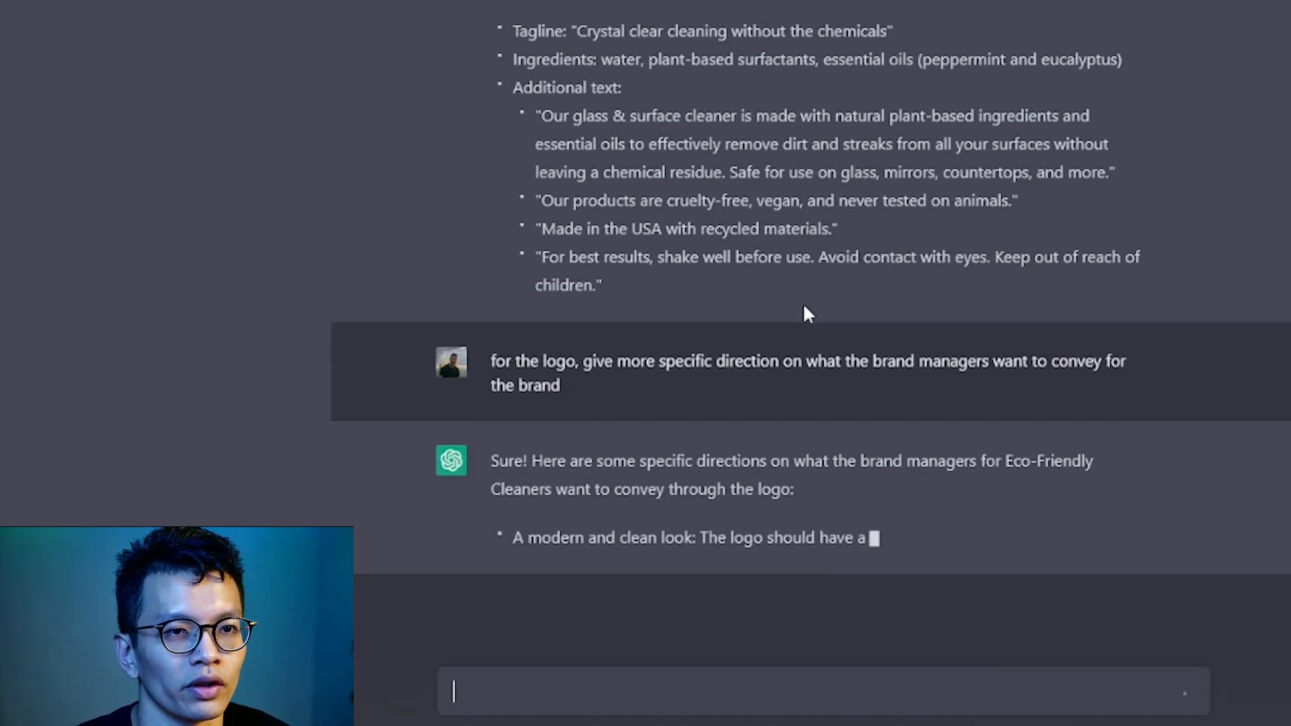
scroll("down", 3)
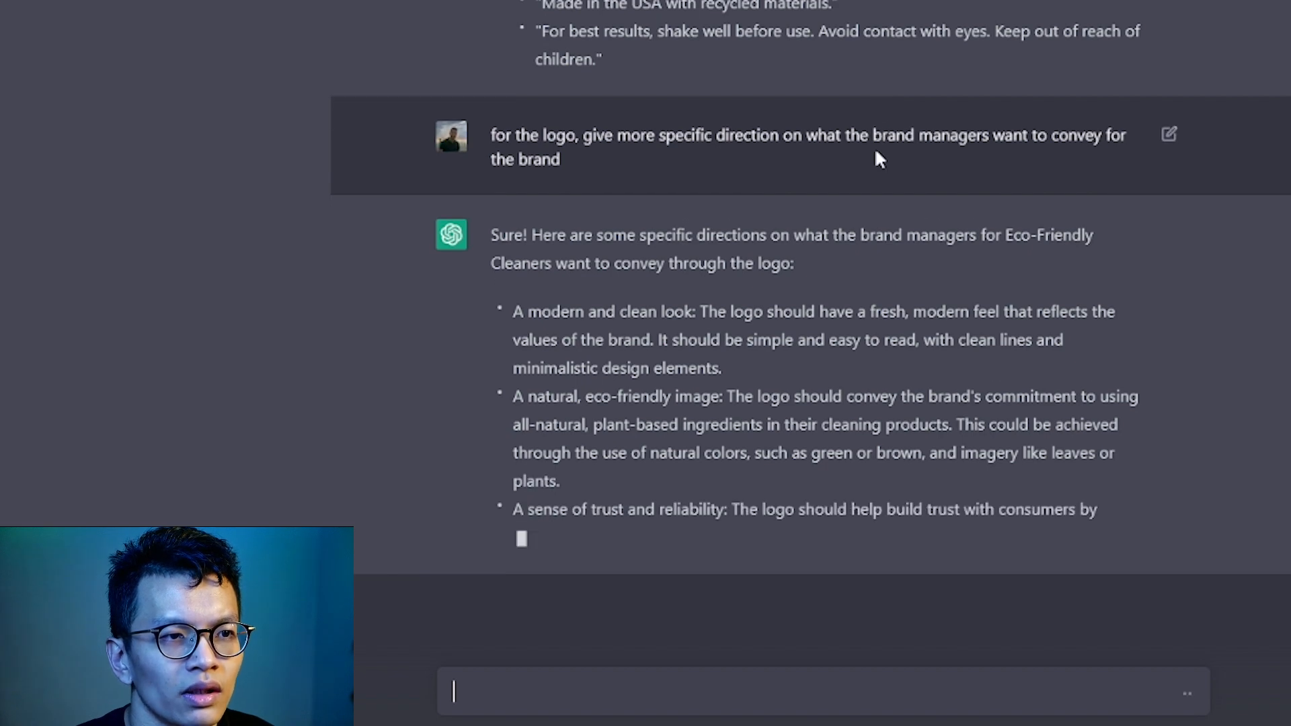
scroll("up", 3)
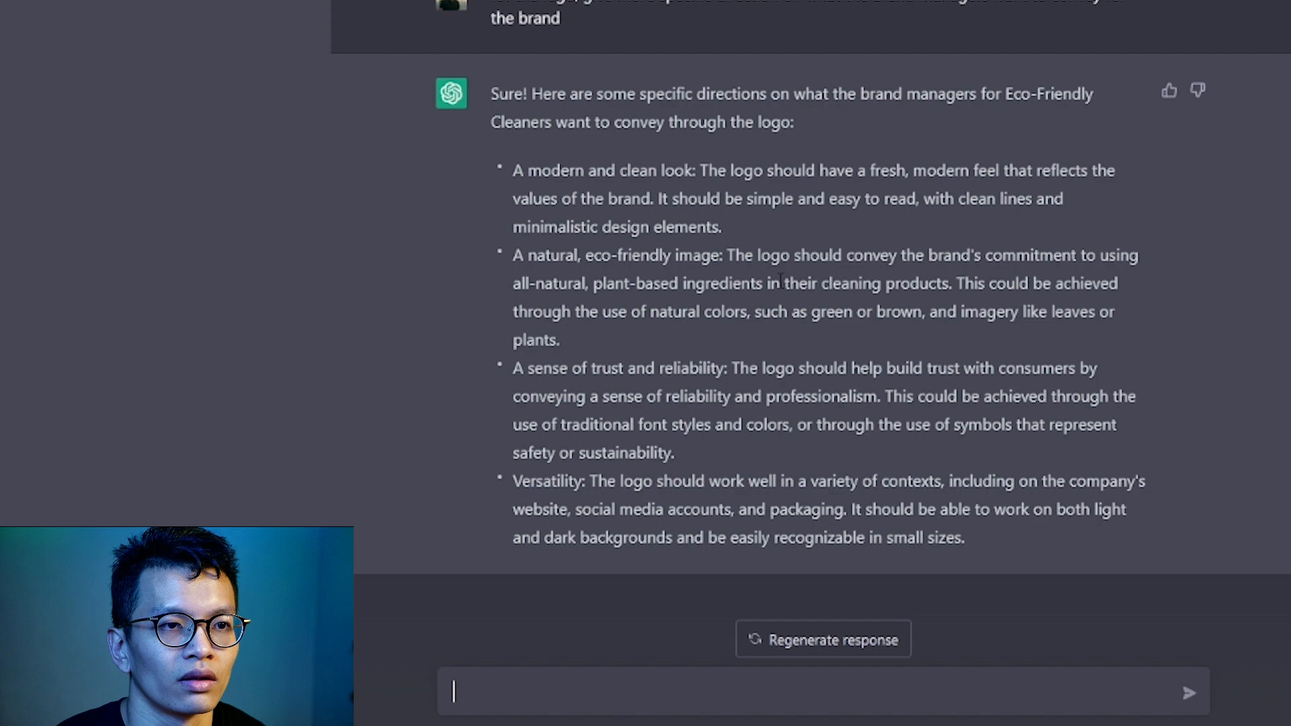
scroll("down", 3)
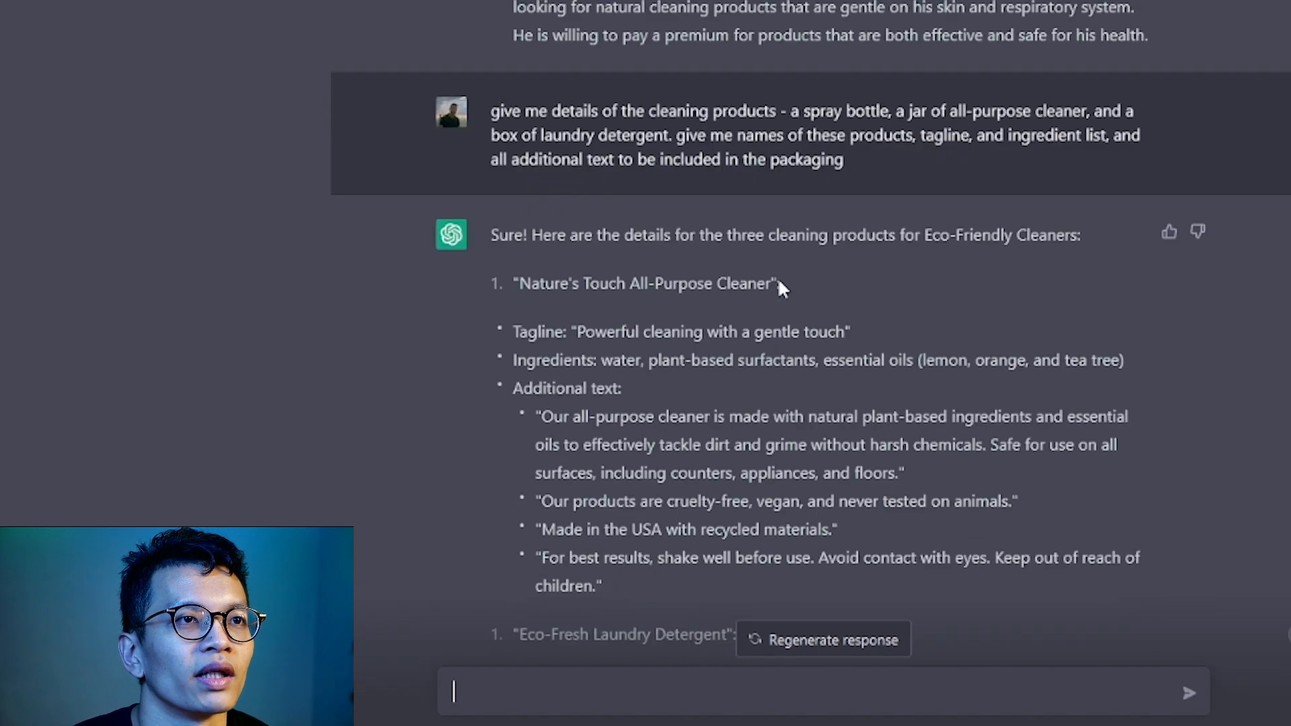
scroll("up", 3)
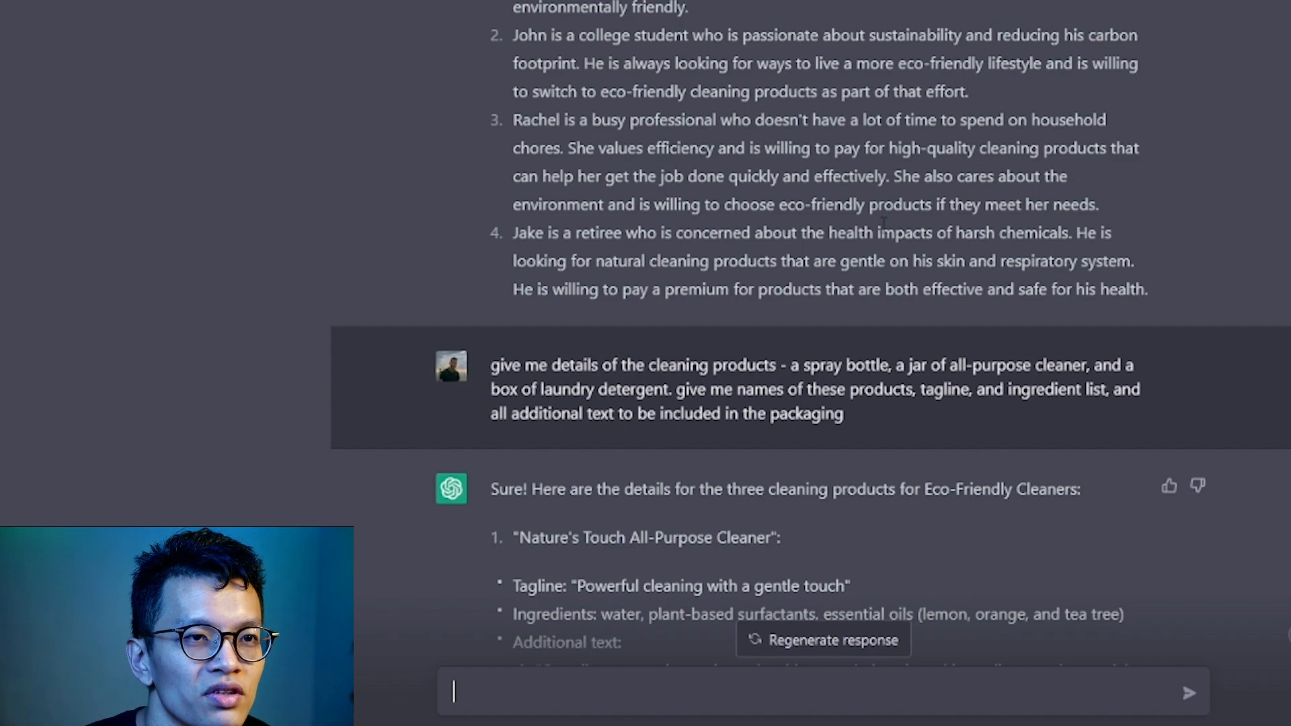
scroll("down", 3)
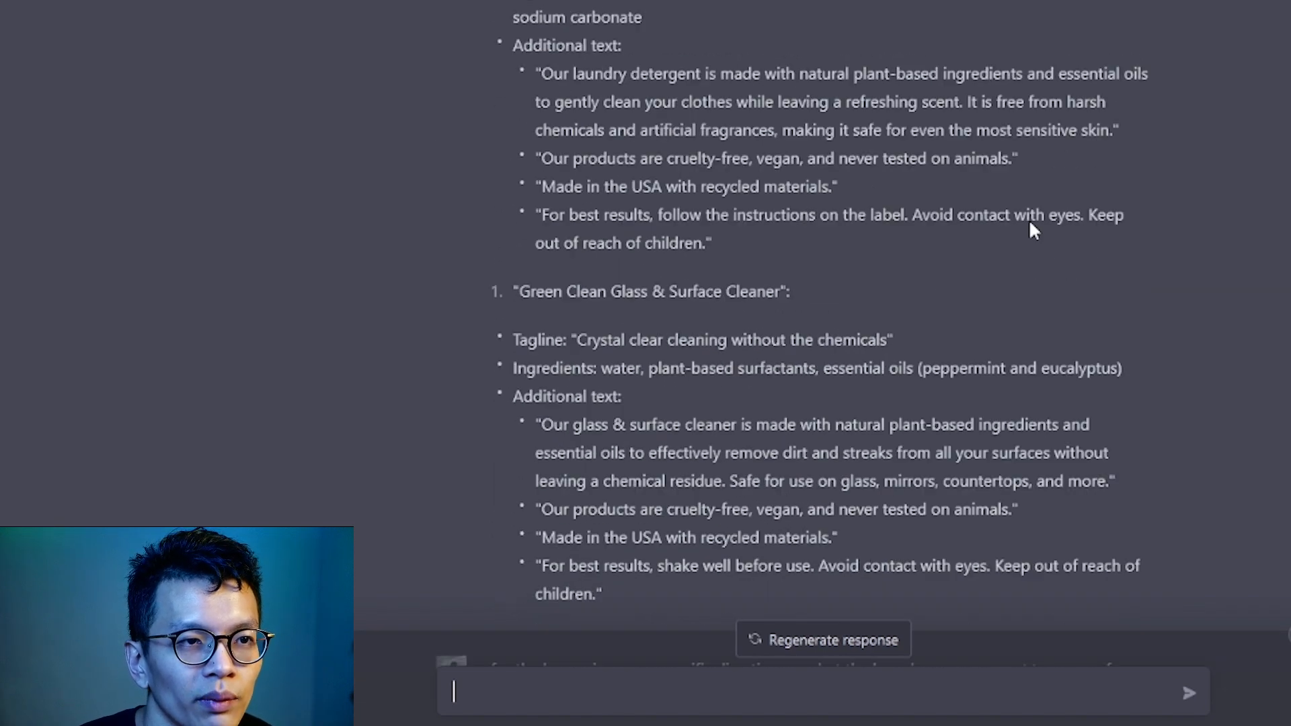
scroll("up", 3)
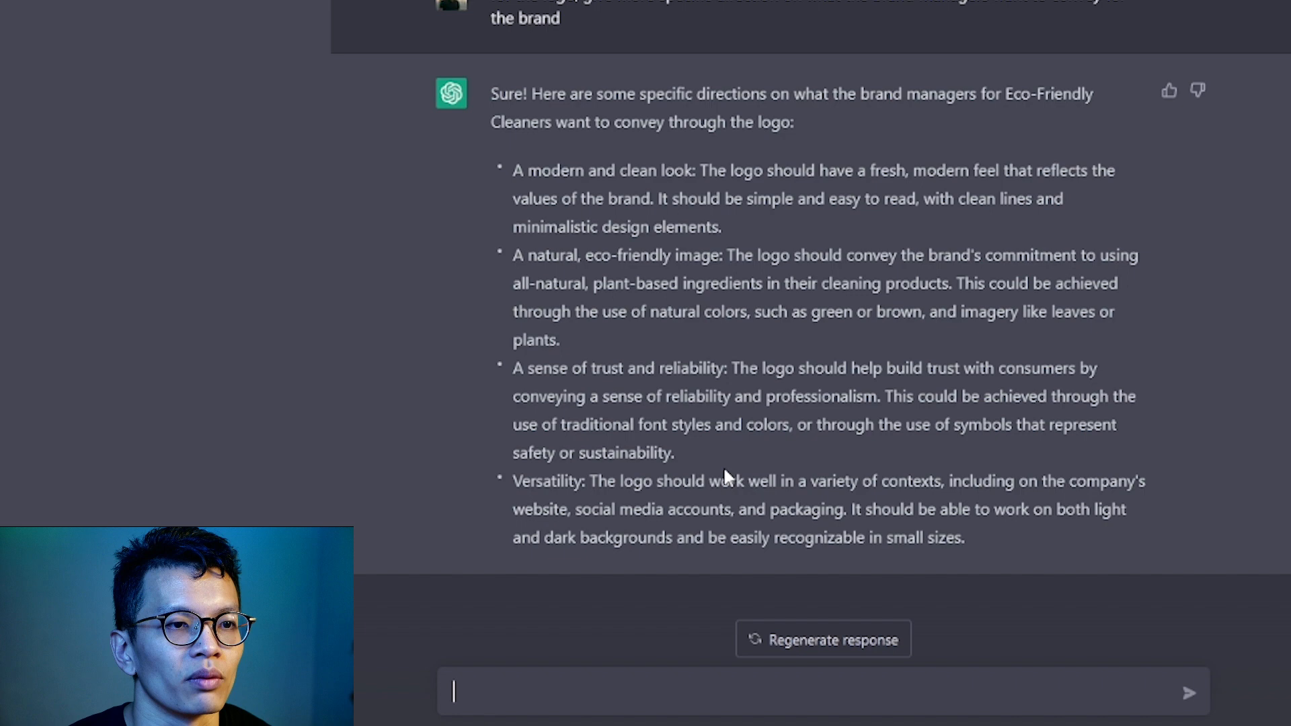
scroll("down", 3)
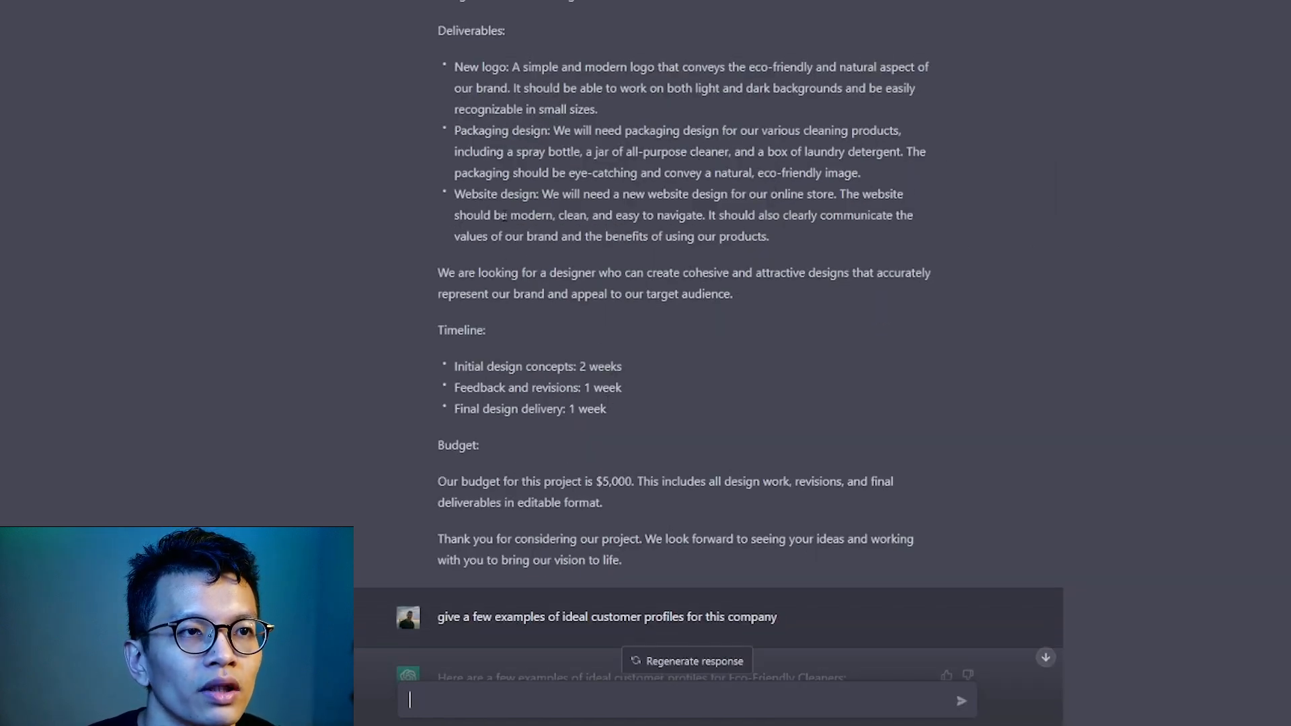
mouse_move(803, 231)
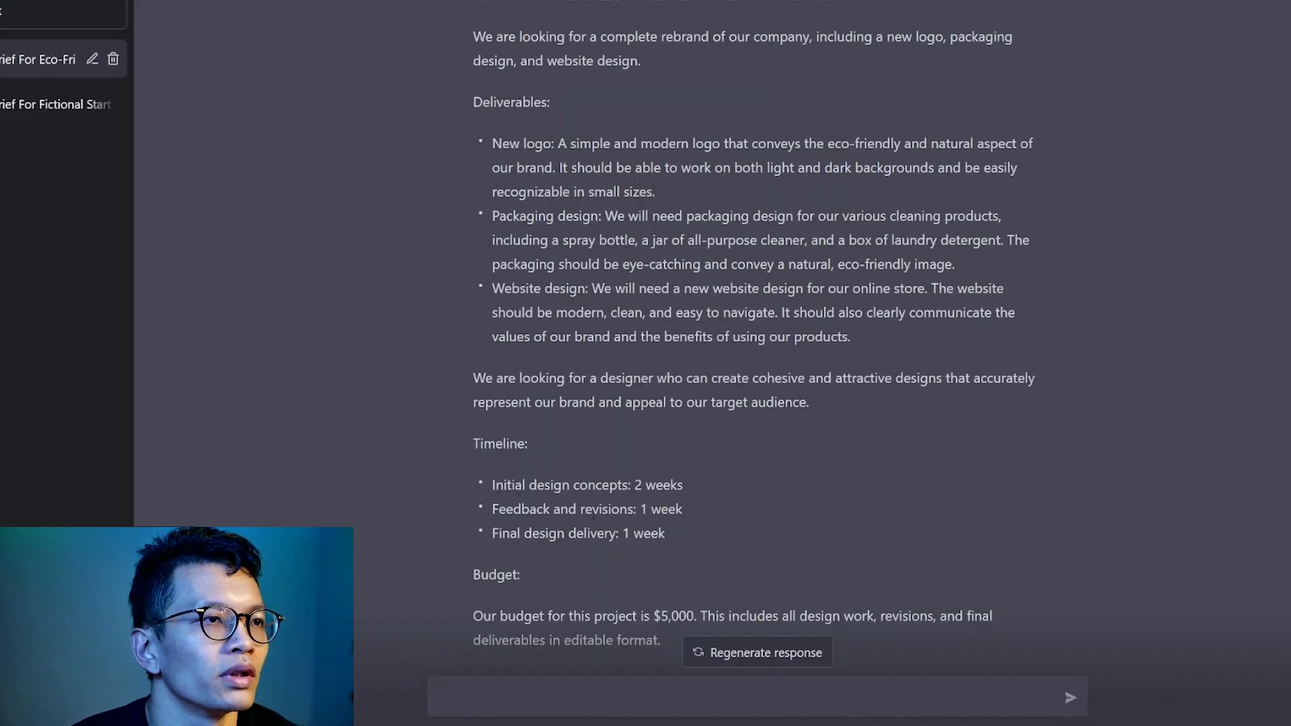
Send a request for a detailed brief on how many website pages are needed
left_click(576, 698)
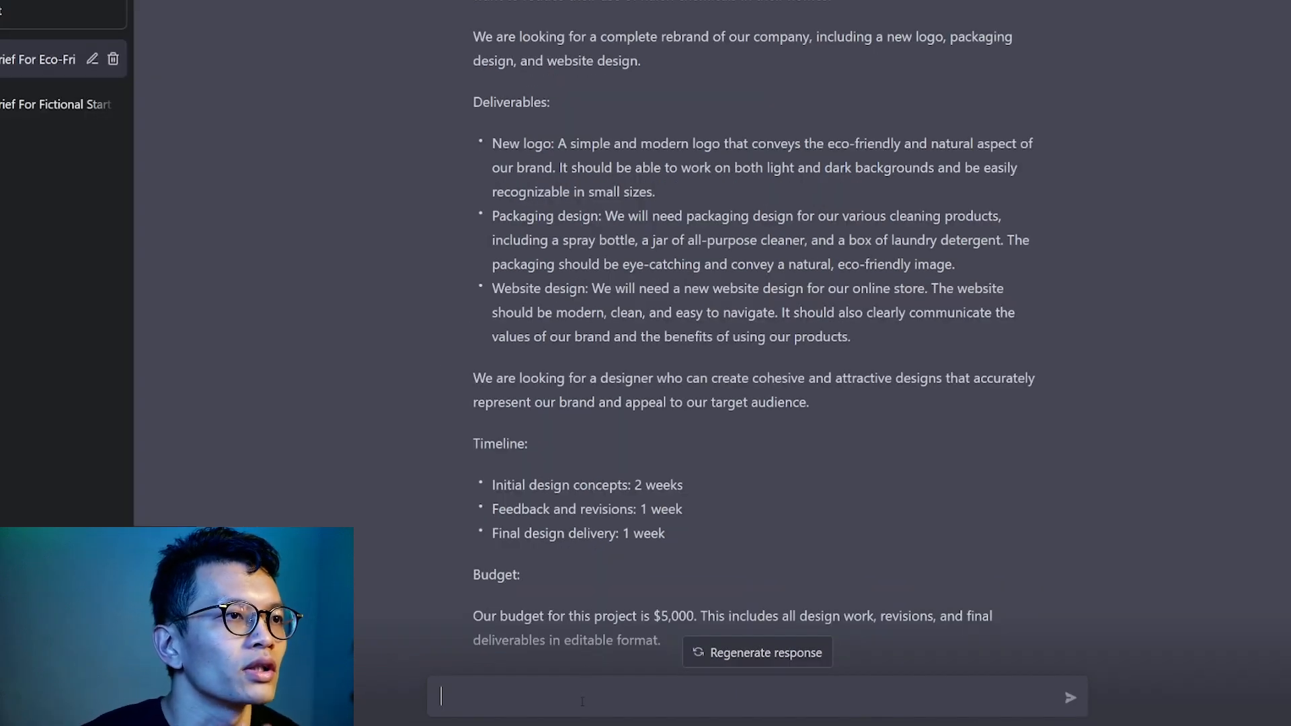
type("for the website, g")
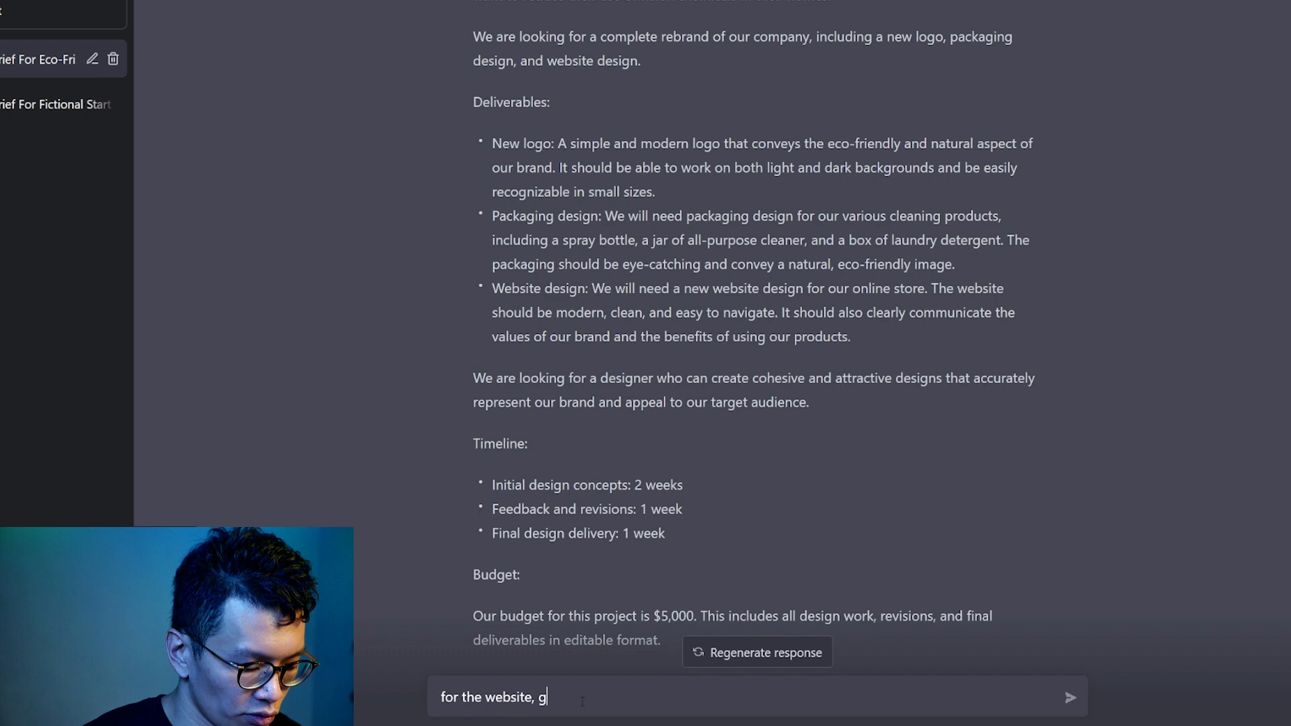
type("ive a detailed br")
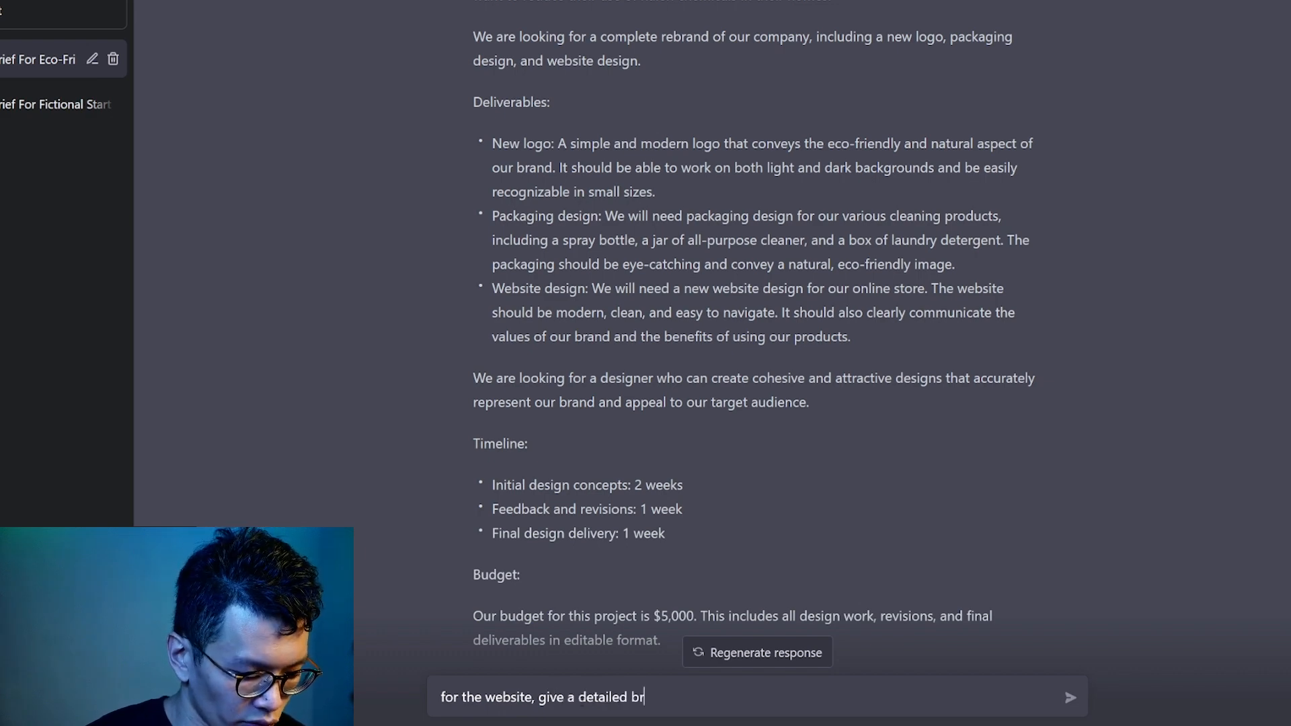
type("ief on how many and what pages a")
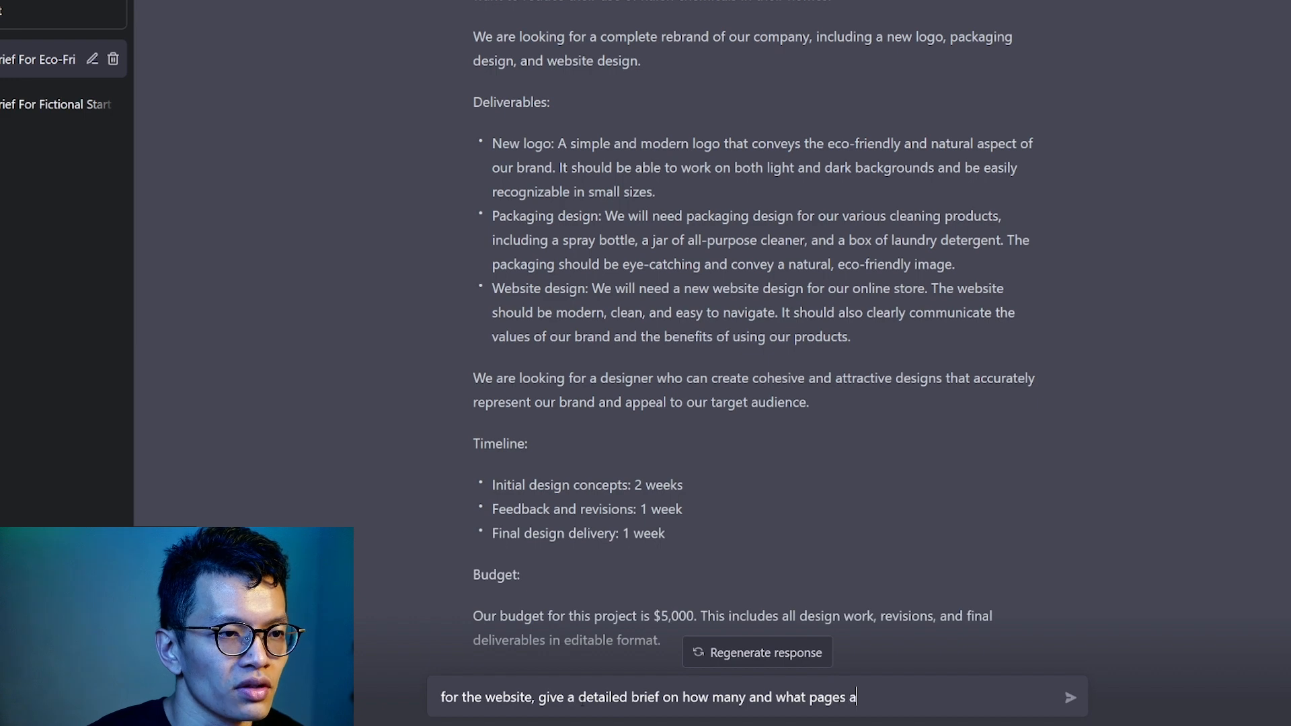
type("re necessary.")
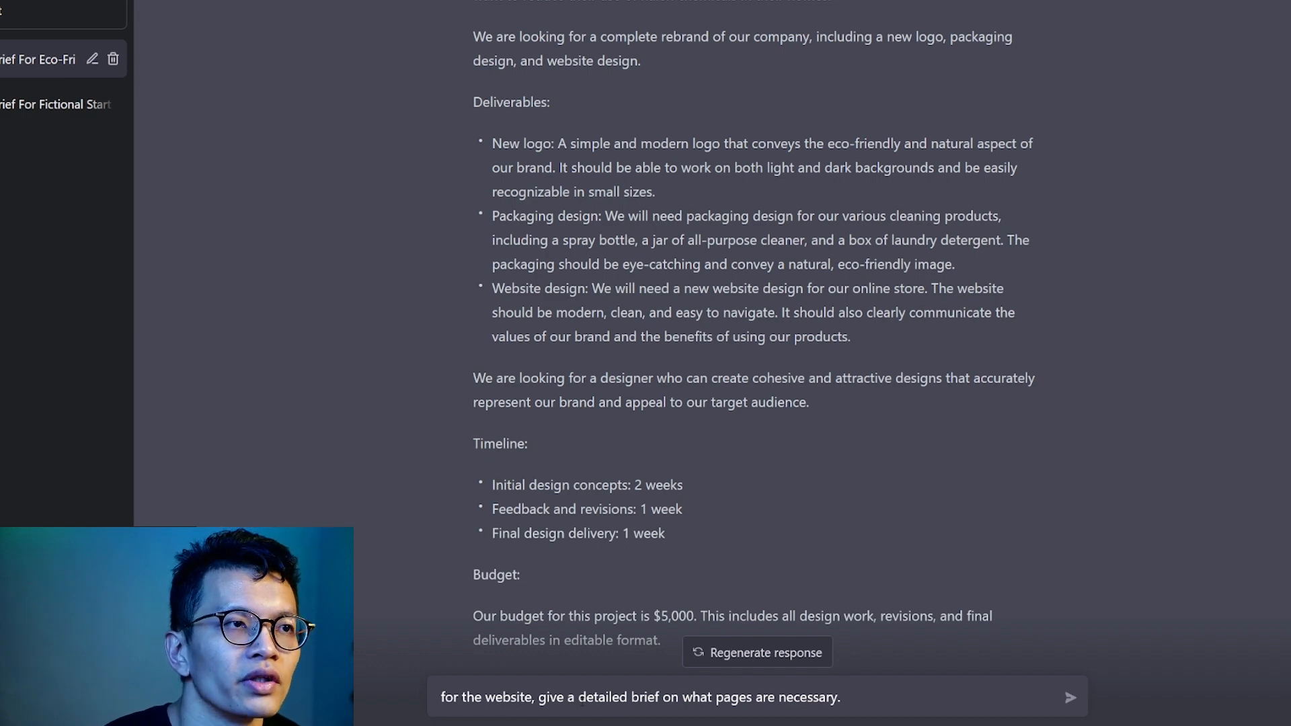
type("- what are")
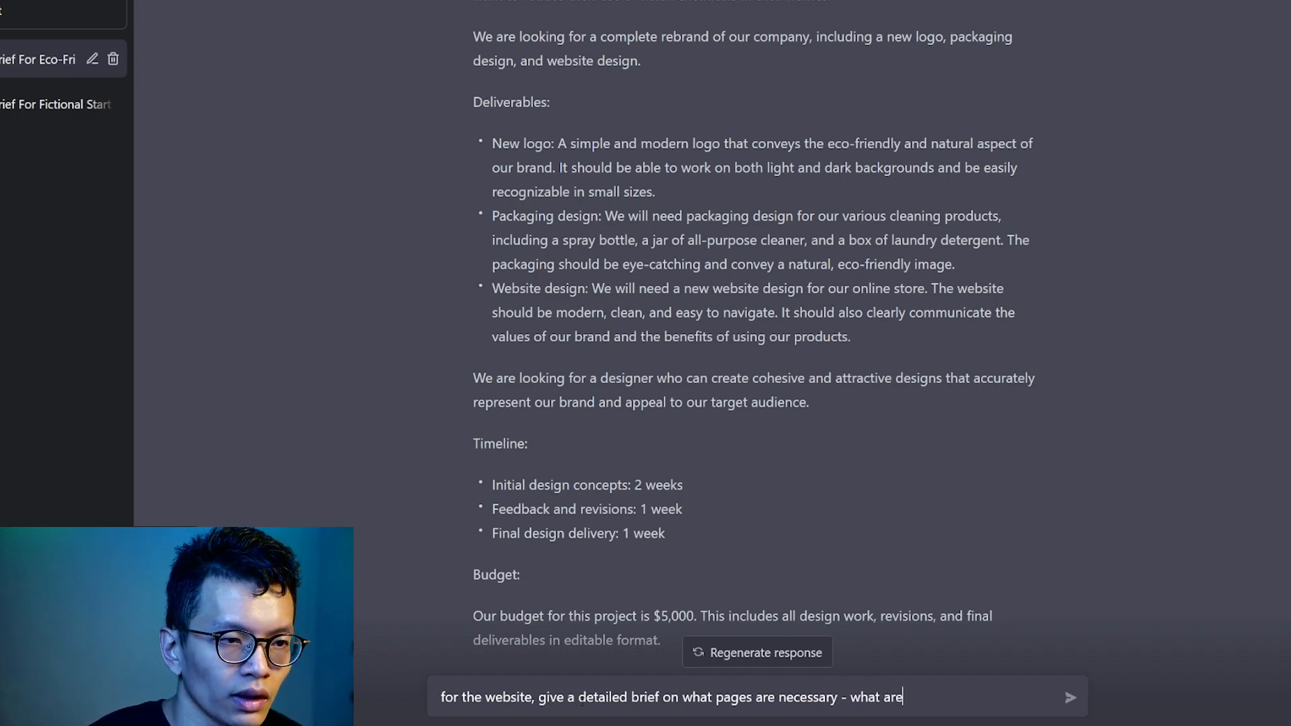
type("the must have page")
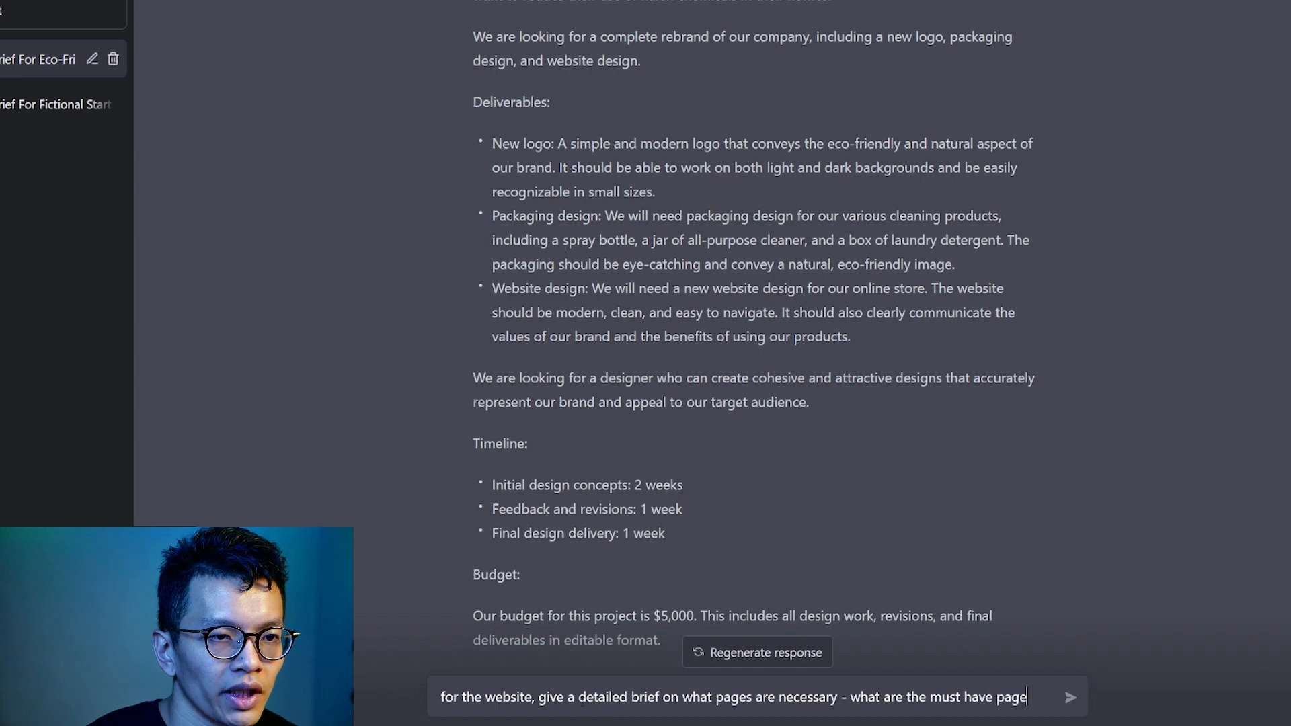
left_click(1070, 697)
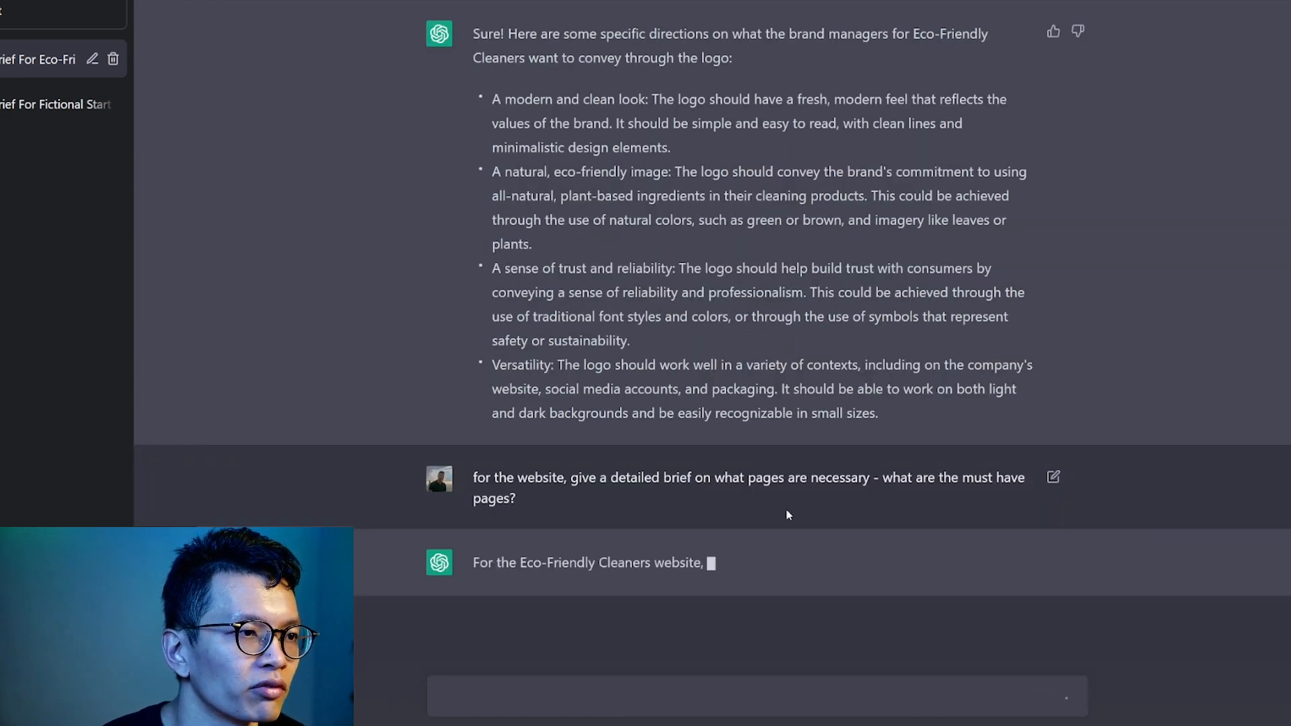
Scroll through the page list: homepage, about, products, shop, FAQ, contact, privacy, terms, blog
scroll("down", 3)
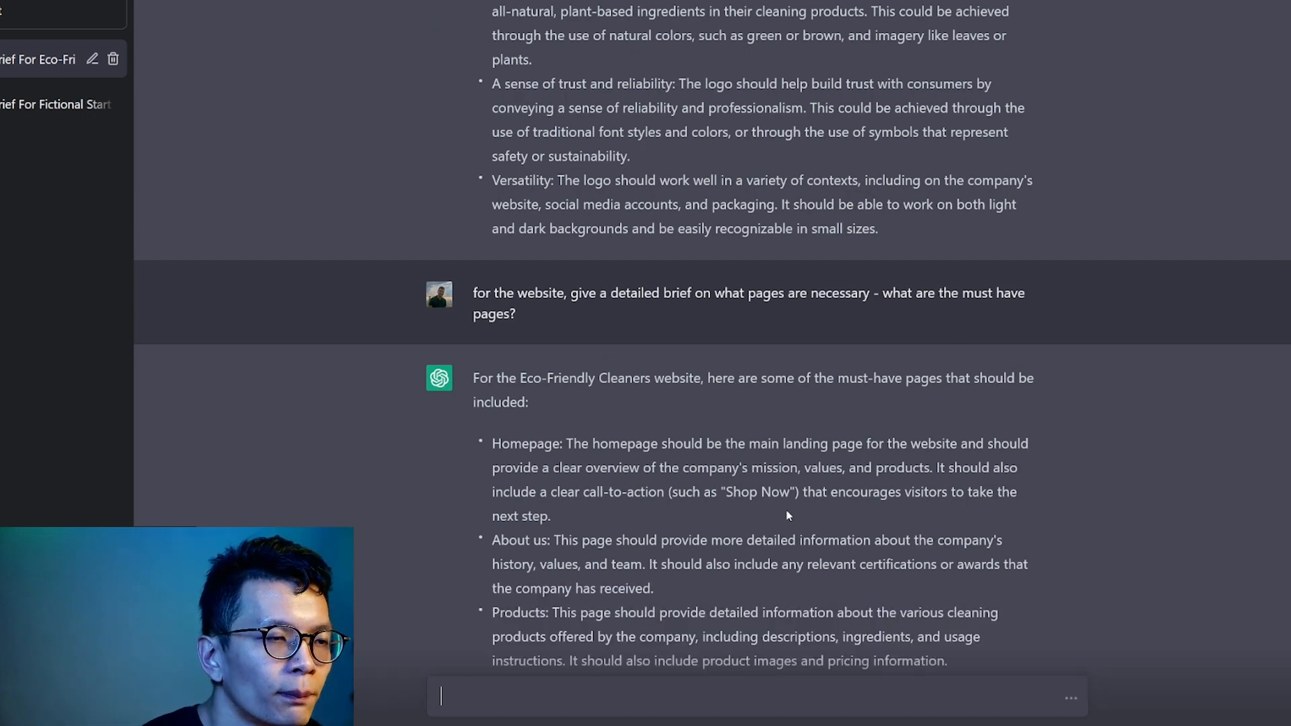
scroll("down", 3)
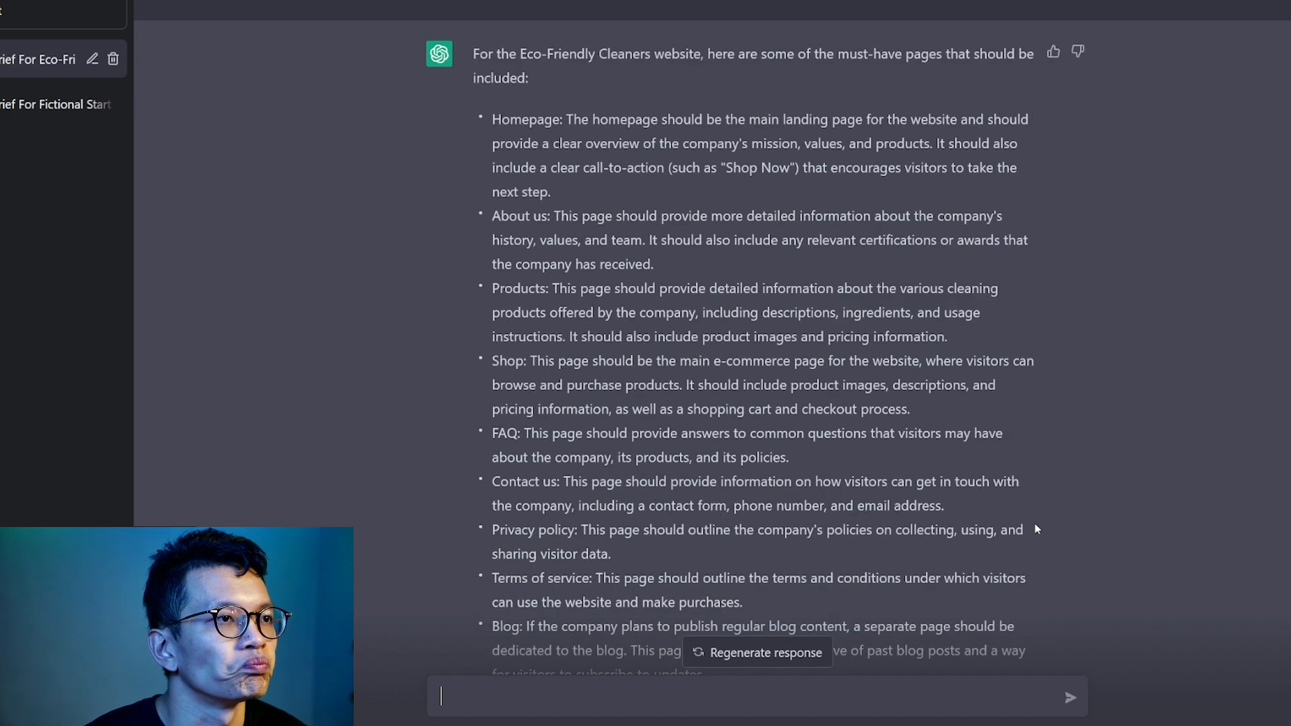
scroll("up", 3)
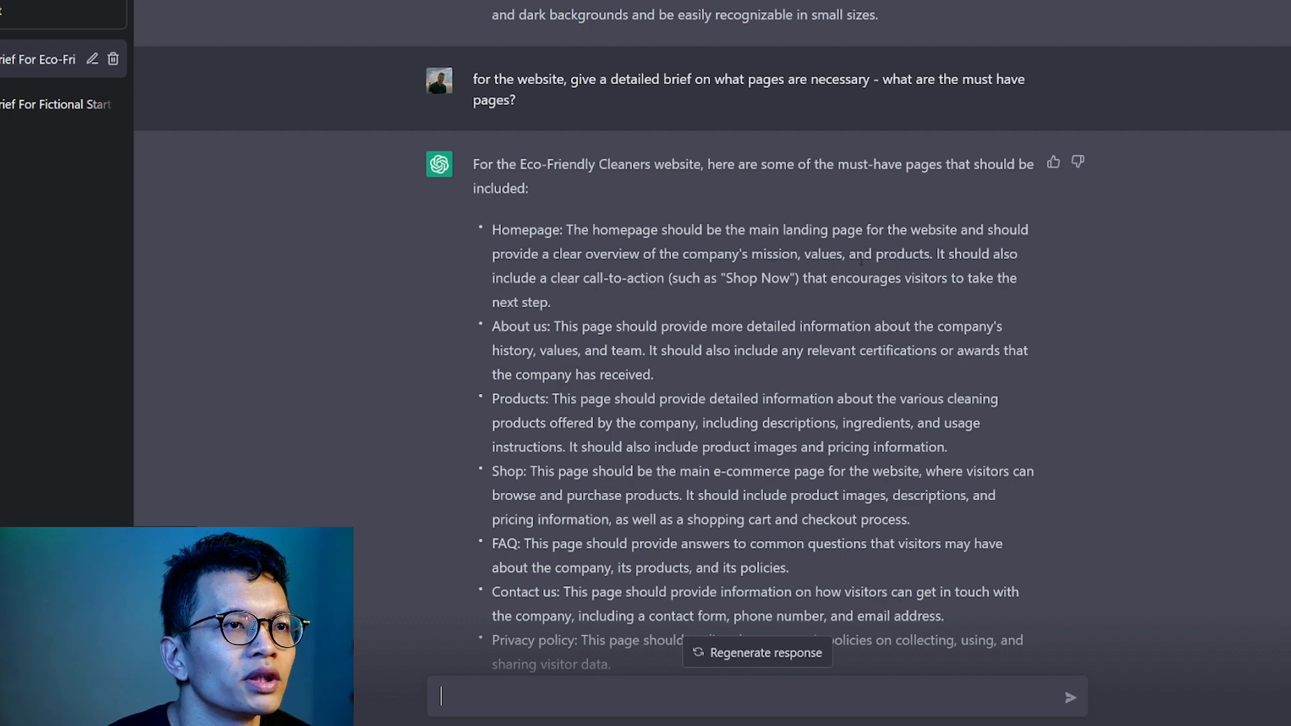
scroll("down", 3)
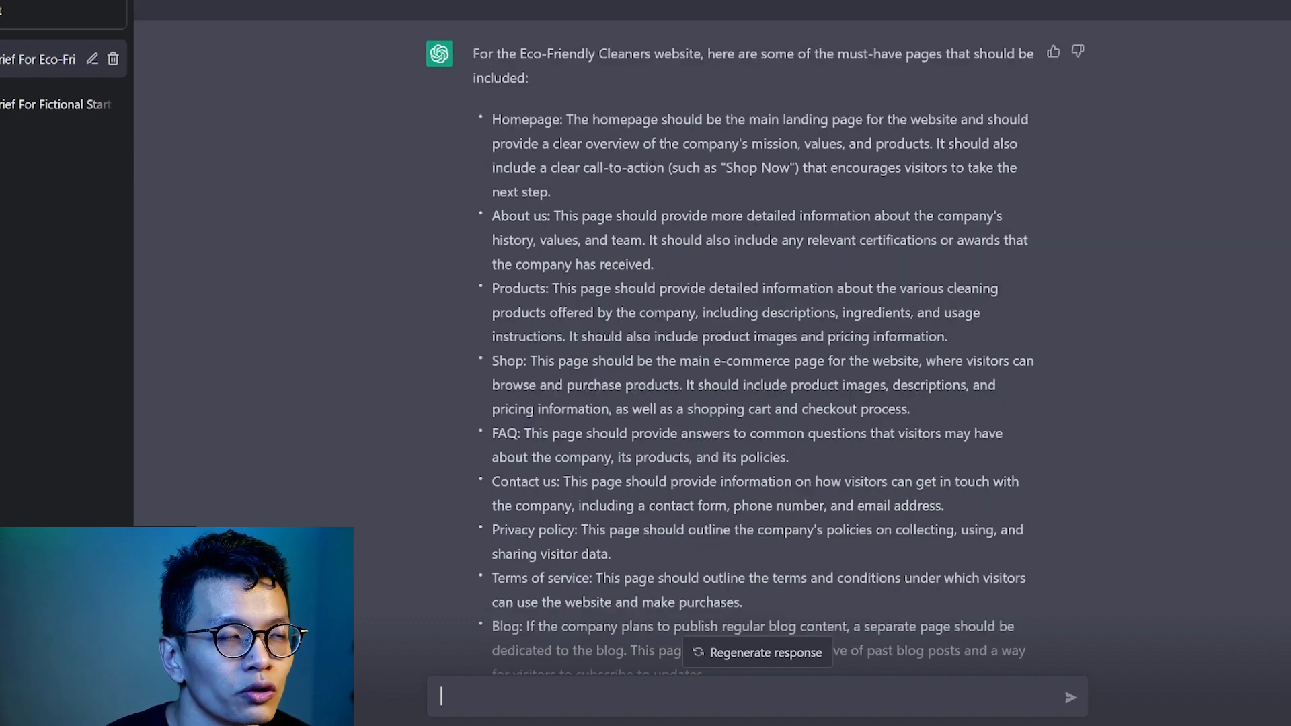
scroll("down", 3)
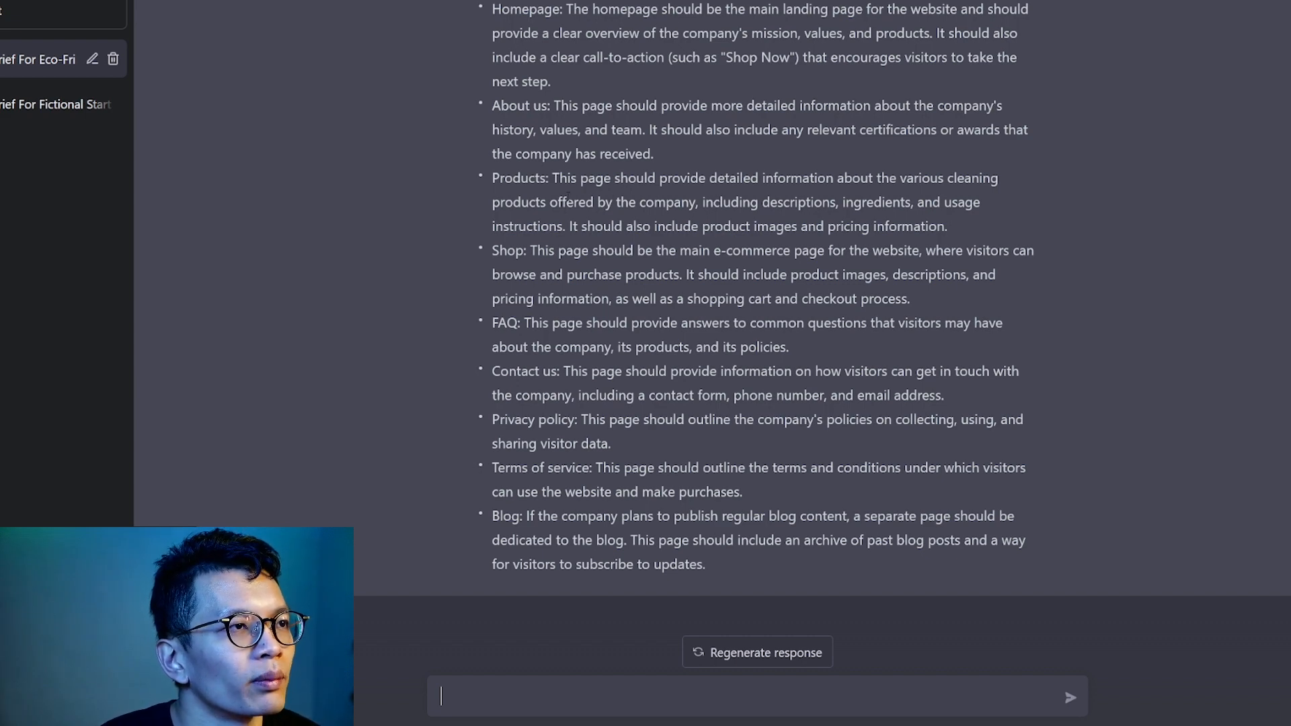
Request the copy needed for the Eco-Friendly Cleaners homepage
type("w")
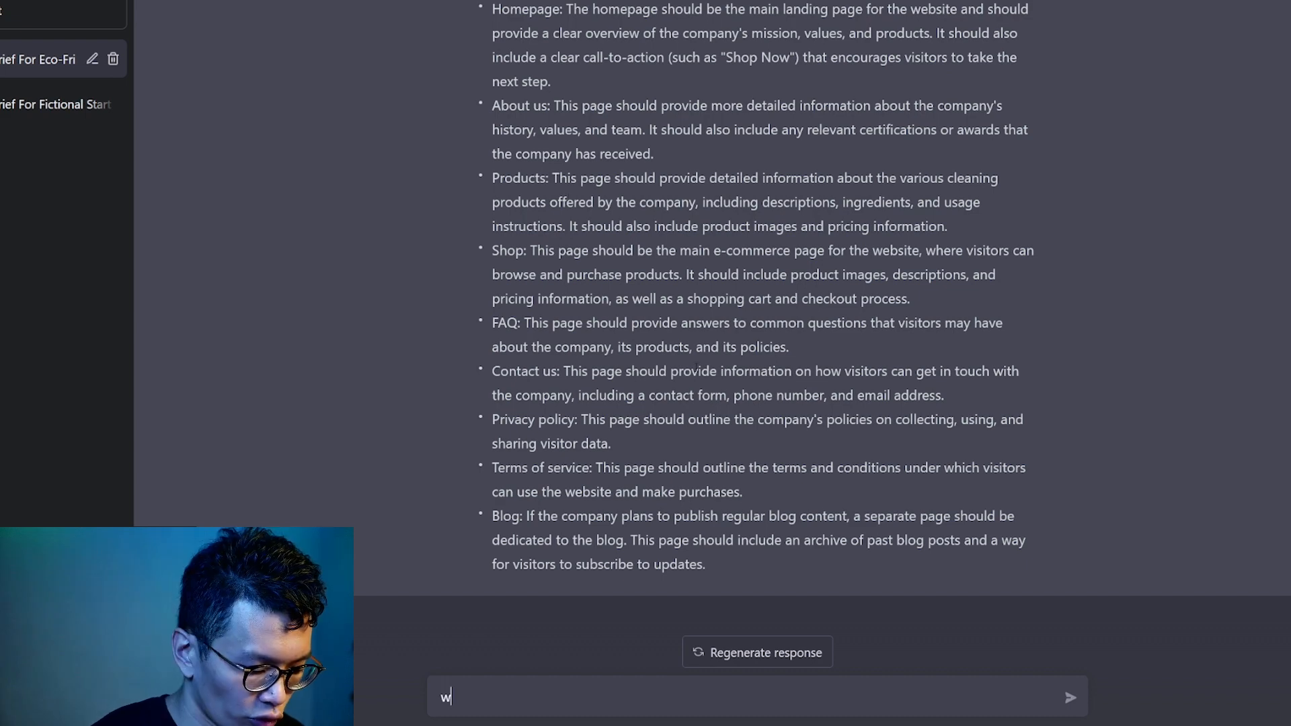
type("rite me the c")
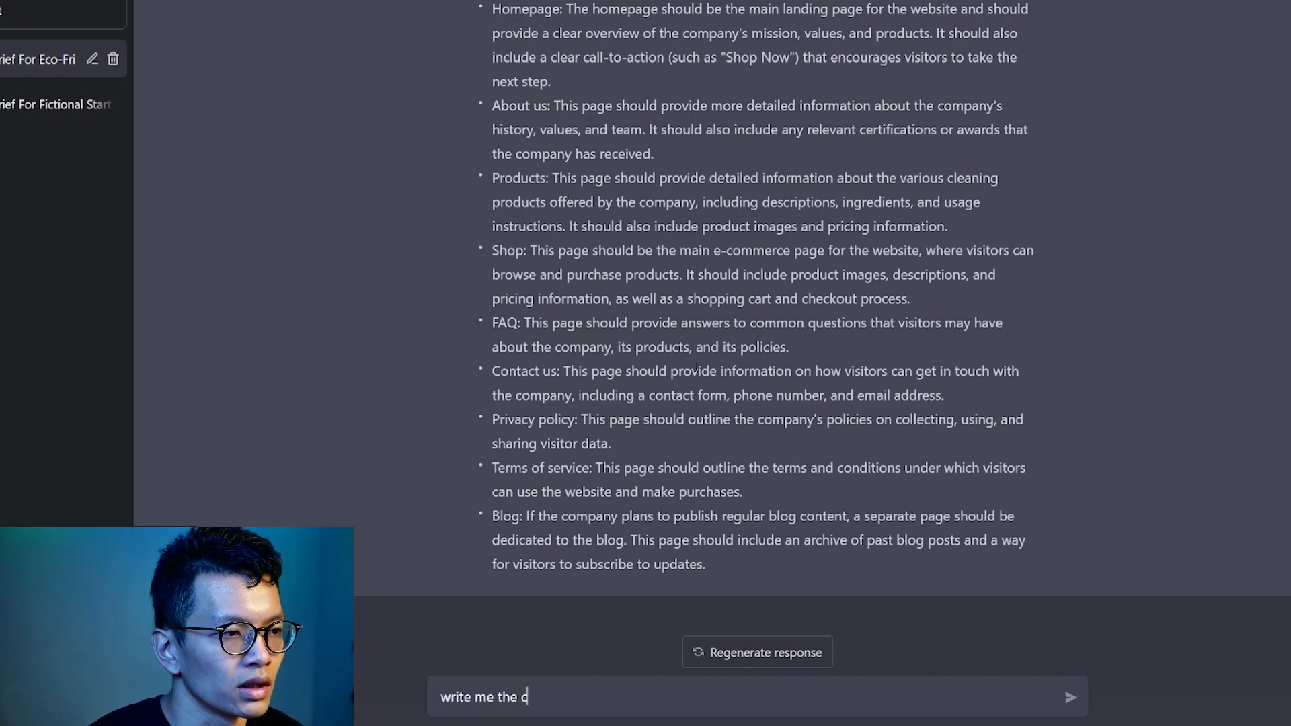
type("opy necessary")
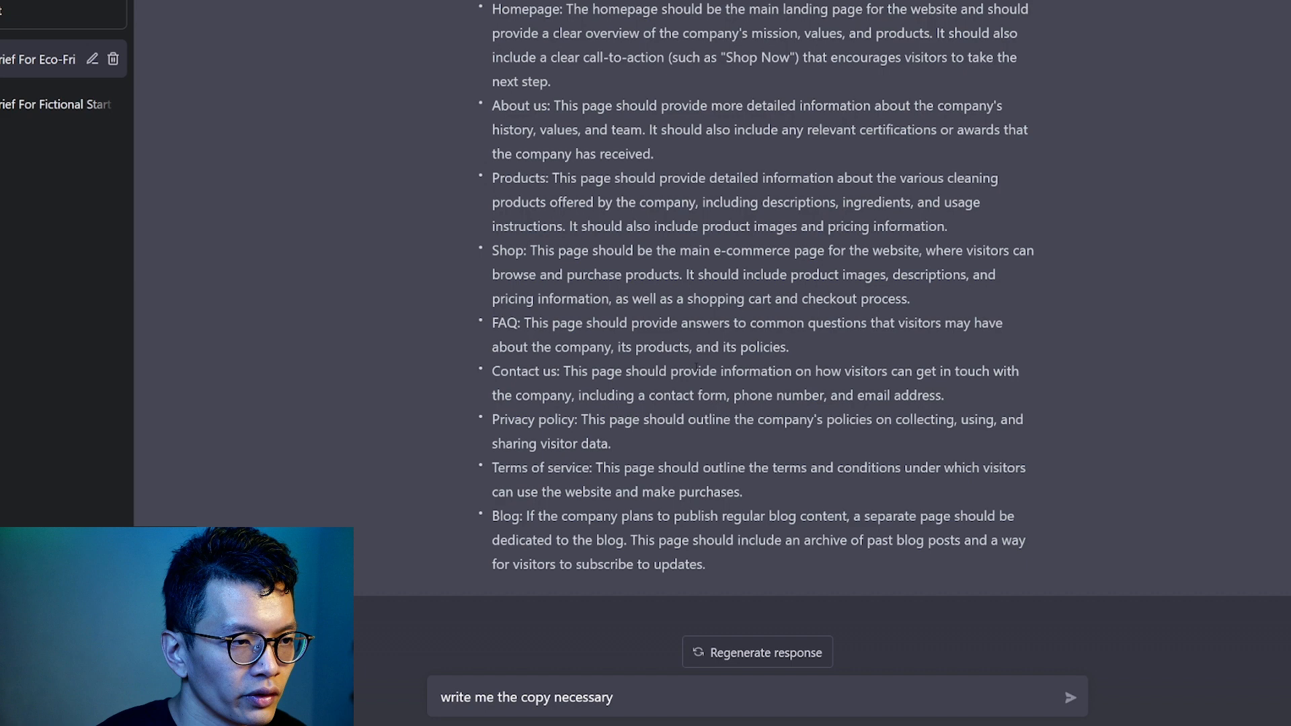
type("for the homepage")
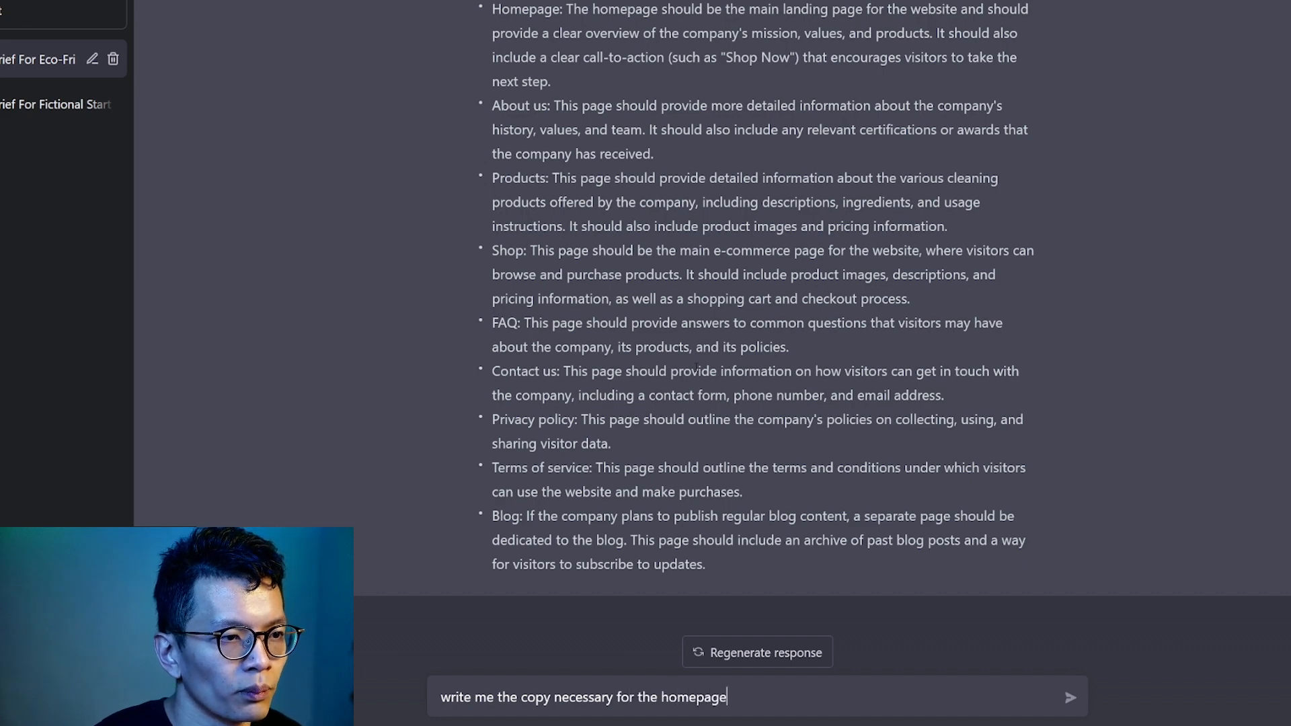
left_click(1070, 697)
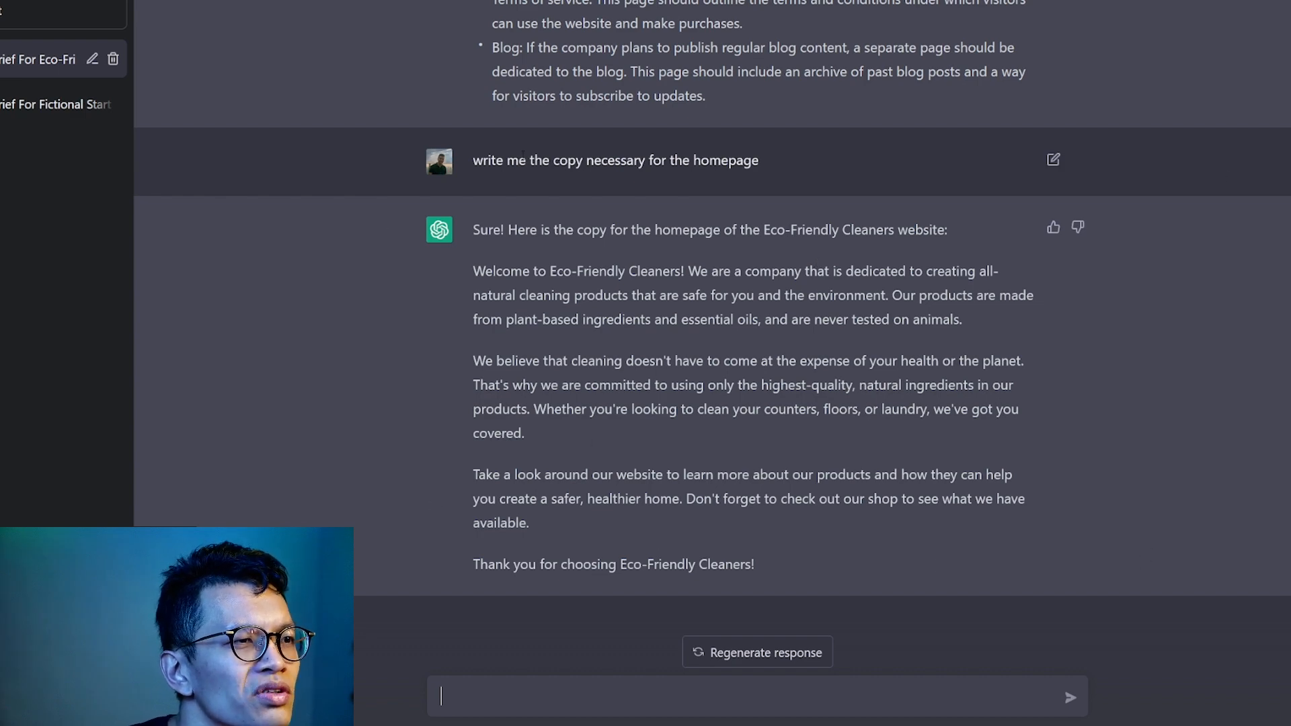
type("generate 10")
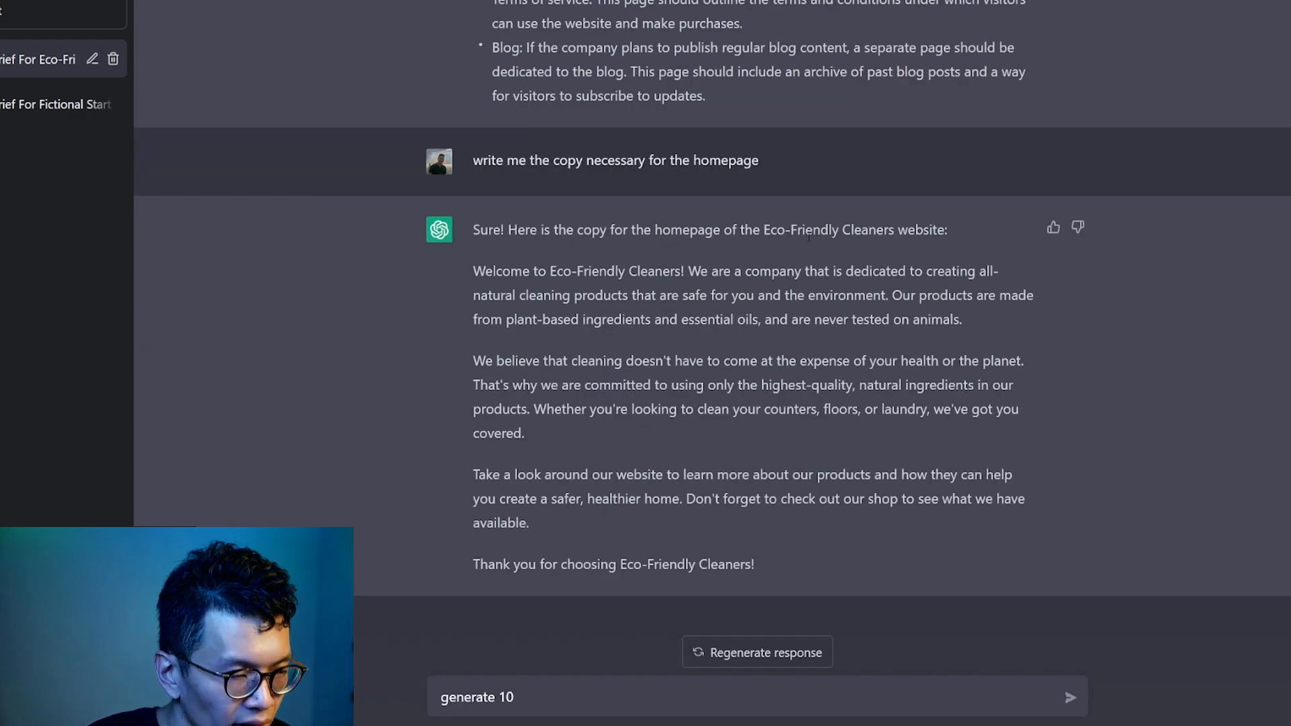
Request 10 different copy lines presenting the brand's value proposition and scroll the reply
type("different")
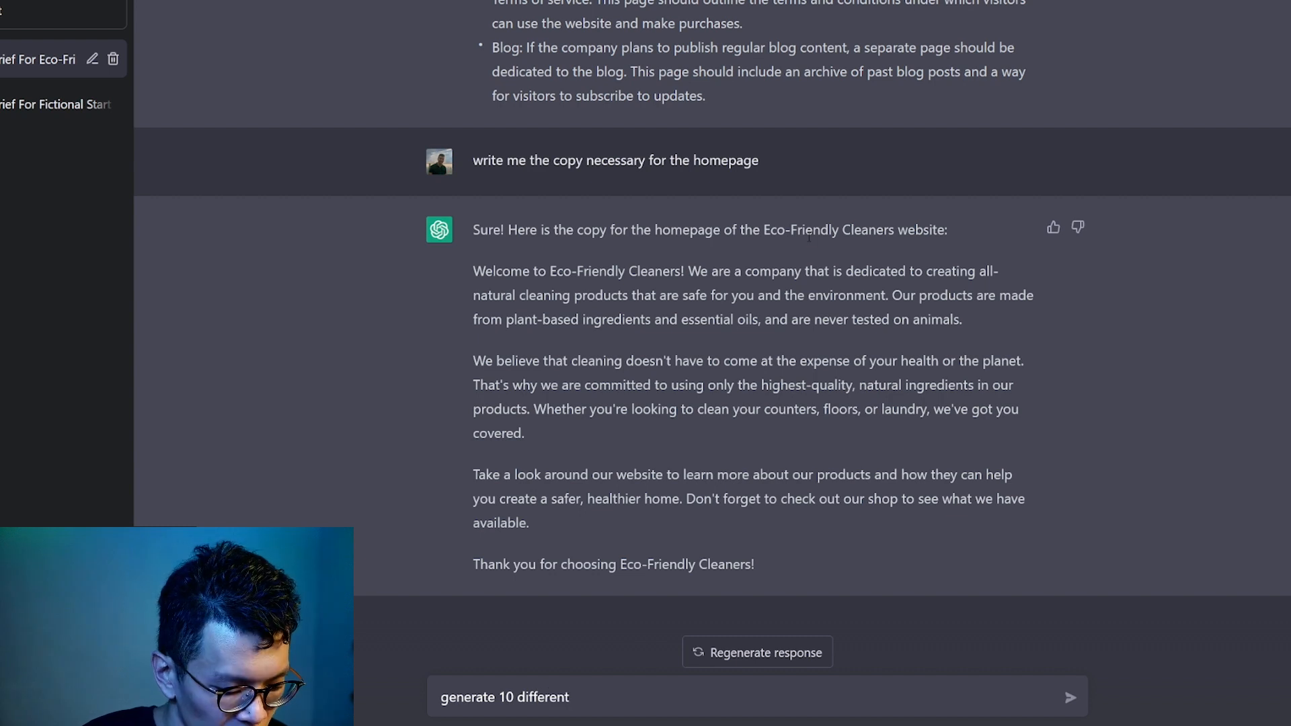
type("copy to present t")
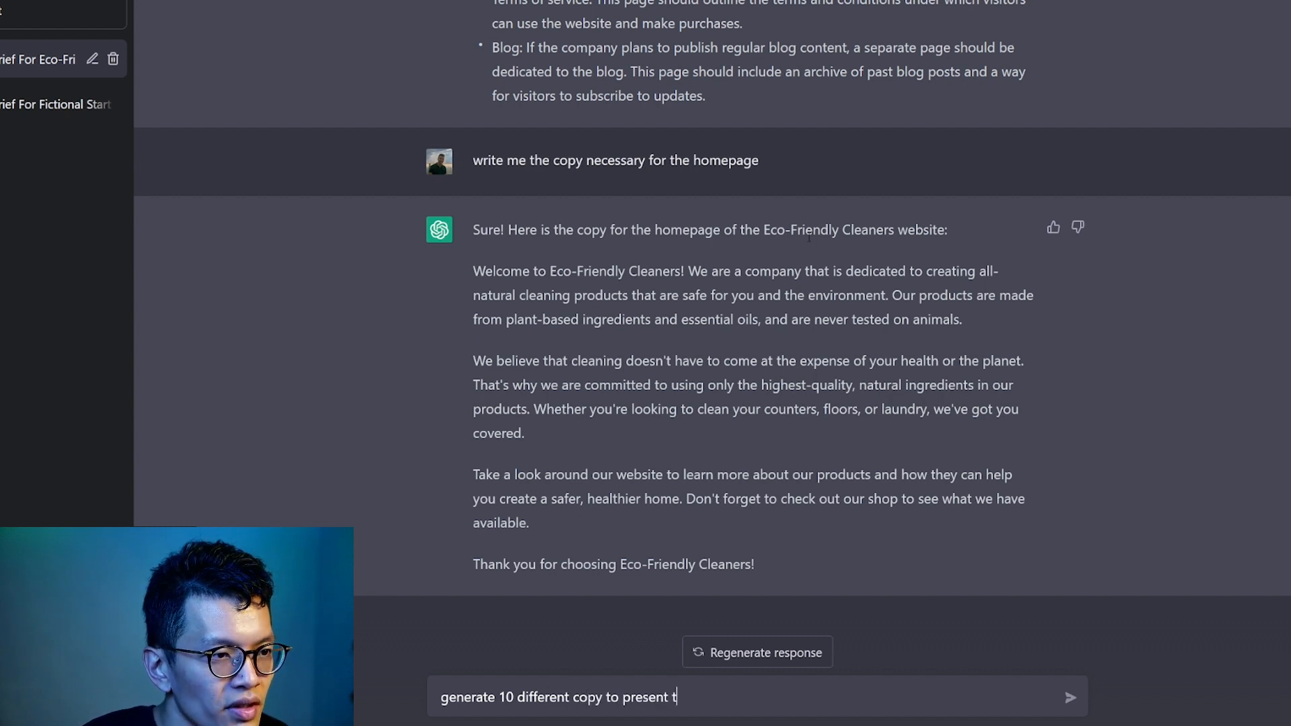
type("he brand's value")
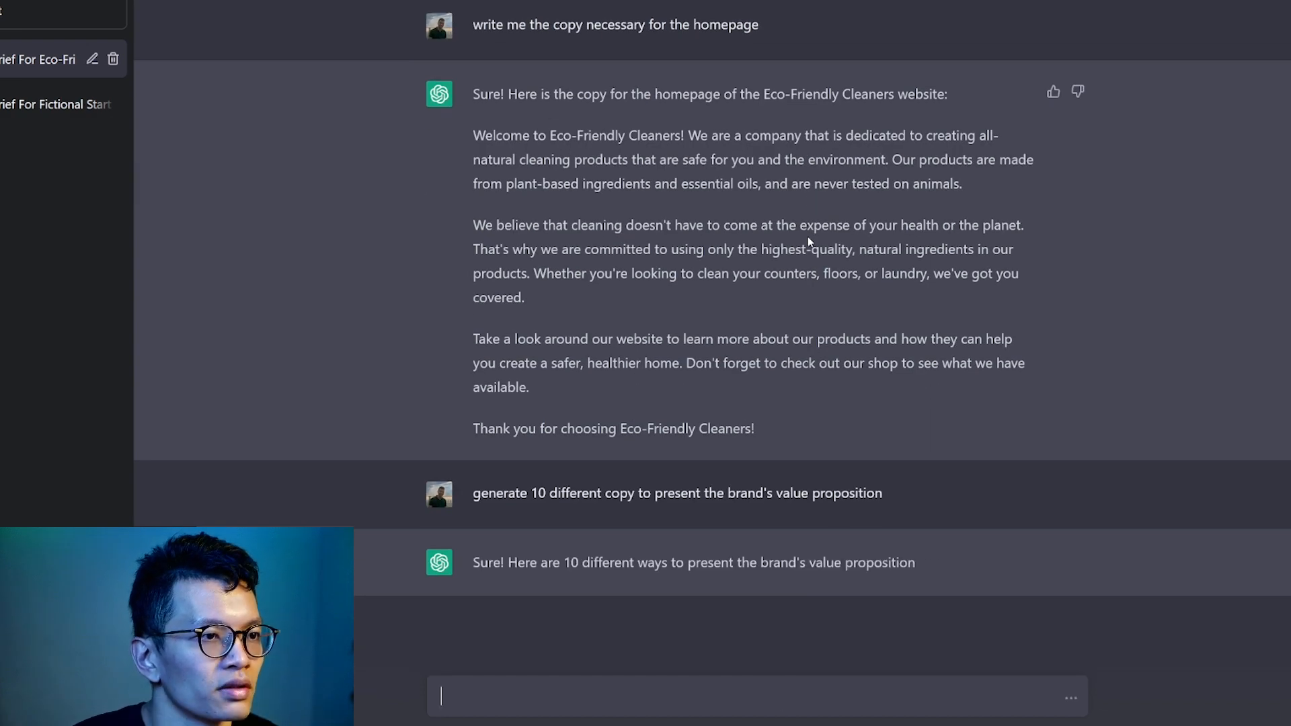
scroll("down", 3)
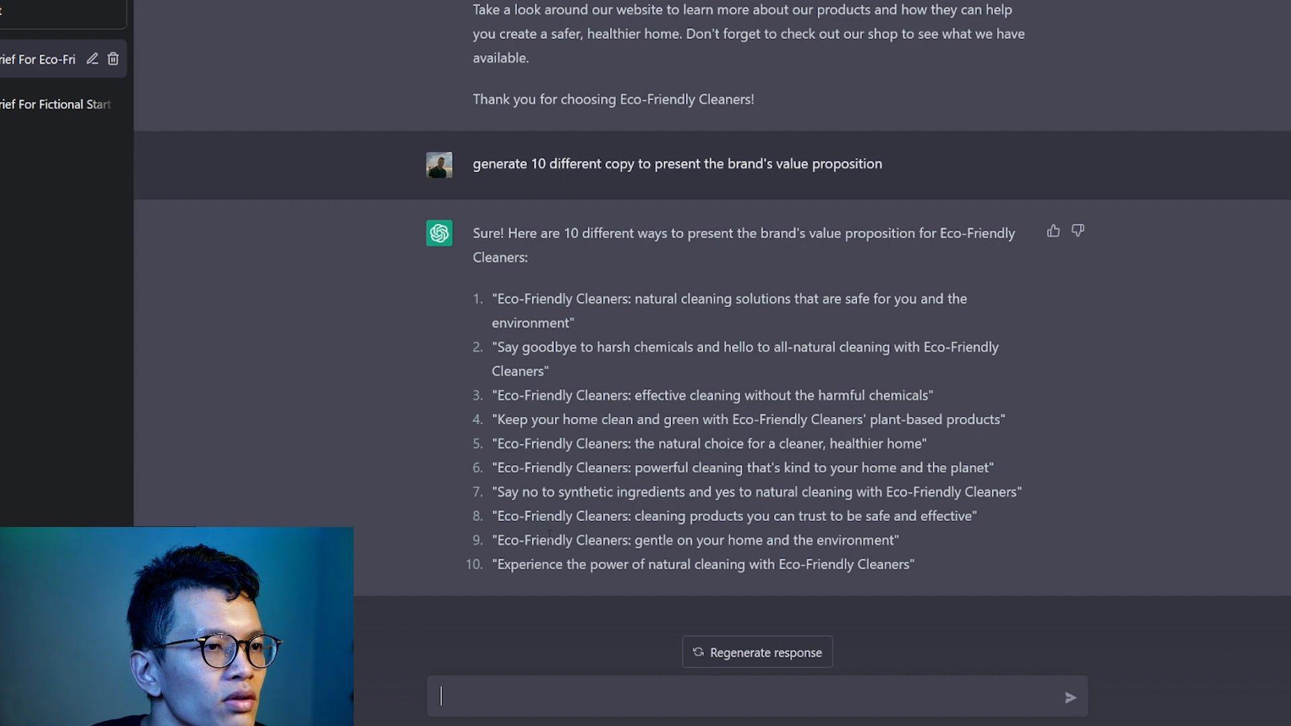
Request 10 alternative brand names for eco-friendly cleaners, e.g. PureClean, GreenGenie, EarthEase
type("give m")
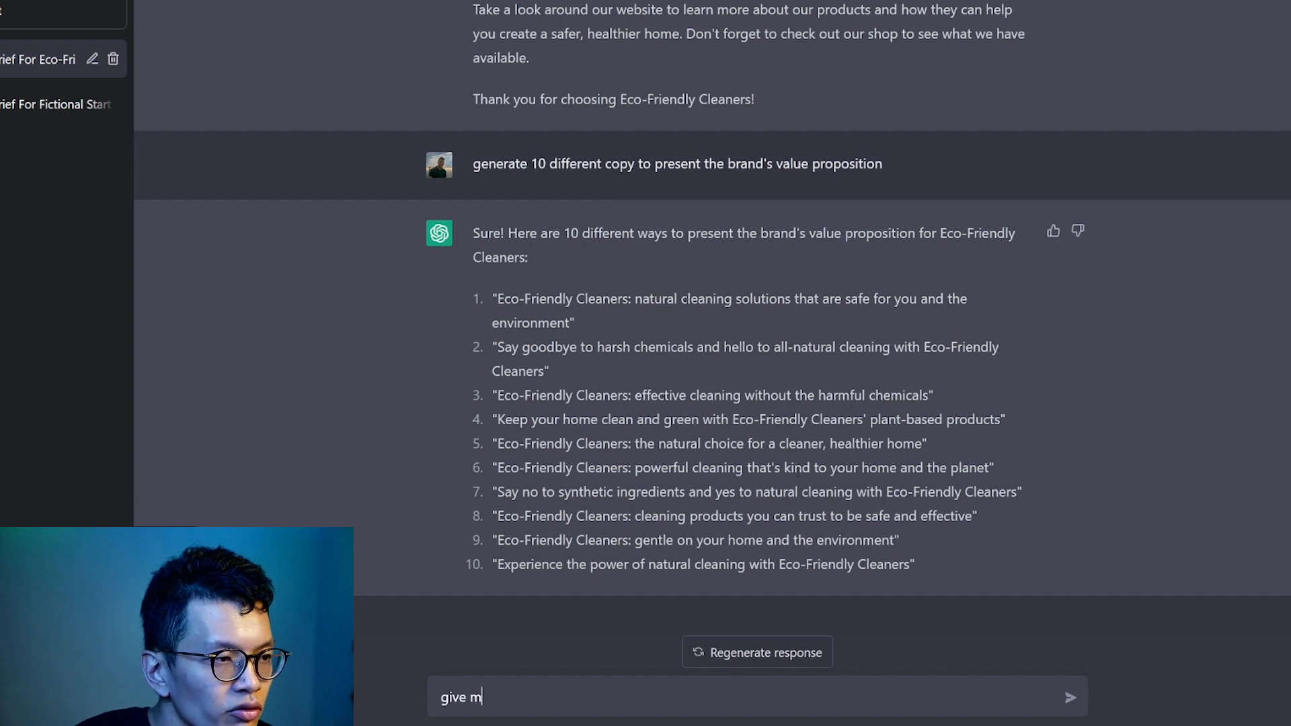
type("e 10 alter")
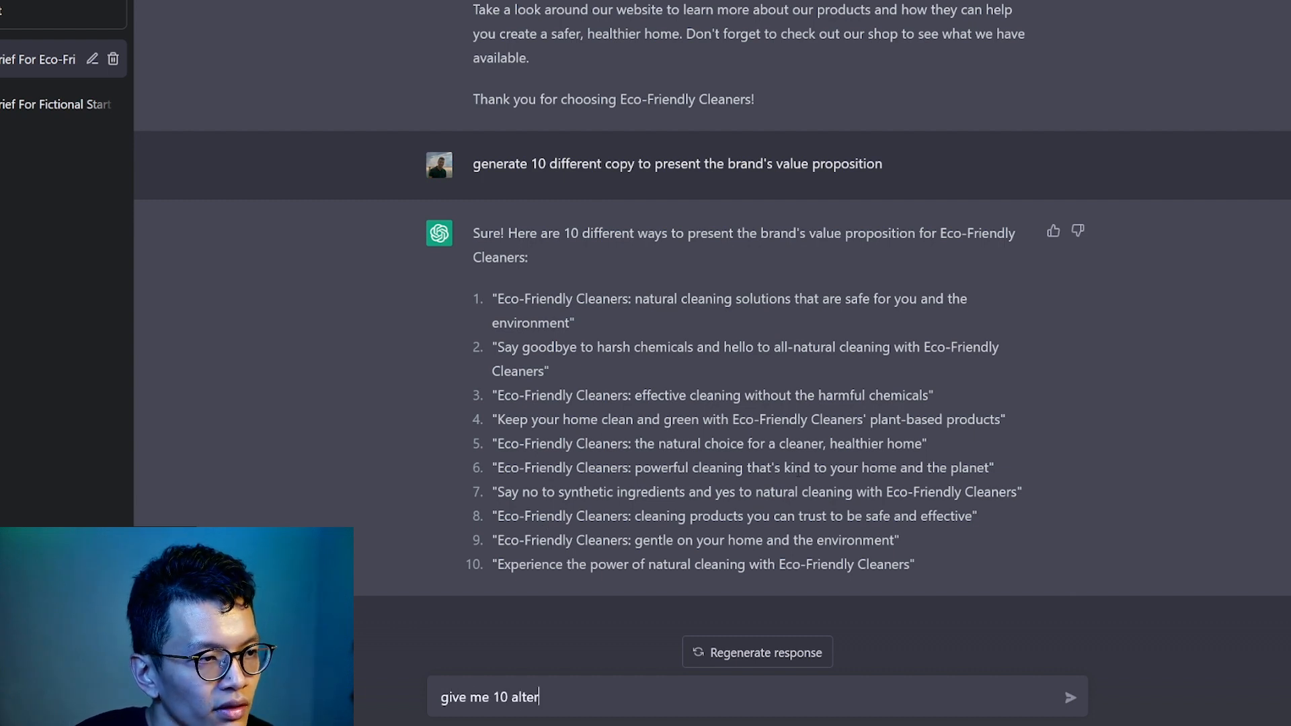
type("native brand names for")
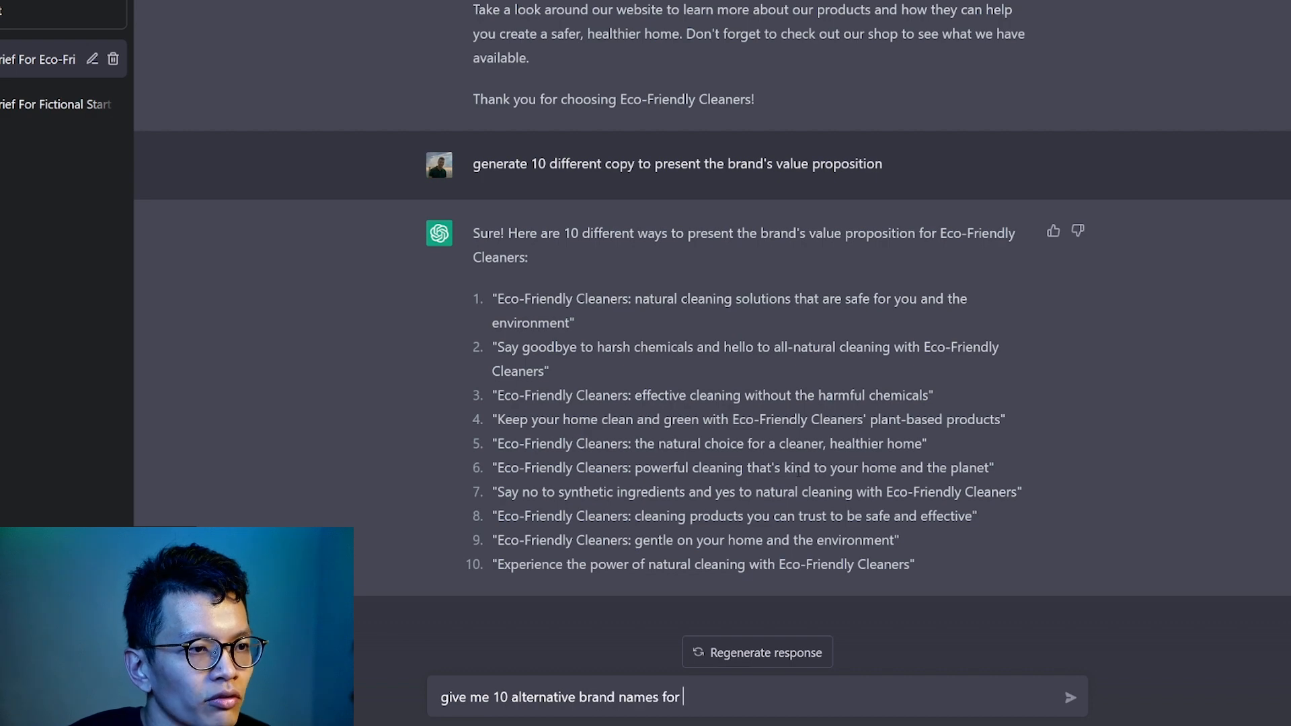
type("eco-friendly cleaners")
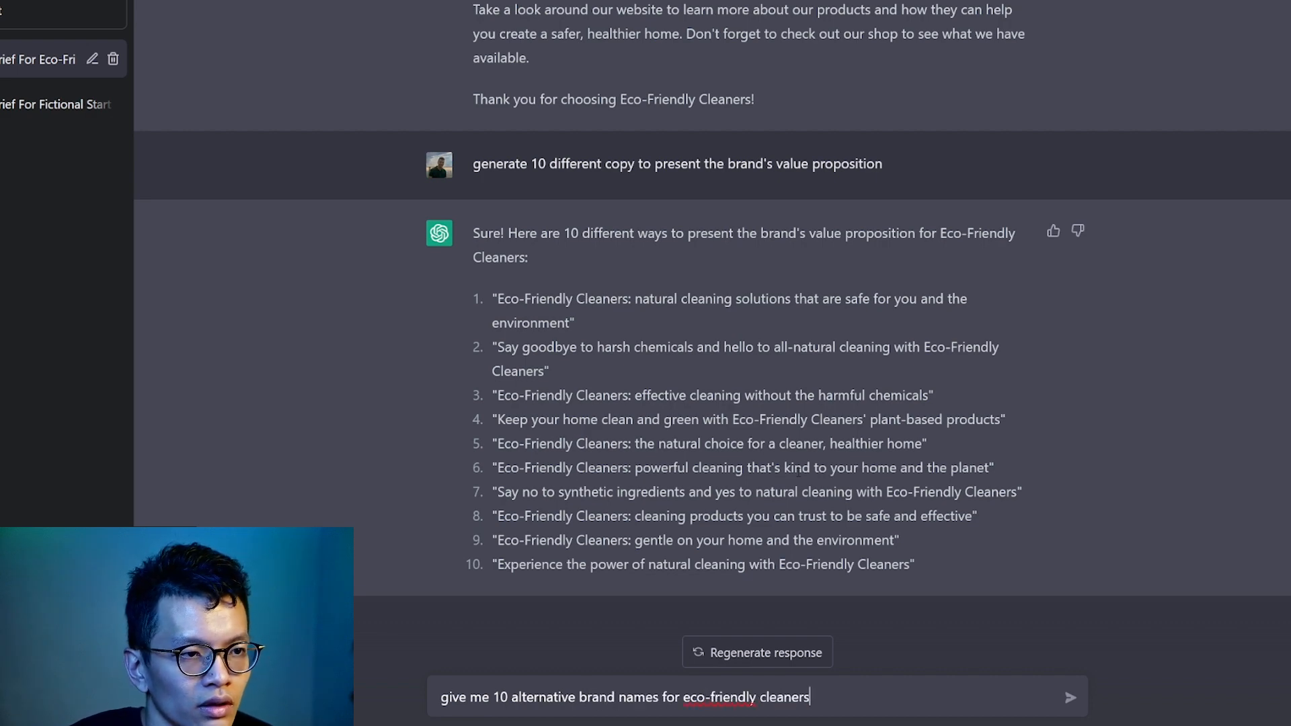
left_click(1070, 697)
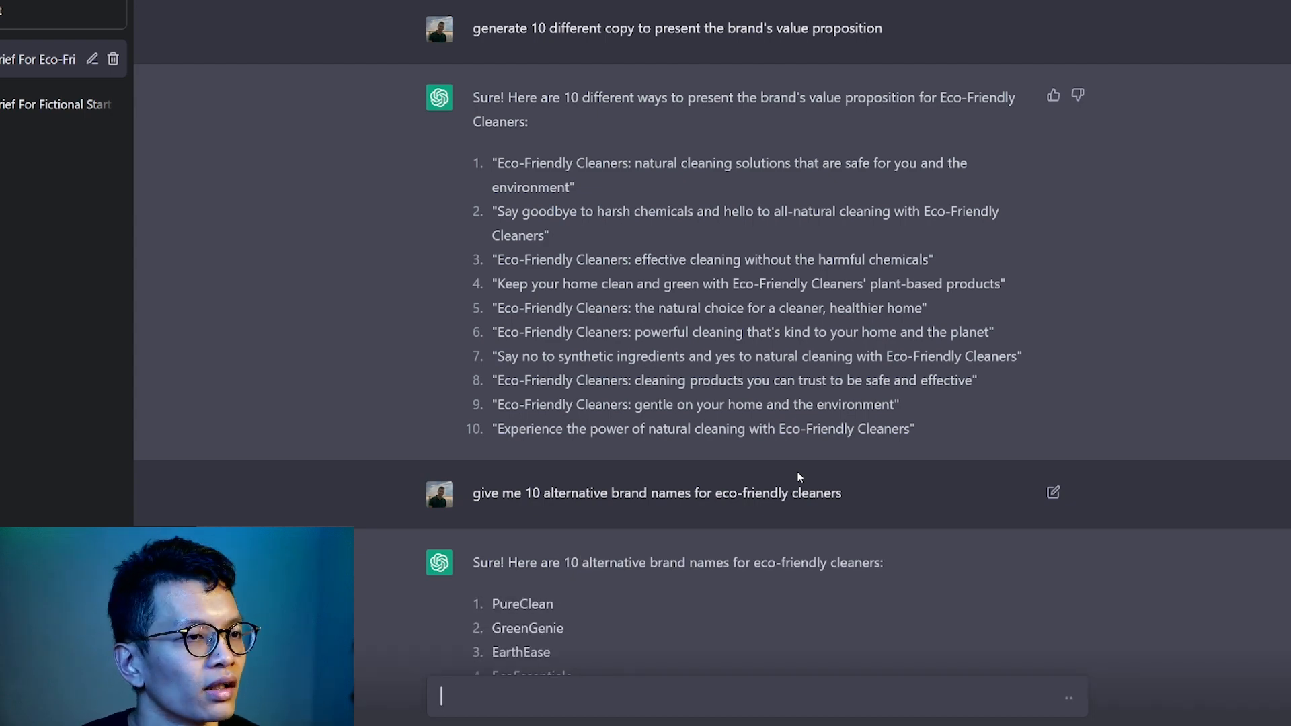
scroll("down", 3)
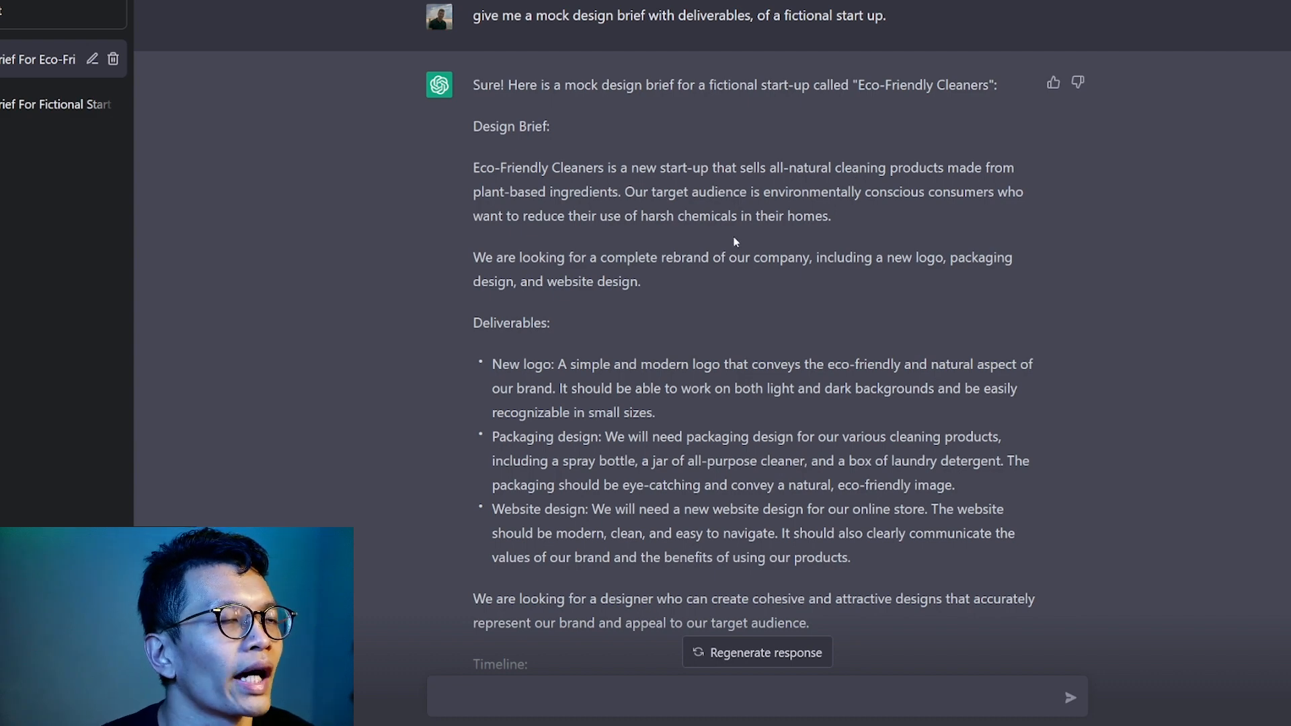
Scroll back to the first mock design brief request and select its full text
scroll("down", 3)
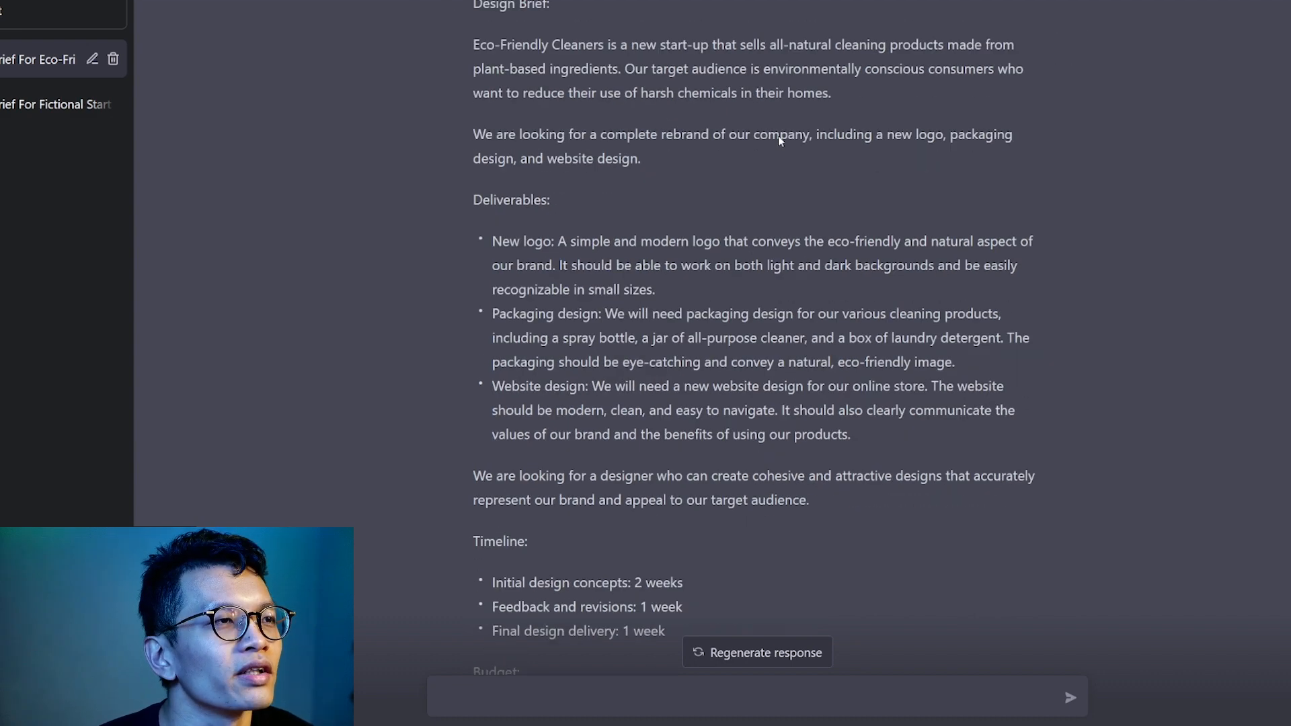
scroll("up", 3)
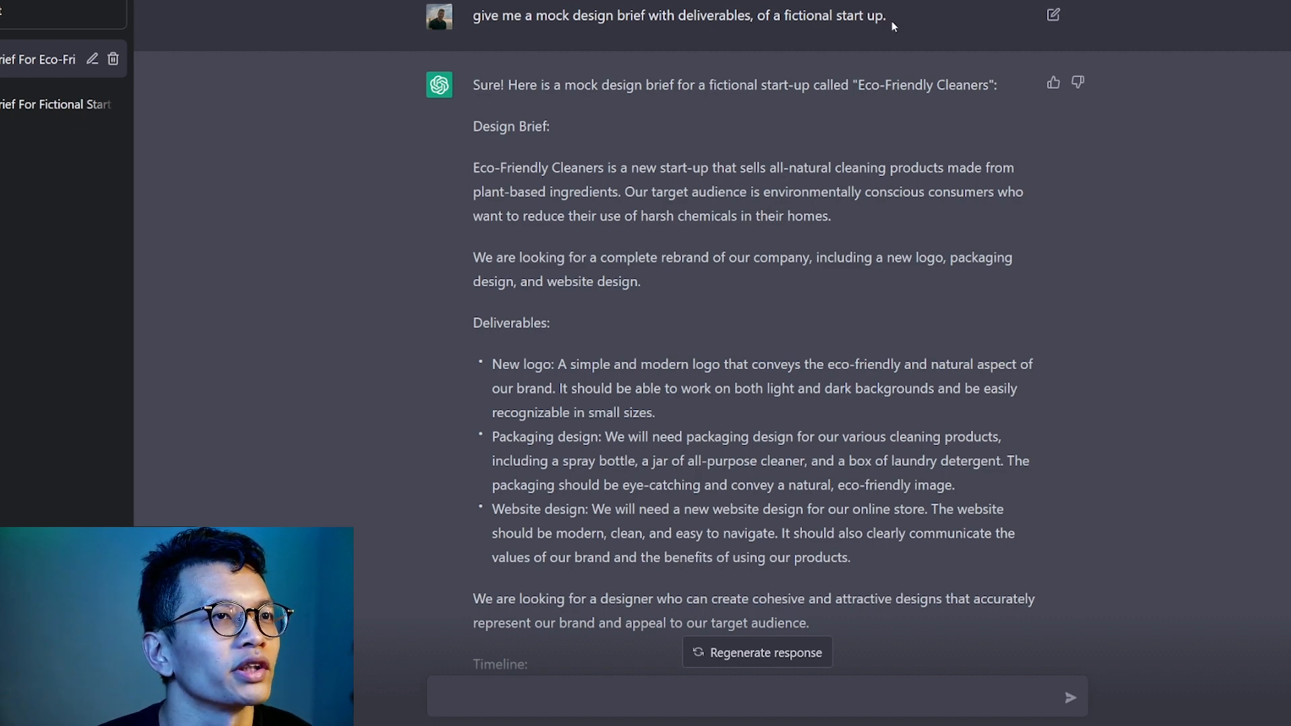
mouse_move(587, 34)
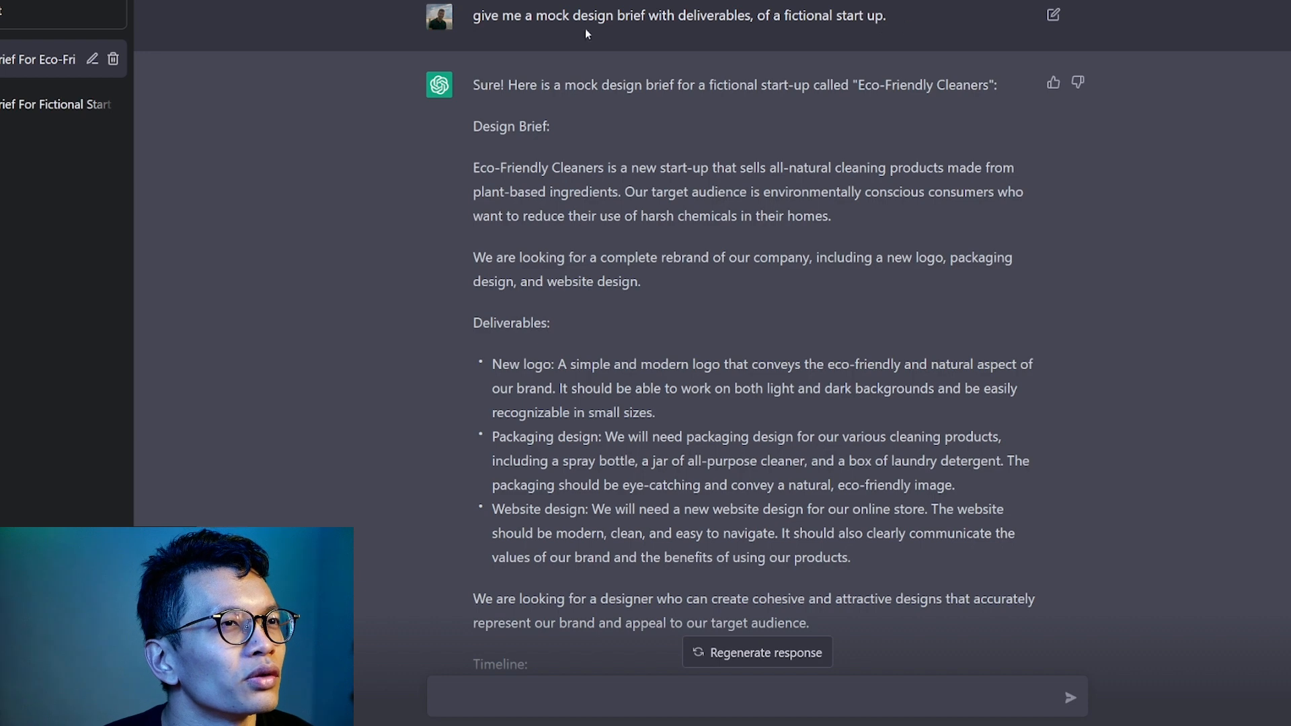
triple_click(678, 15)
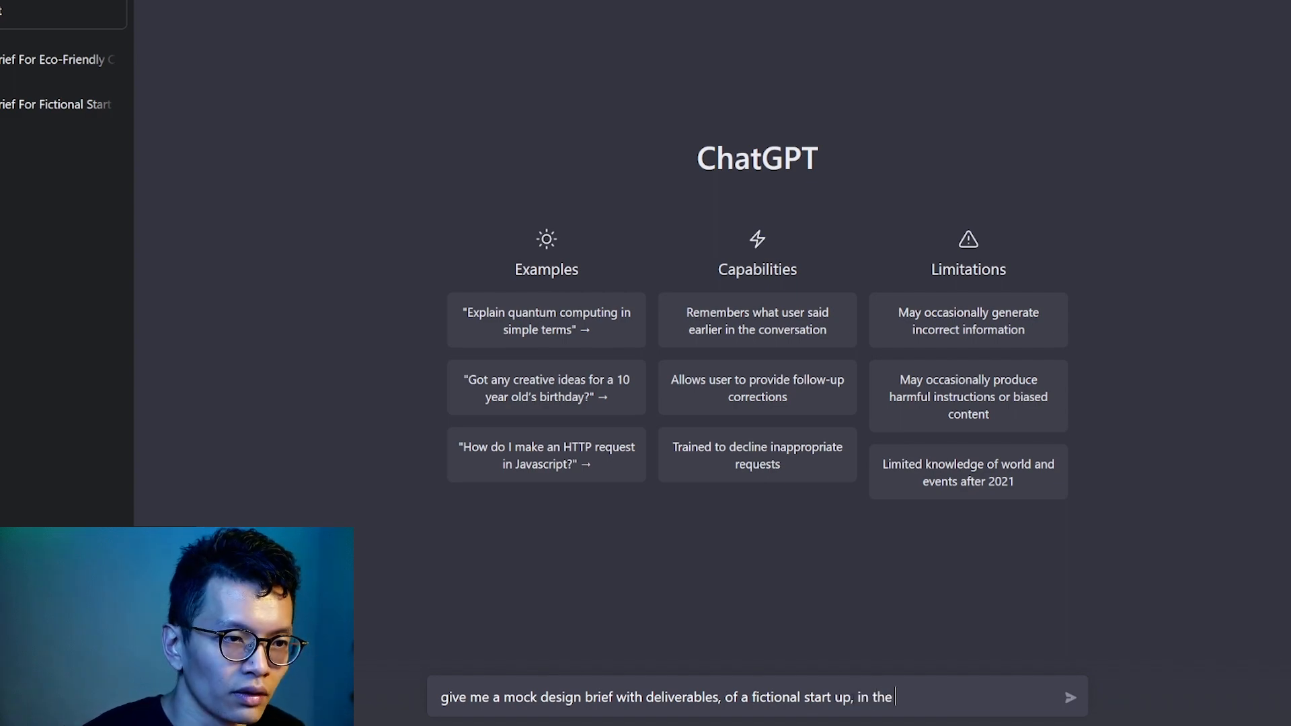
Request a mock brief for a fictional healthcare and technology start-up and read the reply
type("healthcare an")
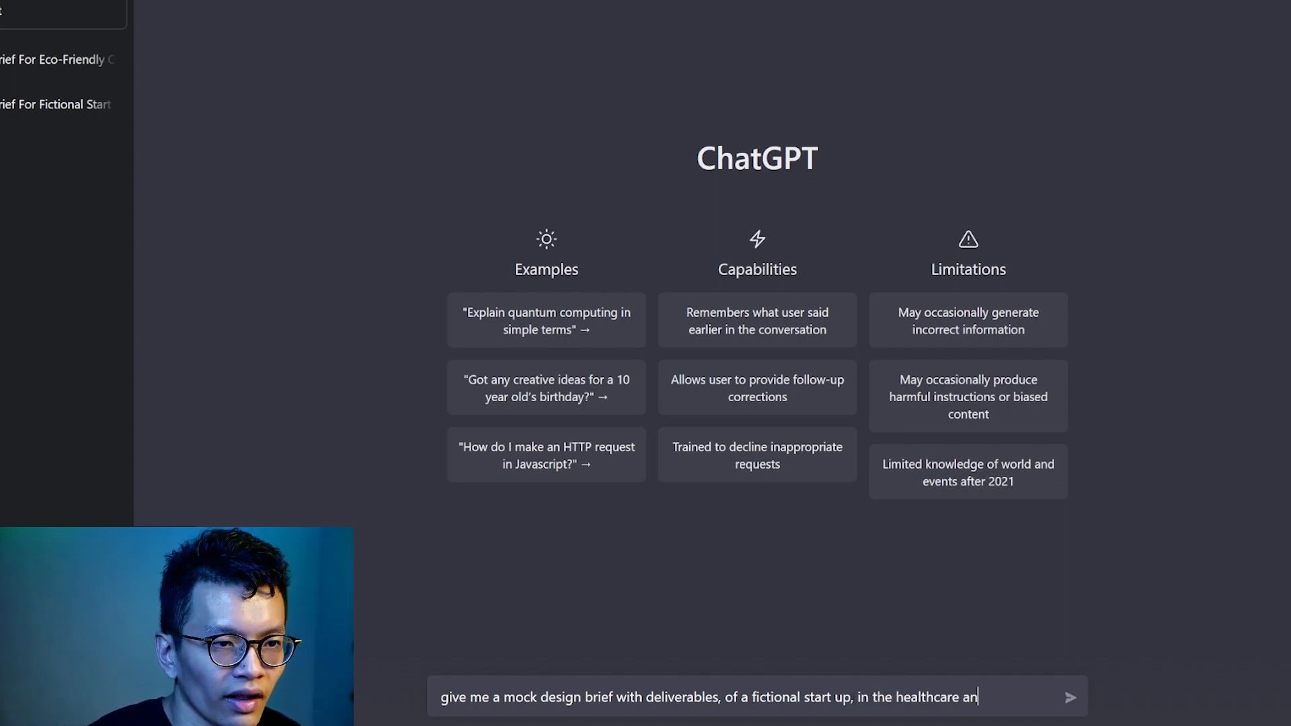
type("d technology space")
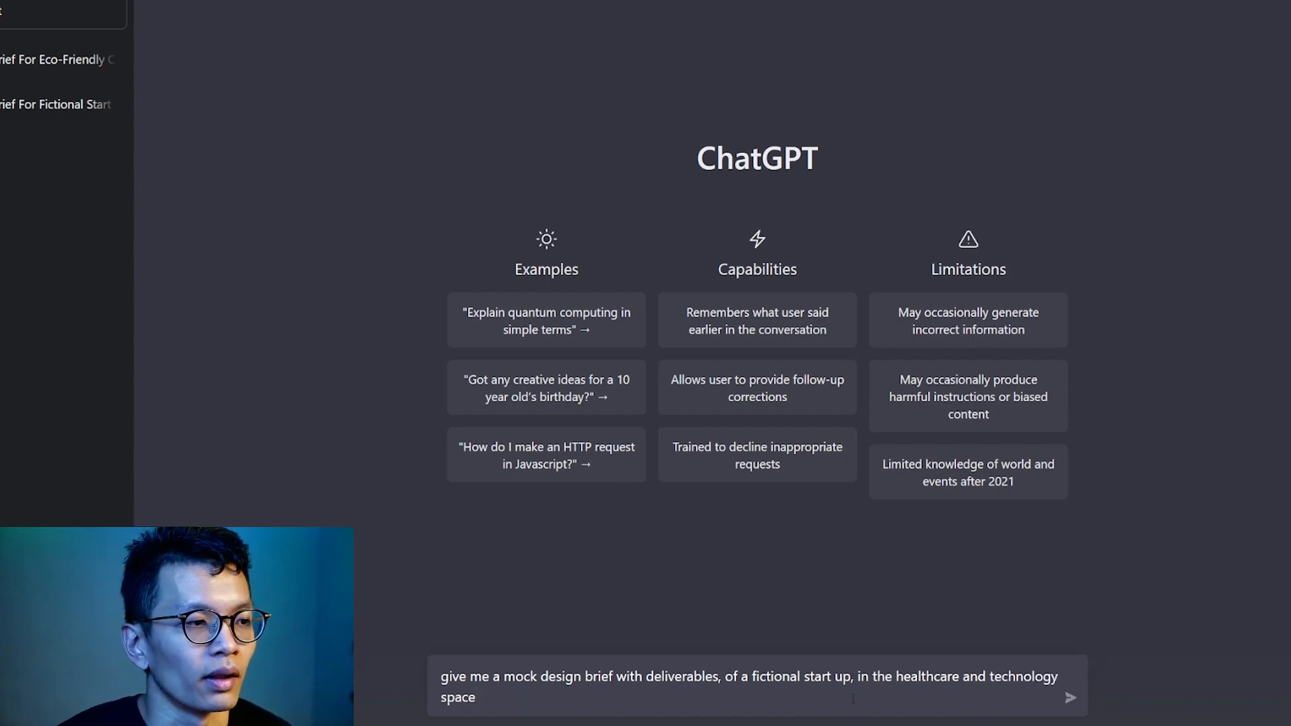
left_click(1070, 698)
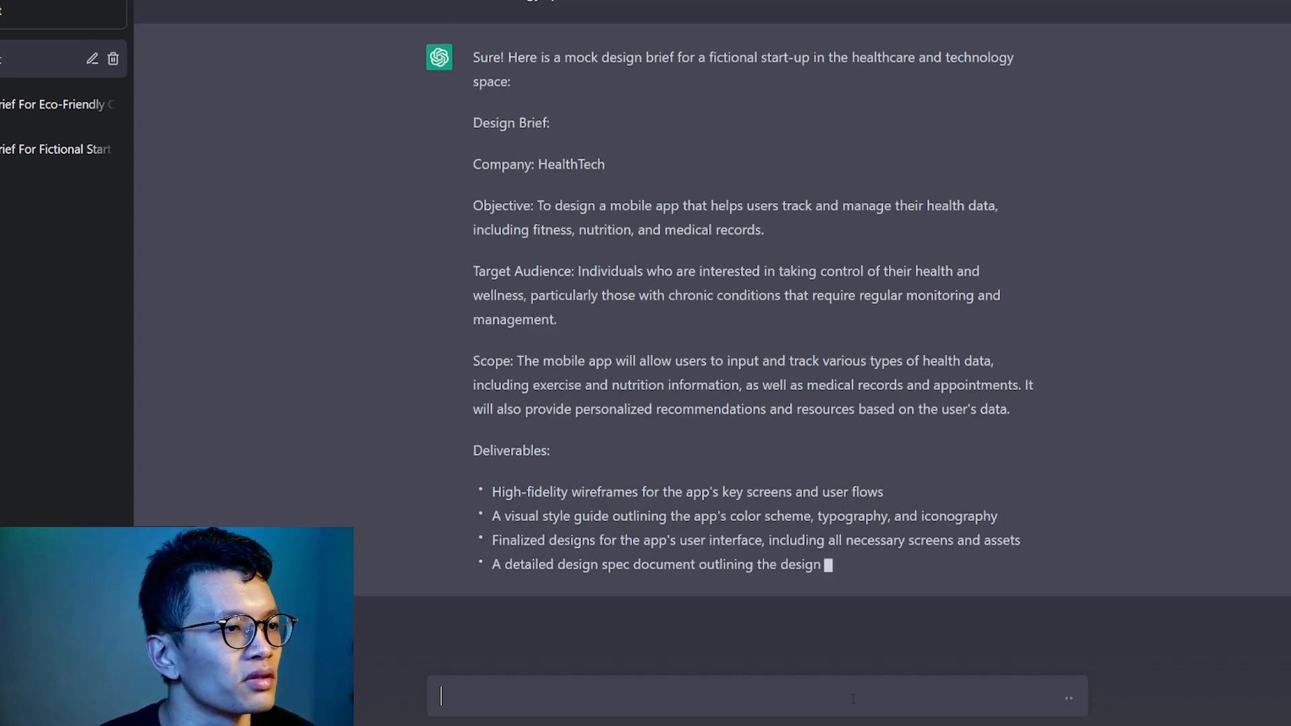
scroll("down", 3)
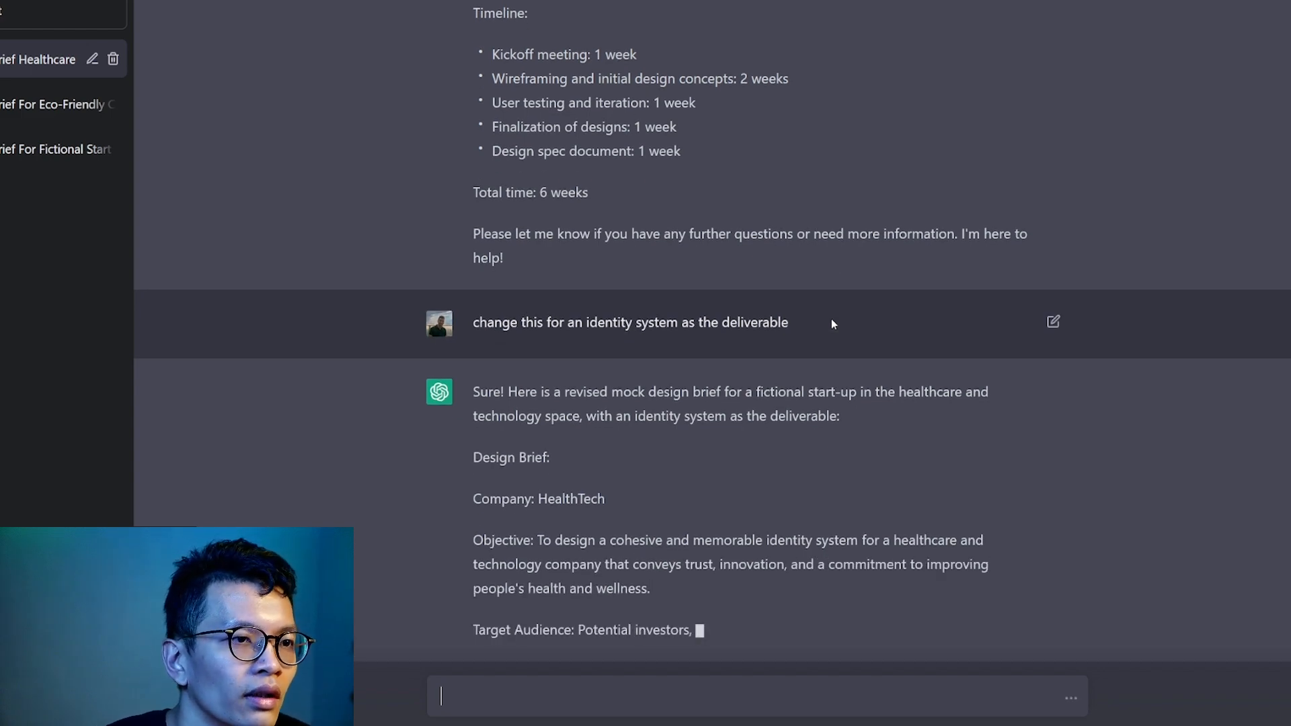
Scroll through the revised HealthTech brief listing logo options and a style guide
scroll("down", 3)
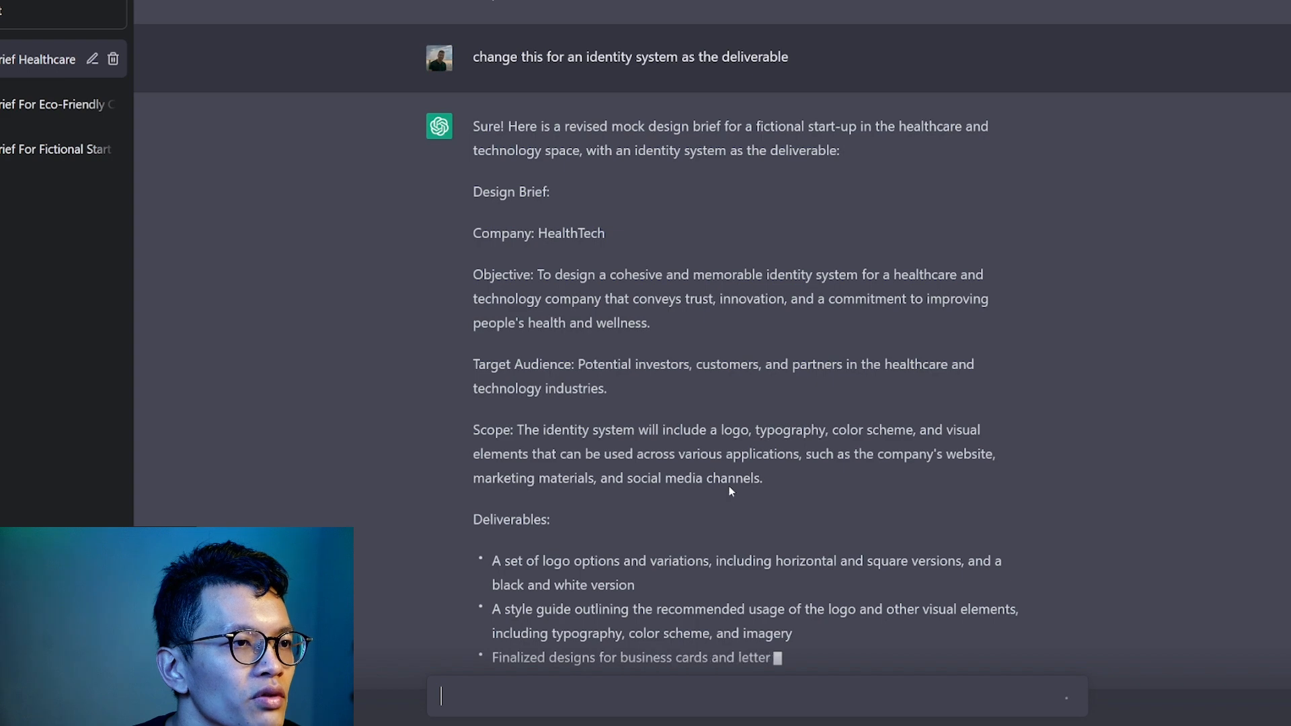
scroll("down", 3)
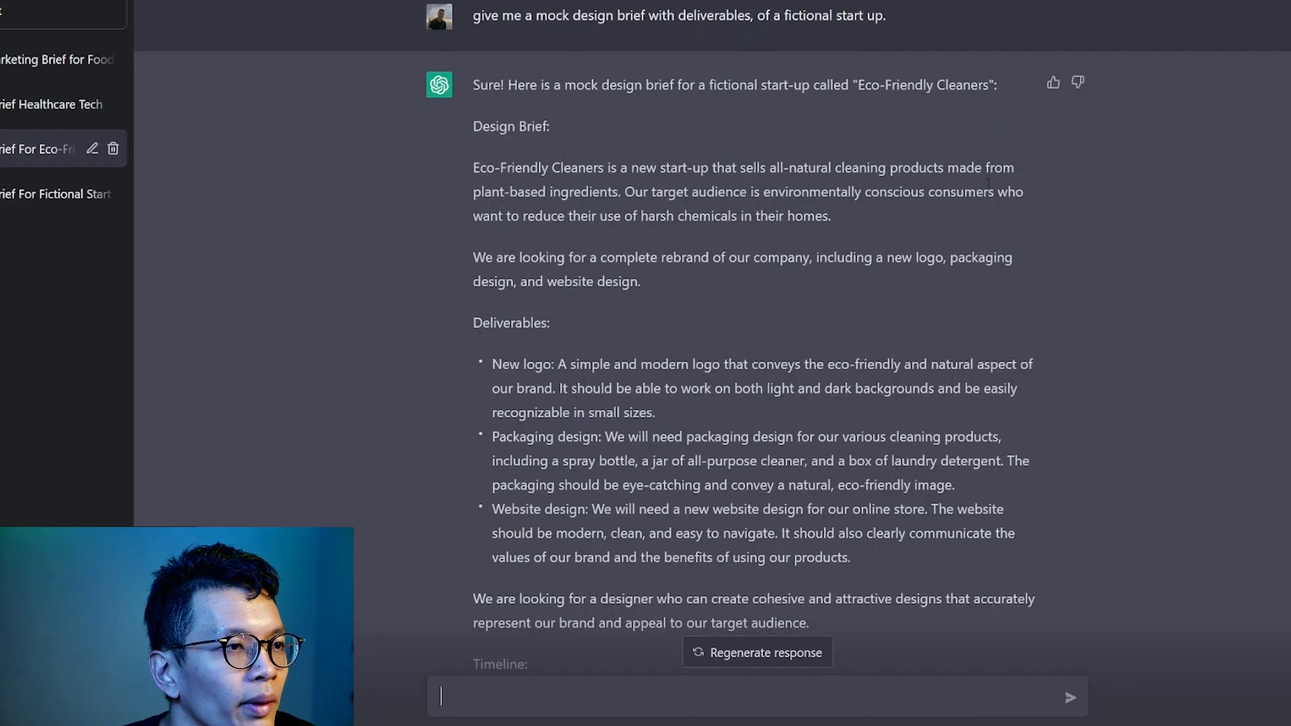
Reread the Eco-Friendly Cleaners chat down to the homepage copy and value-proposition request
scroll("down", 3)
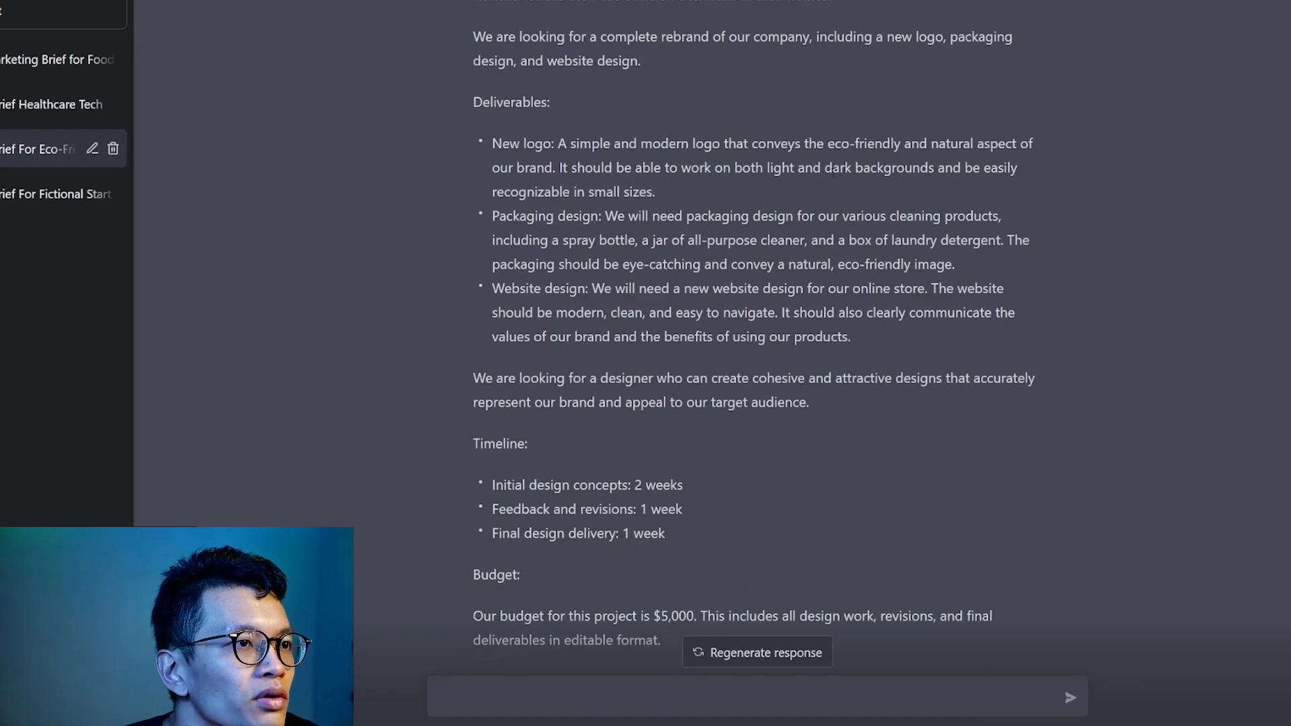
scroll("down", 3)
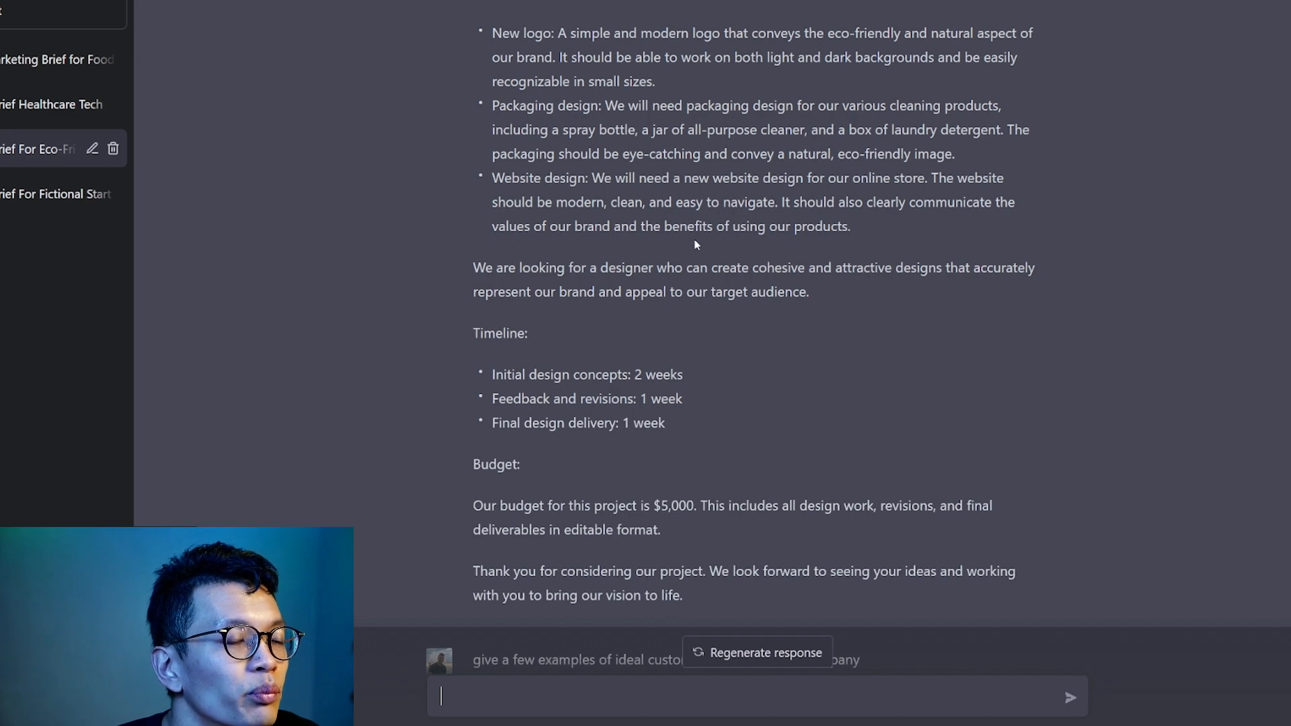
scroll("down", 3)
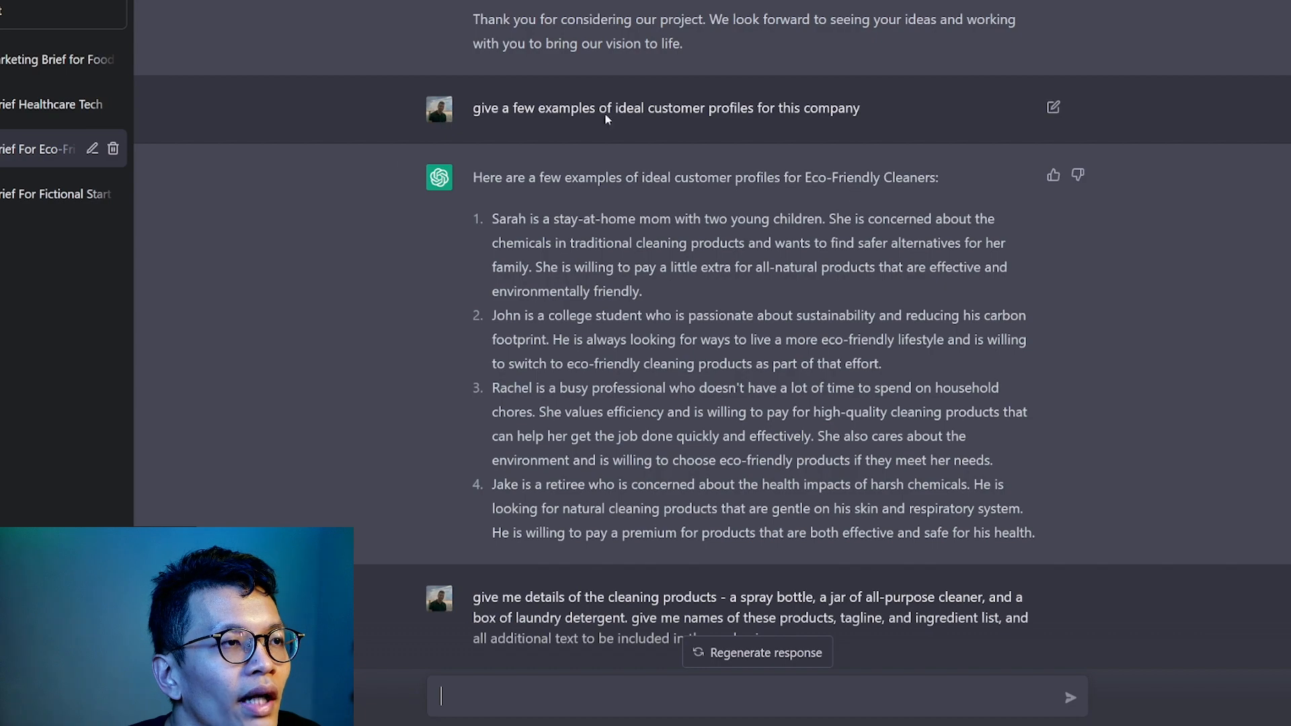
scroll("down", 3)
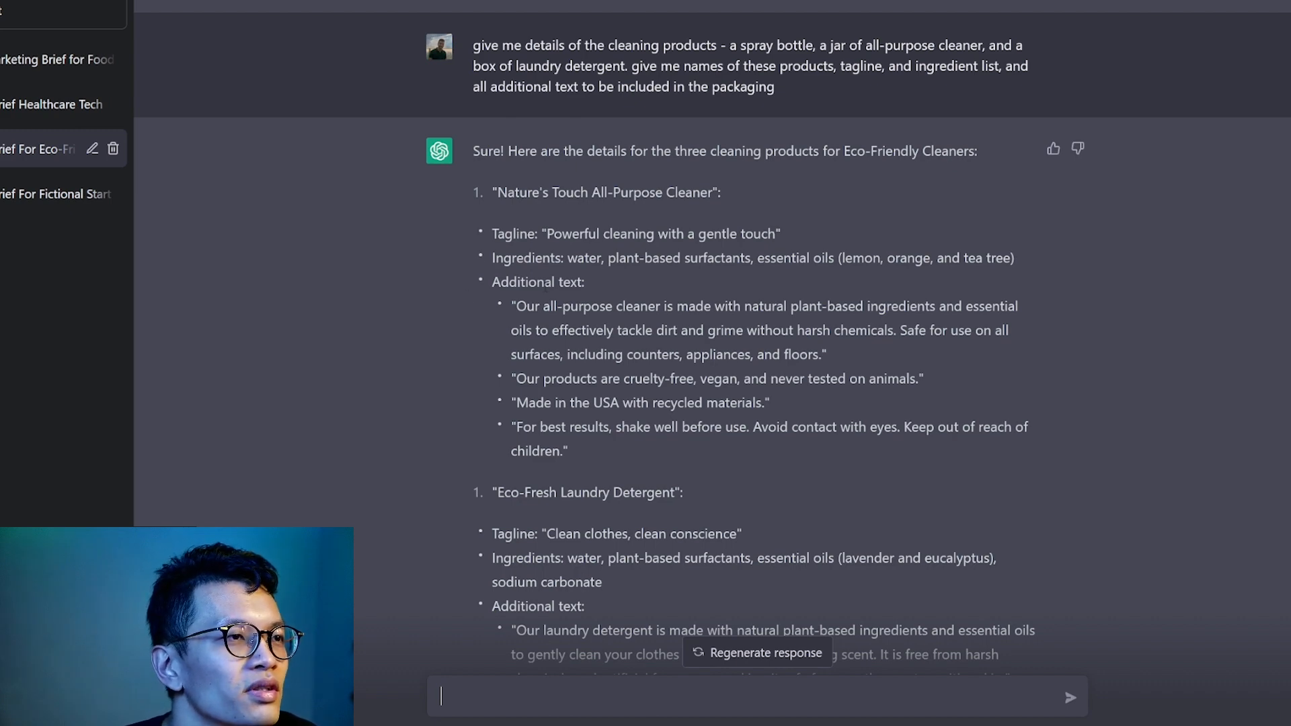
scroll("down", 3)
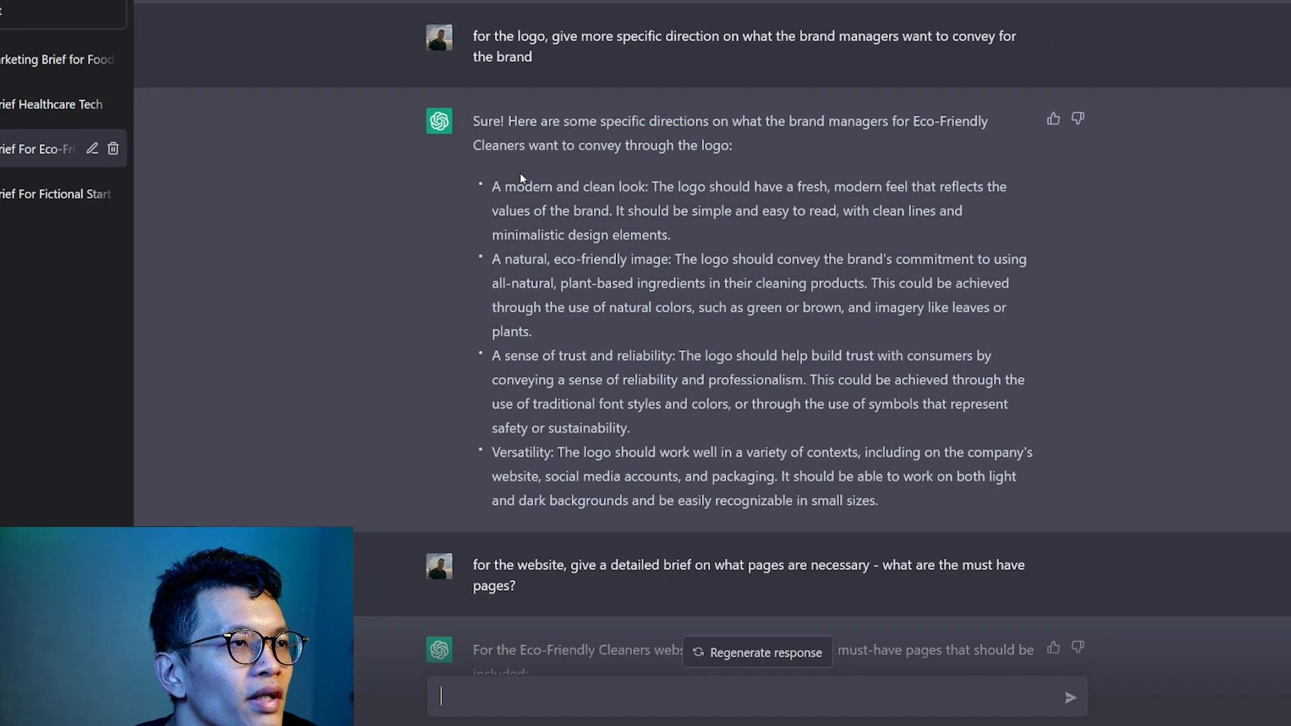
mouse_move(517, 179)
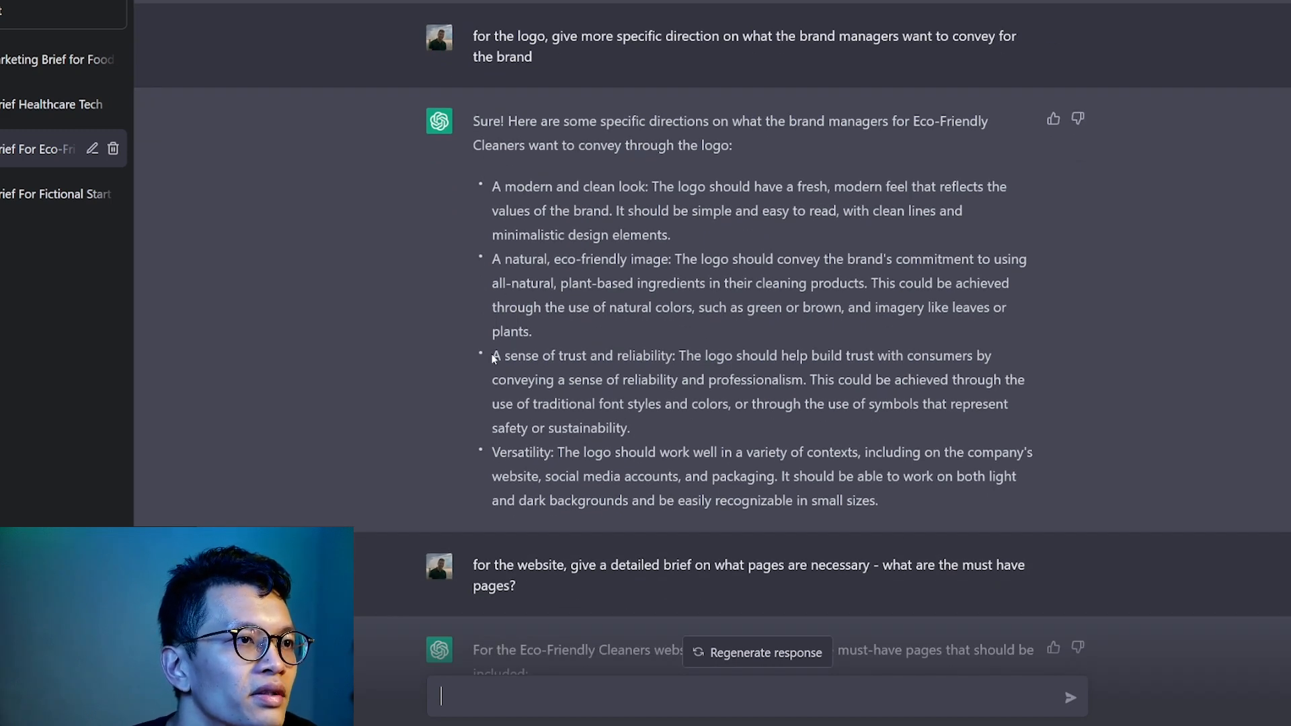
scroll("down", 3)
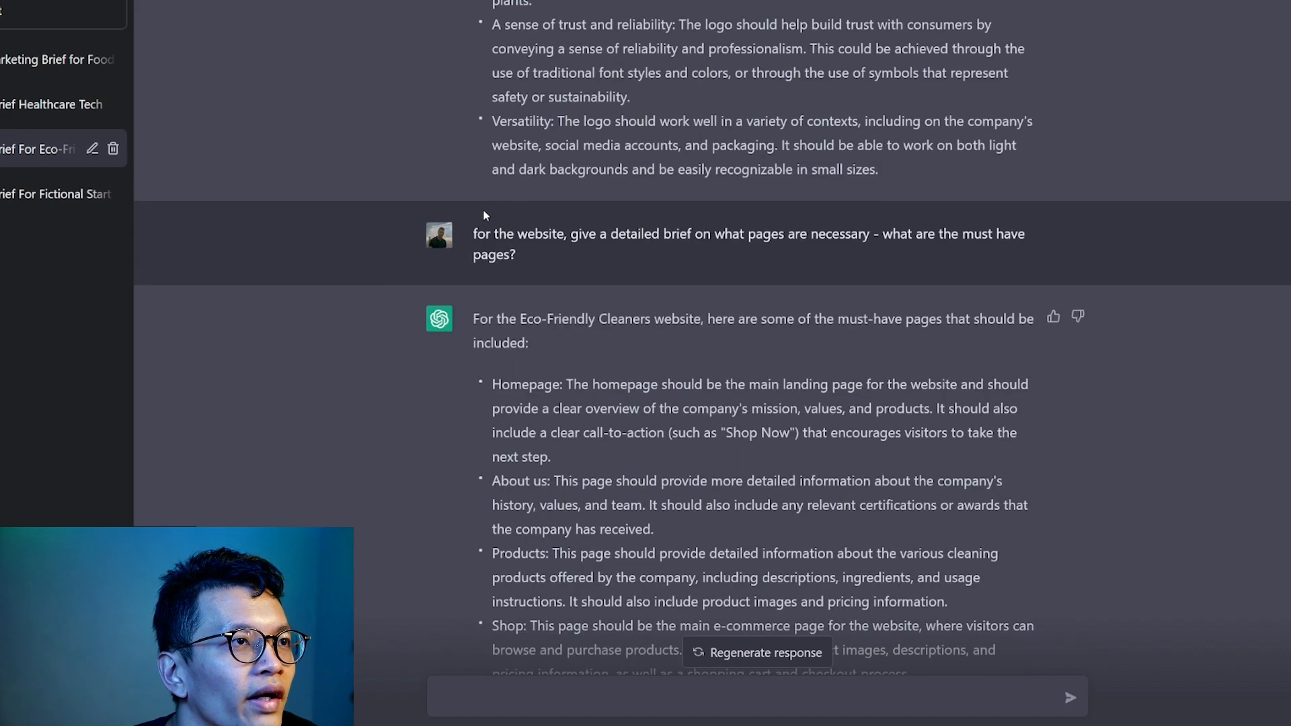
mouse_move(978, 256)
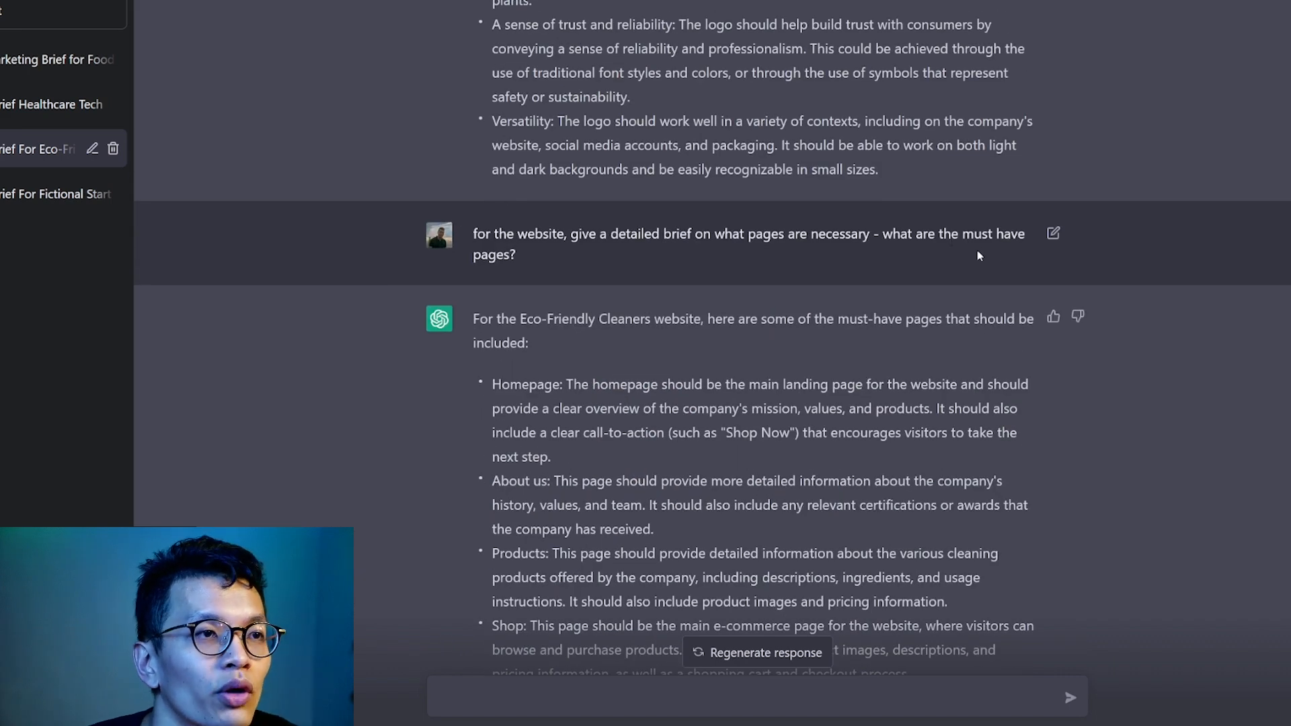
scroll("down", 3)
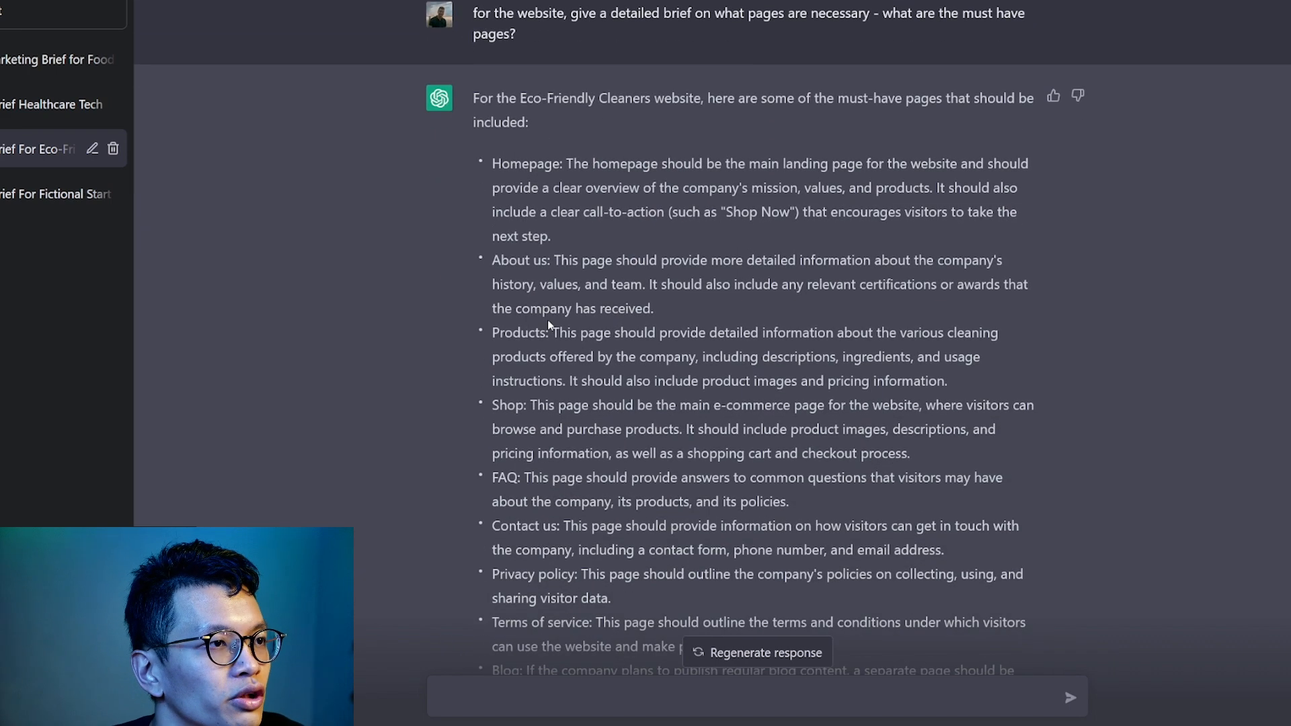
scroll("down", 3)
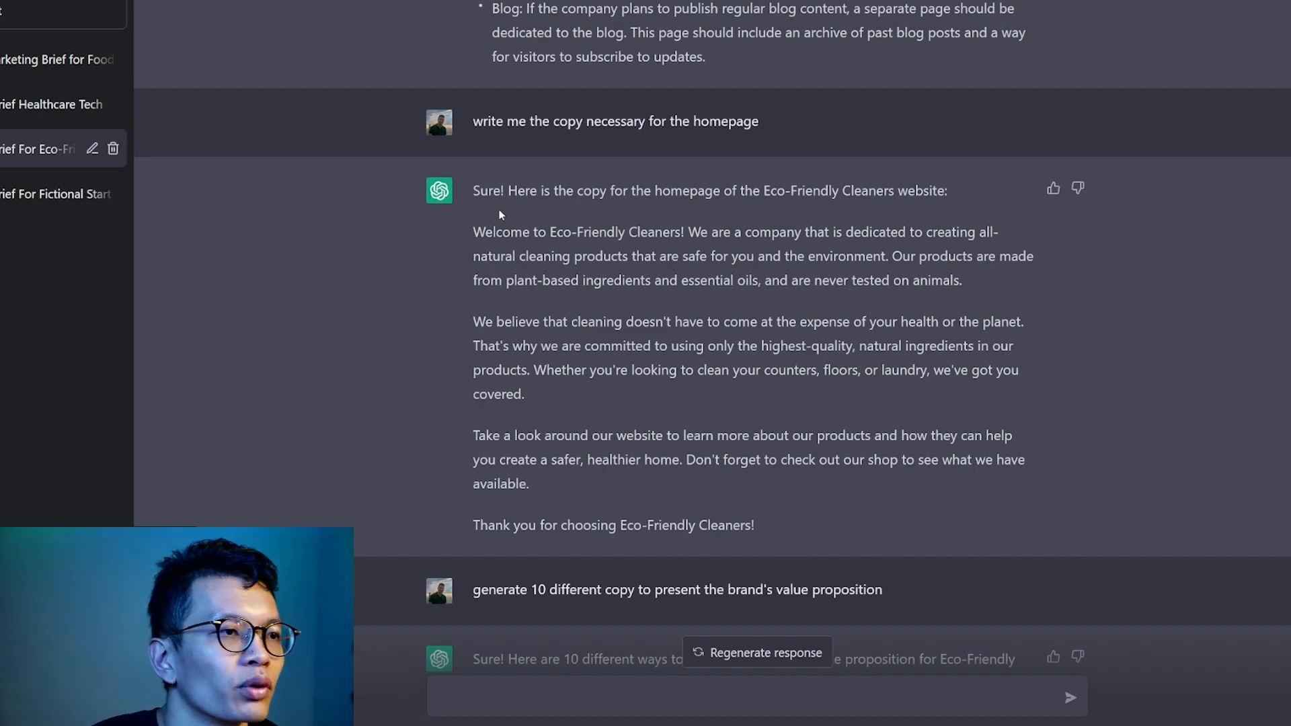
scroll("down", 3)
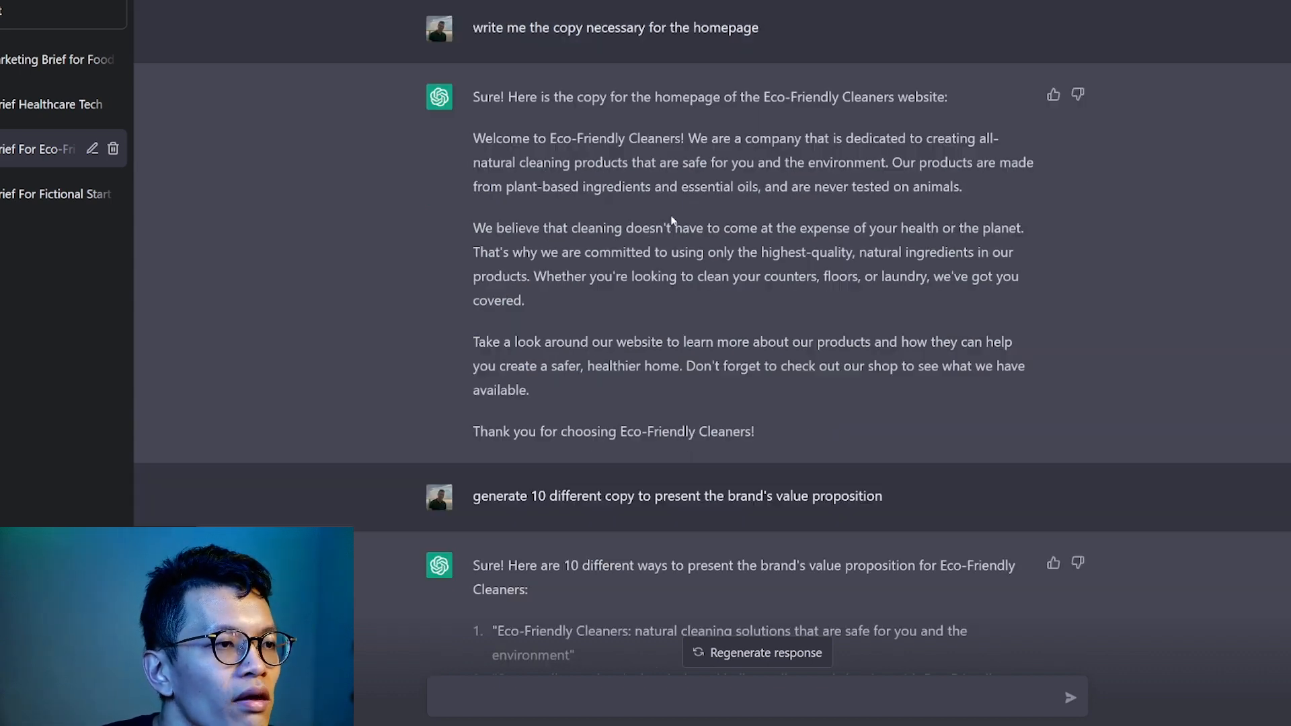
scroll("up", 3)
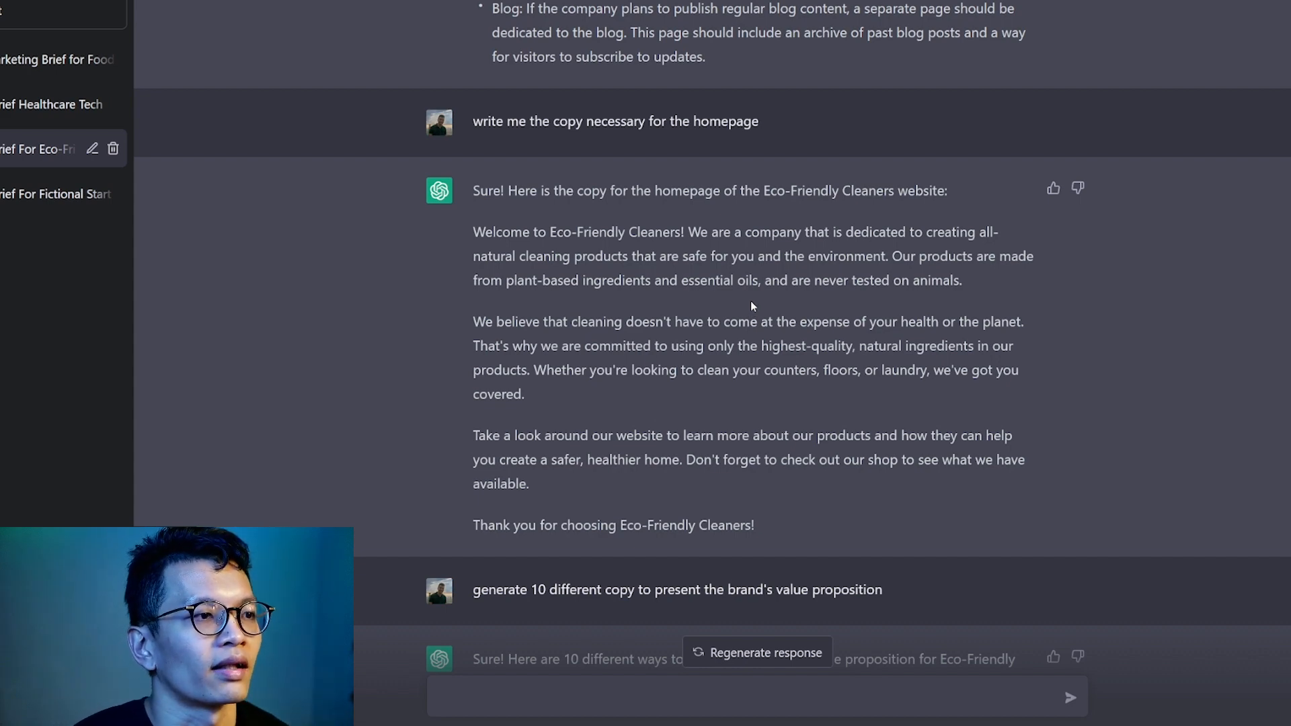
scroll("down", 3)
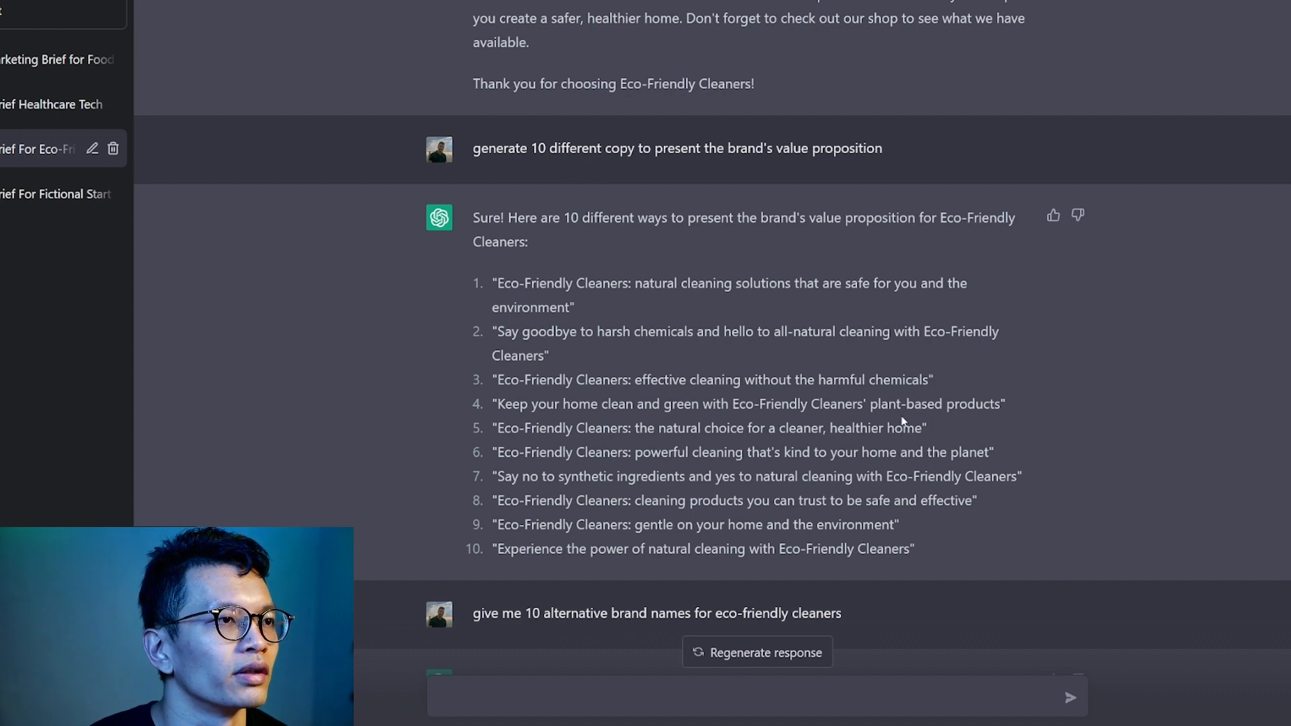
mouse_move(903, 420)
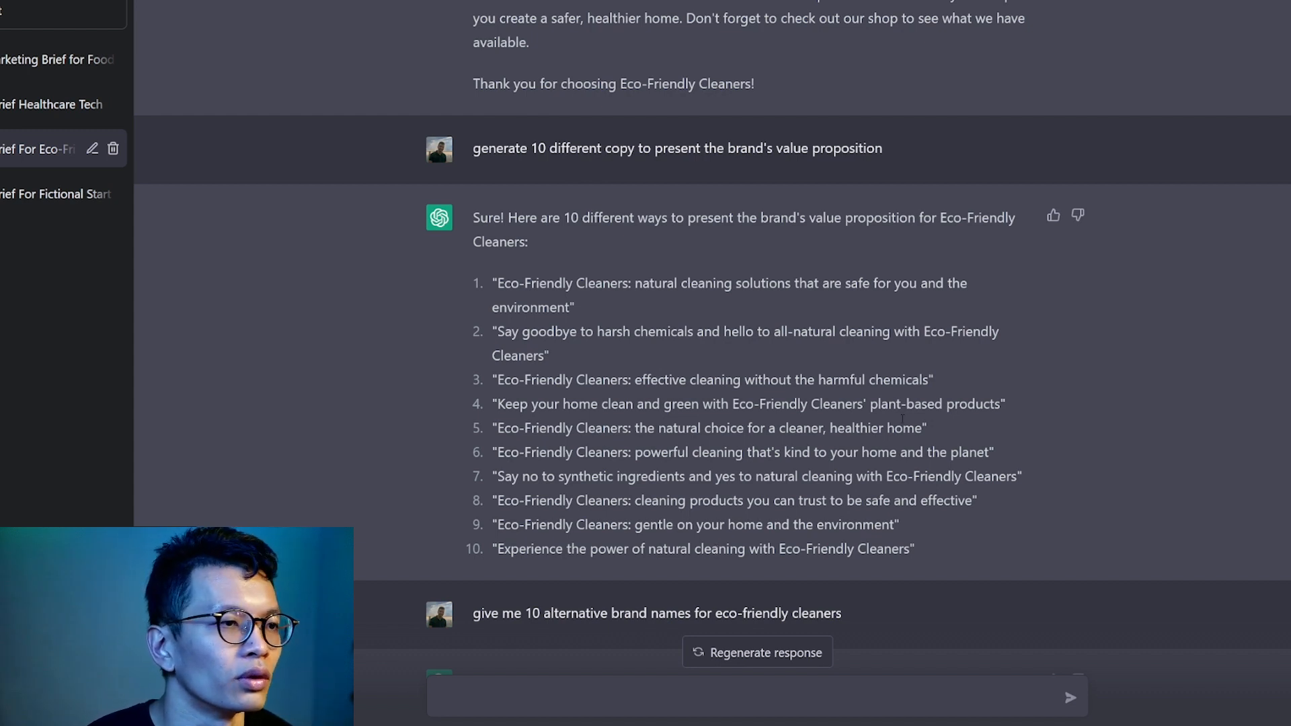
scroll("up", 3)
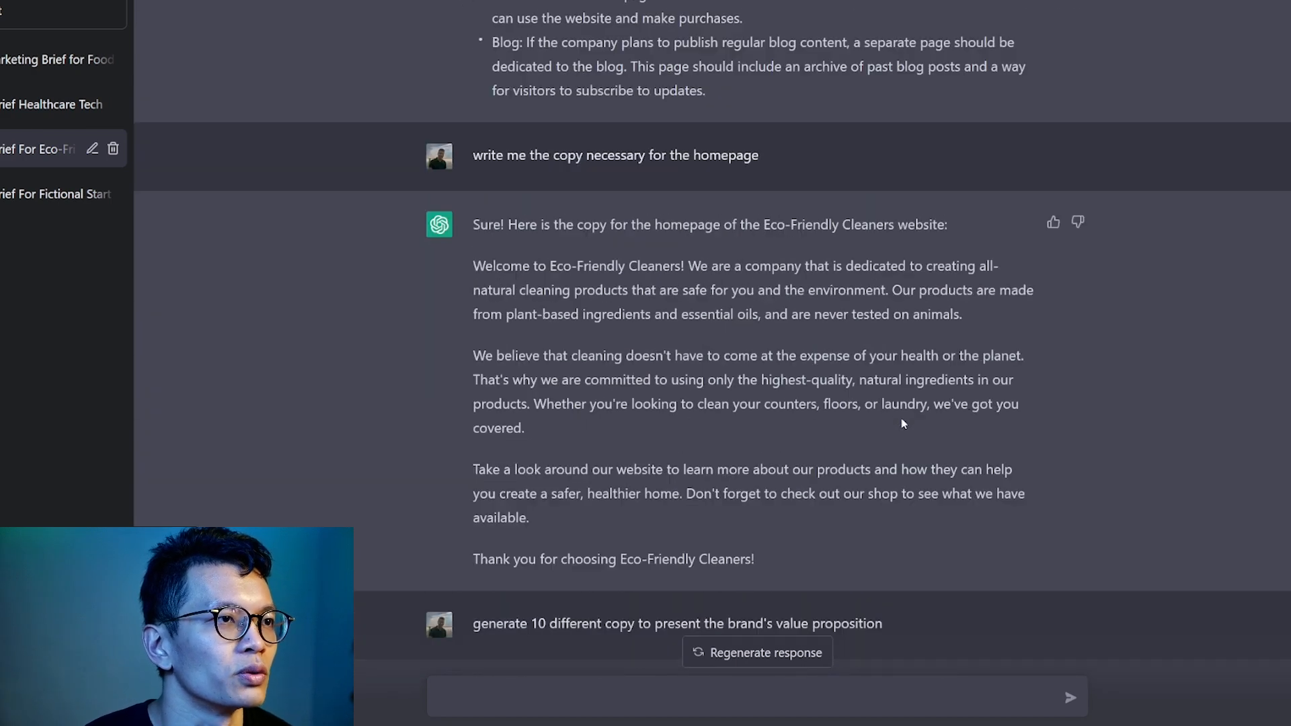
scroll("up", 3)
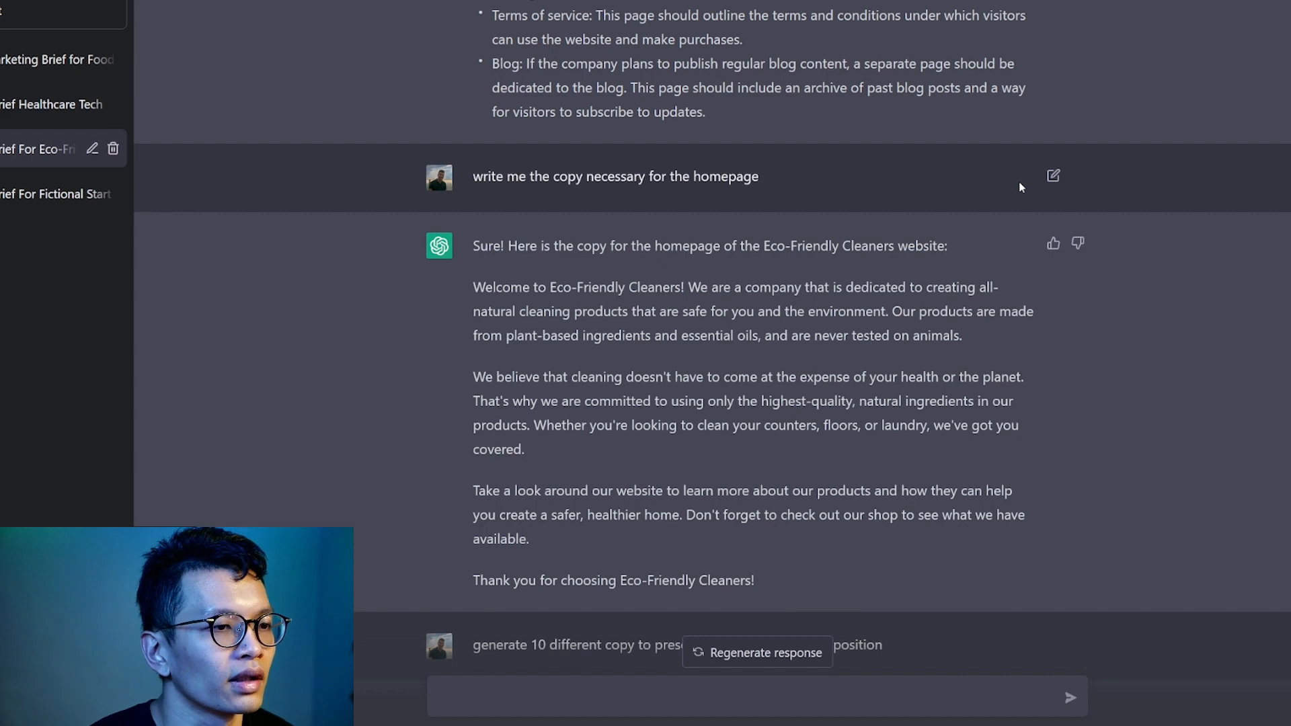
scroll("down", 3)
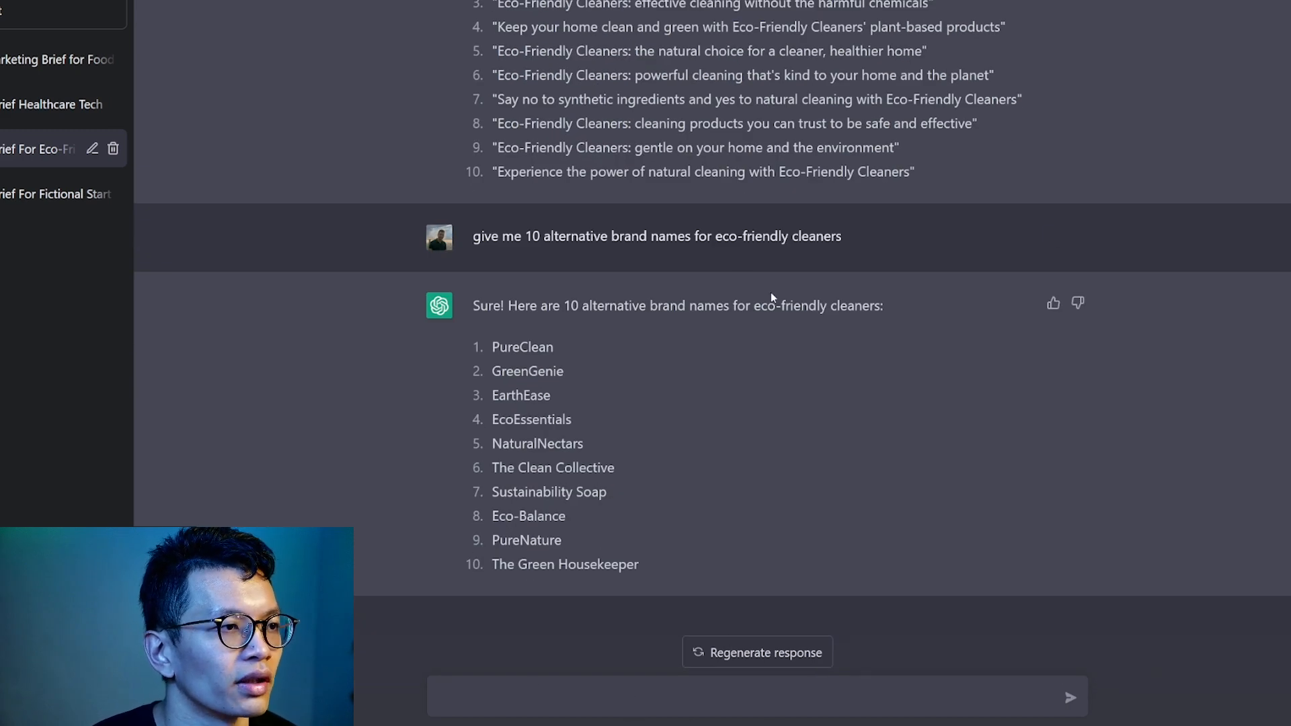